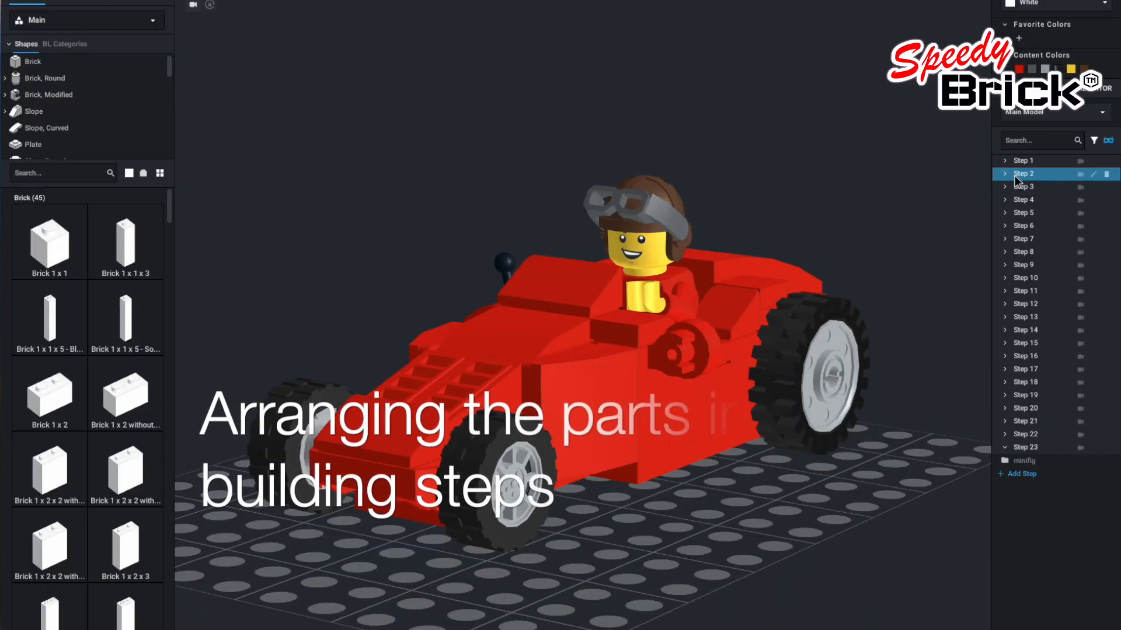
Preview the race car at build steps 2, 7, 12, 17, 21 and the final steps.
click(1025, 277)
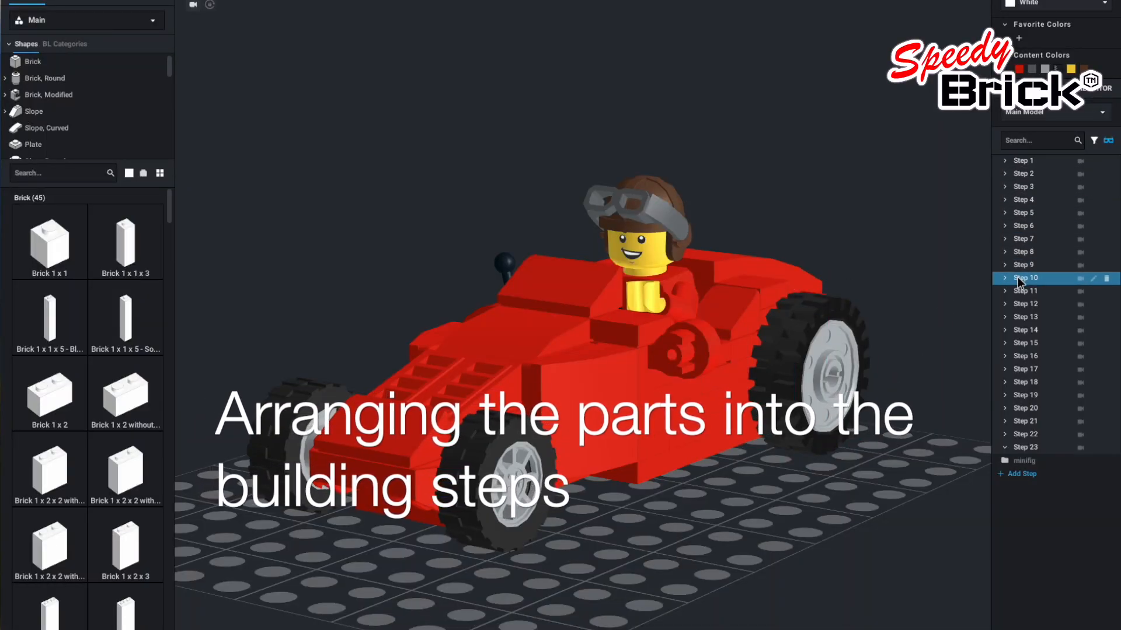
click(1023, 174)
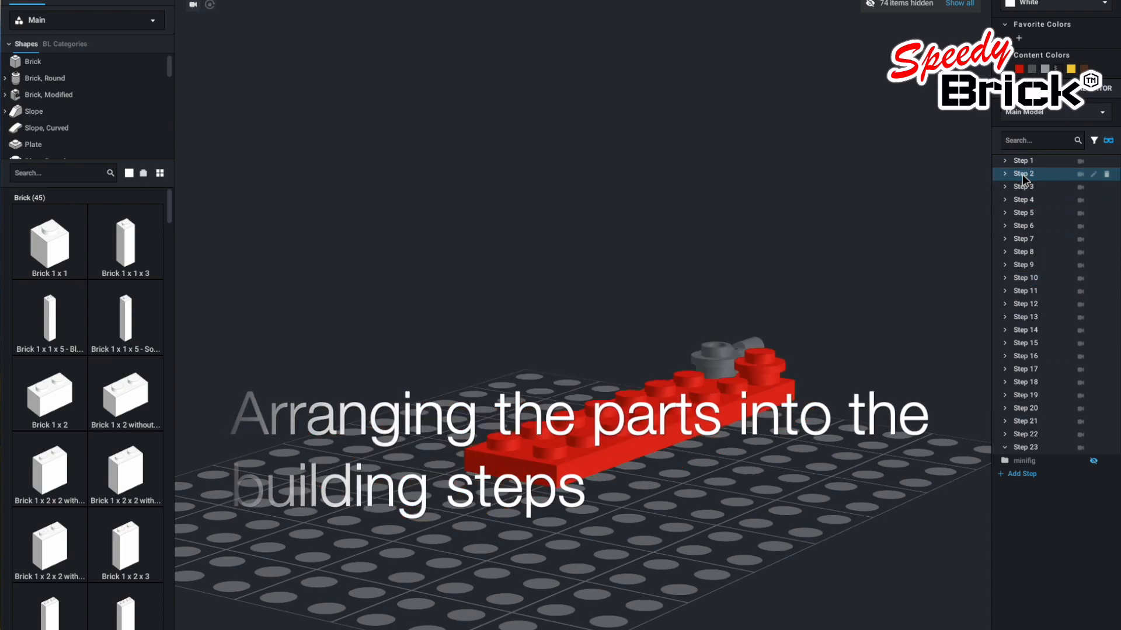
click(1023, 239)
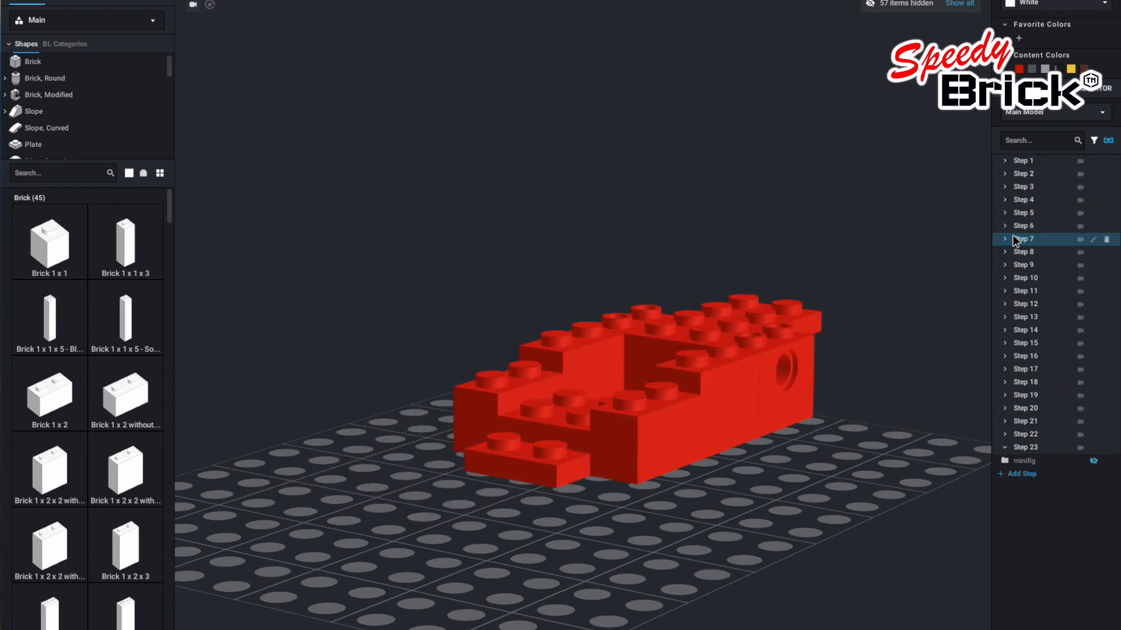
click(1025, 303)
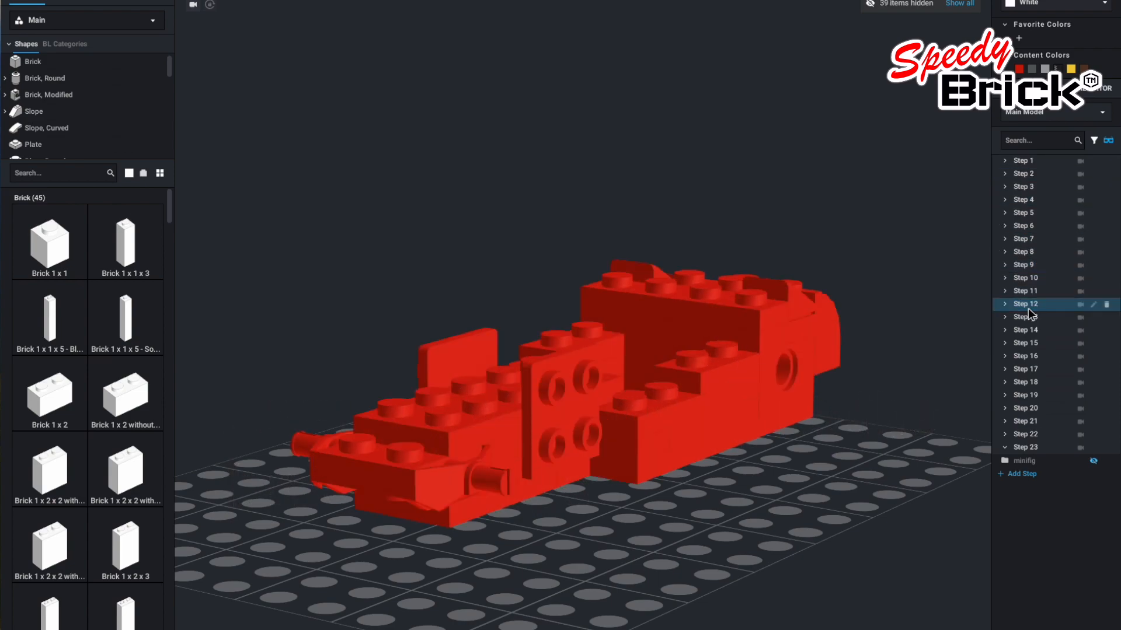
click(1024, 368)
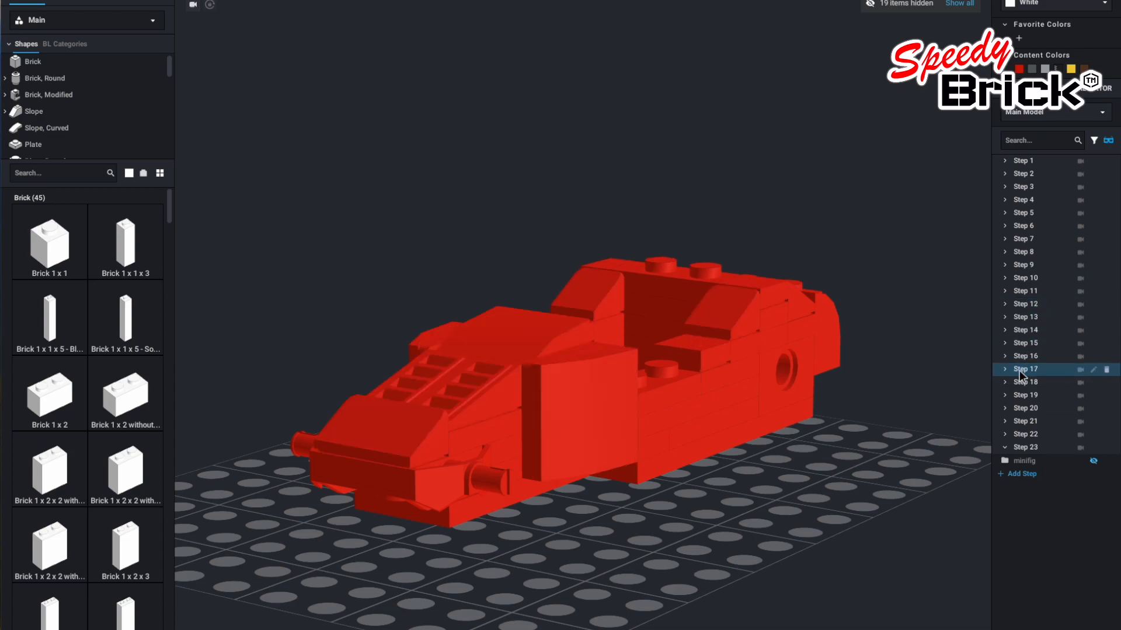
click(1025, 421)
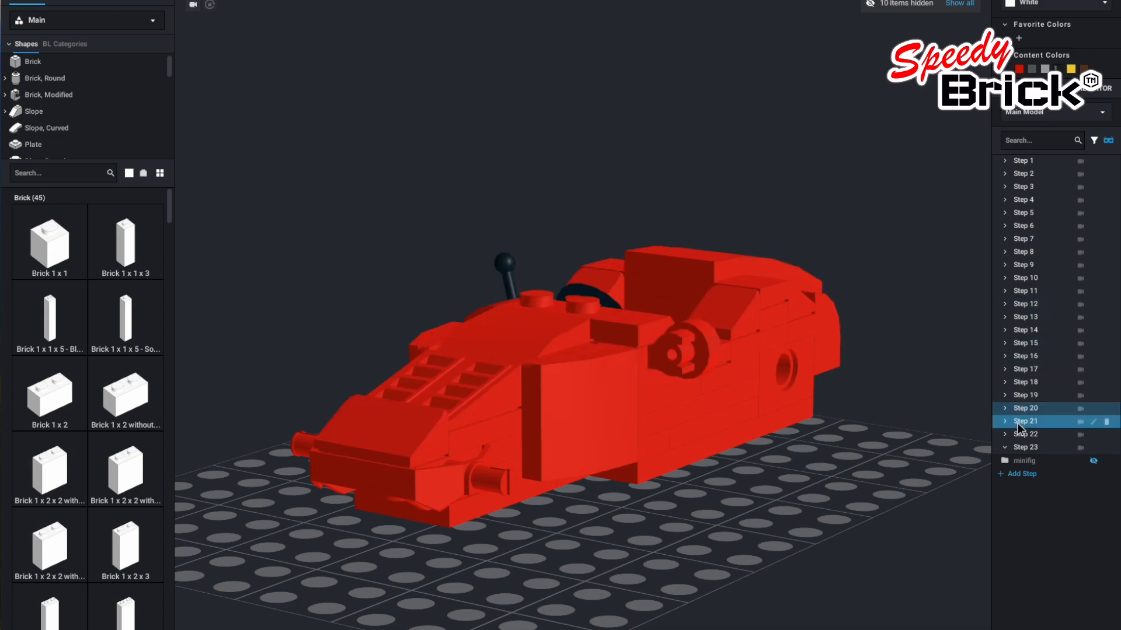
click(1025, 446)
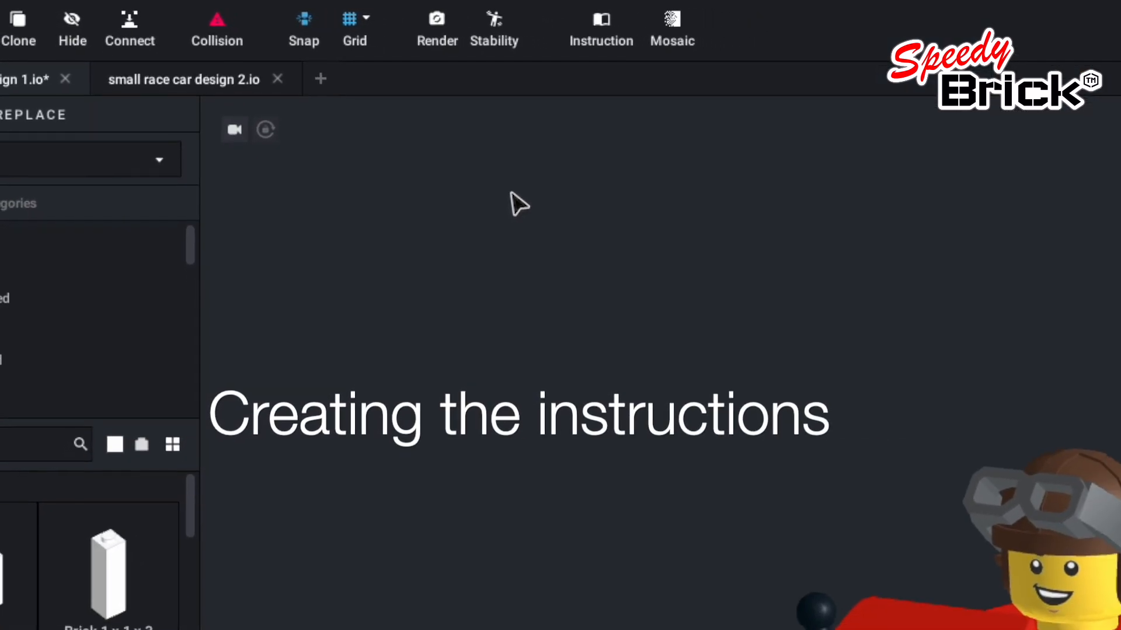
mouse_move(520, 22)
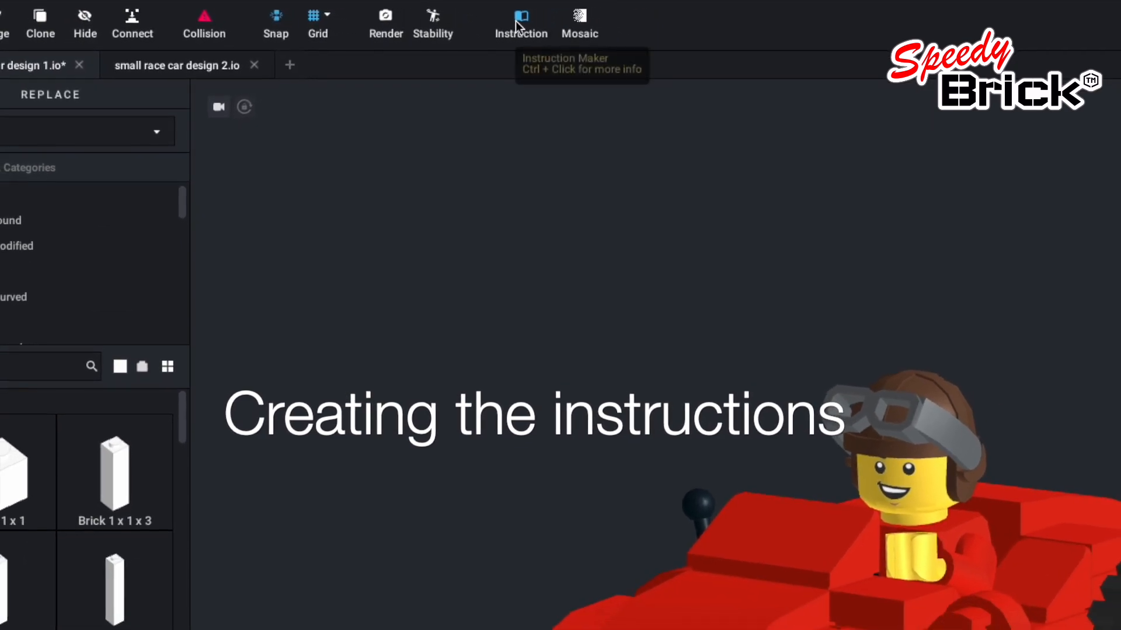
Start instruction mode, confirm leaving building mode, and show the Page Design layout.
click(521, 22)
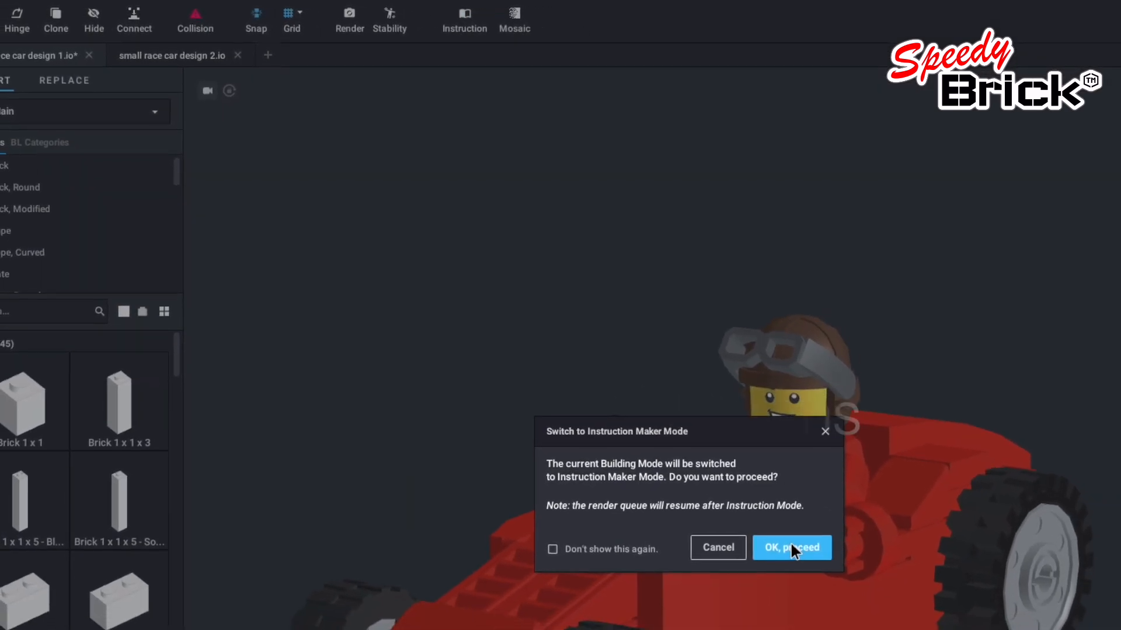
click(790, 548)
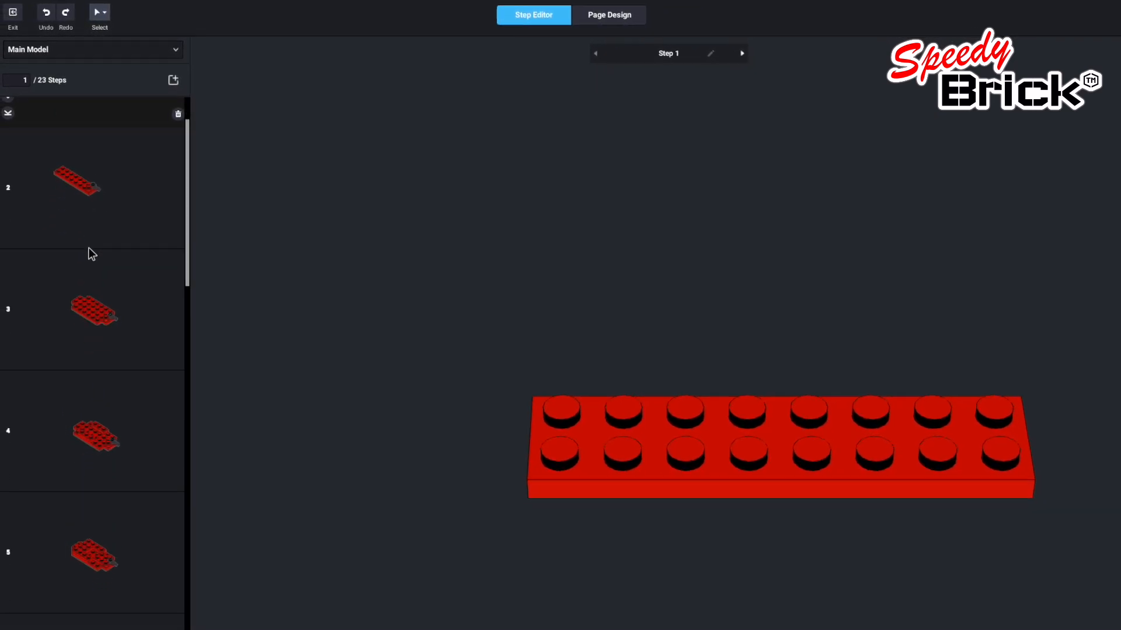
click(608, 14)
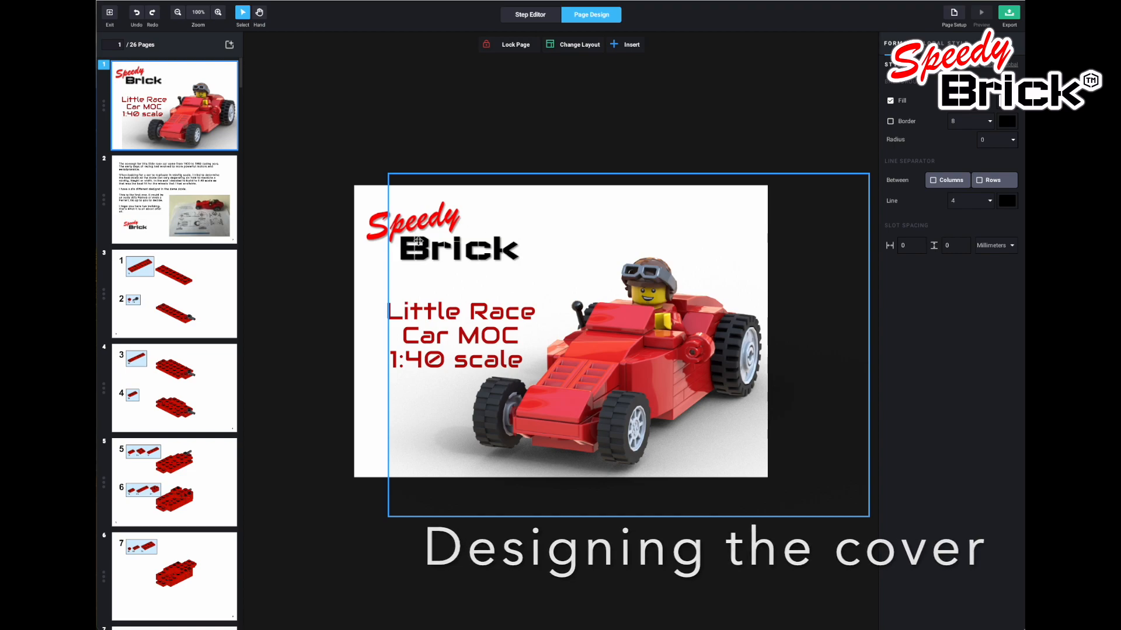
Select the Speedy Brick logo on the cover, then open page 3 with steps 1 and 2.
click(441, 229)
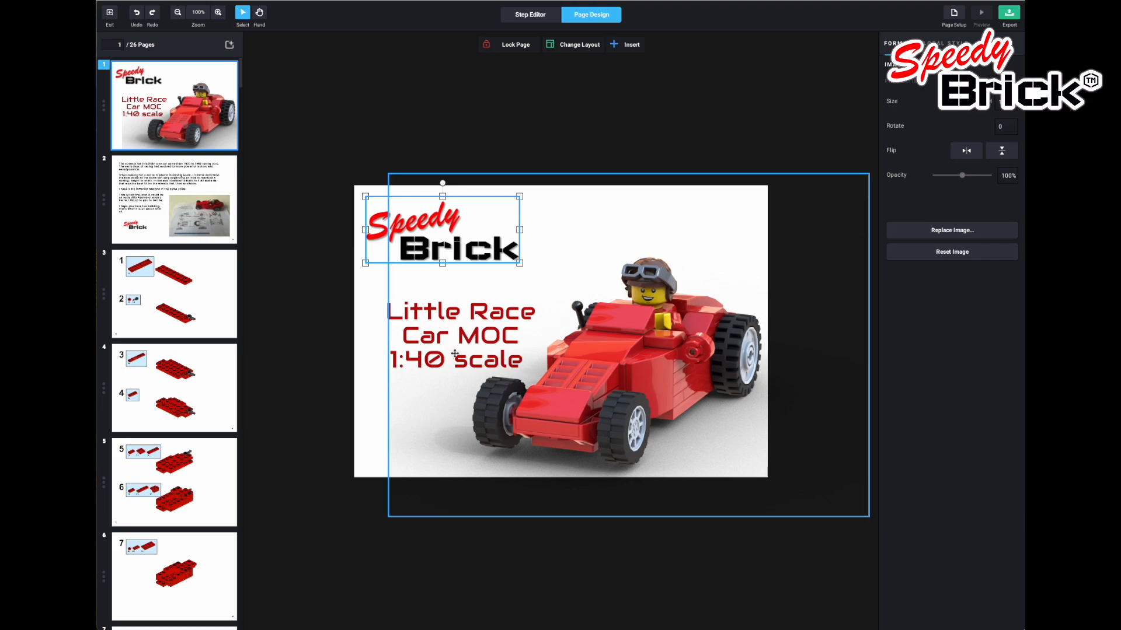
mouse_move(461, 331)
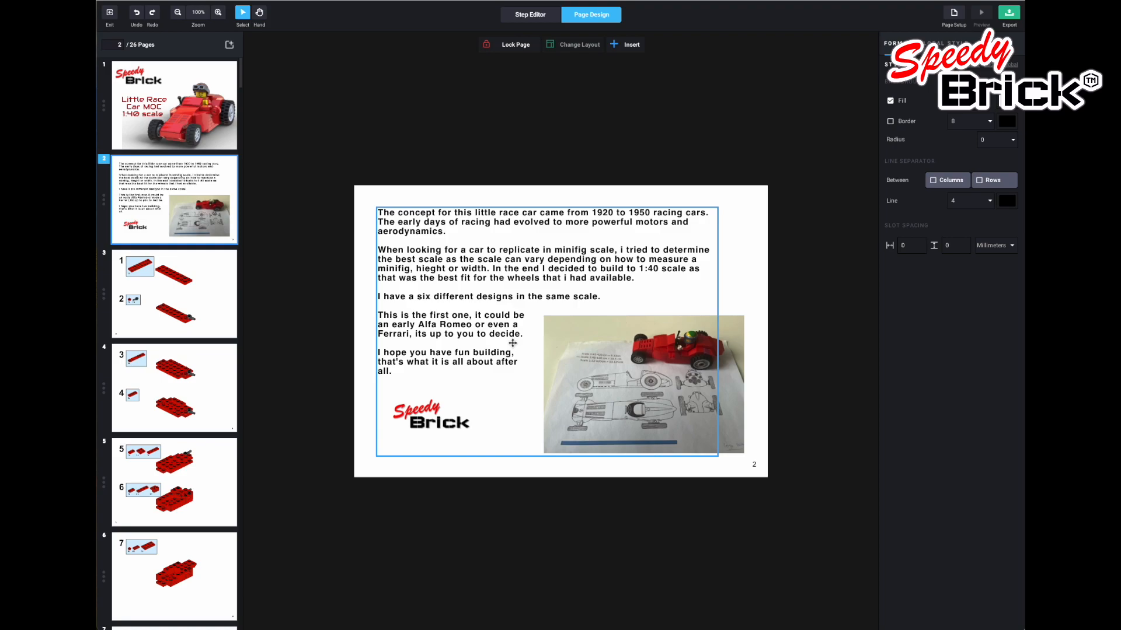
mouse_move(668, 391)
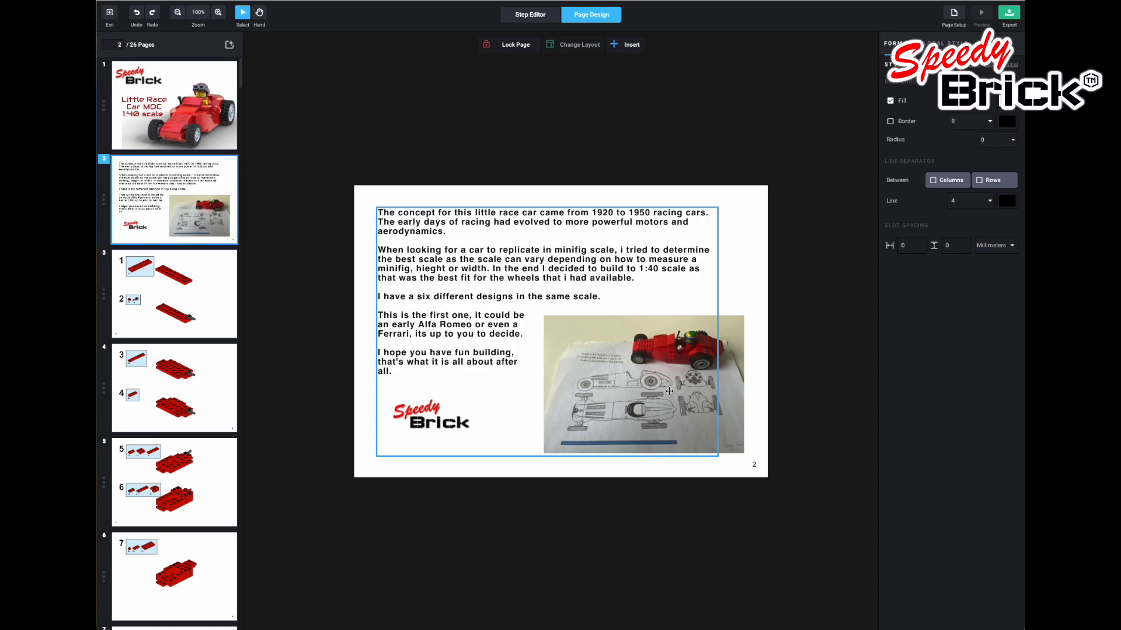
click(174, 293)
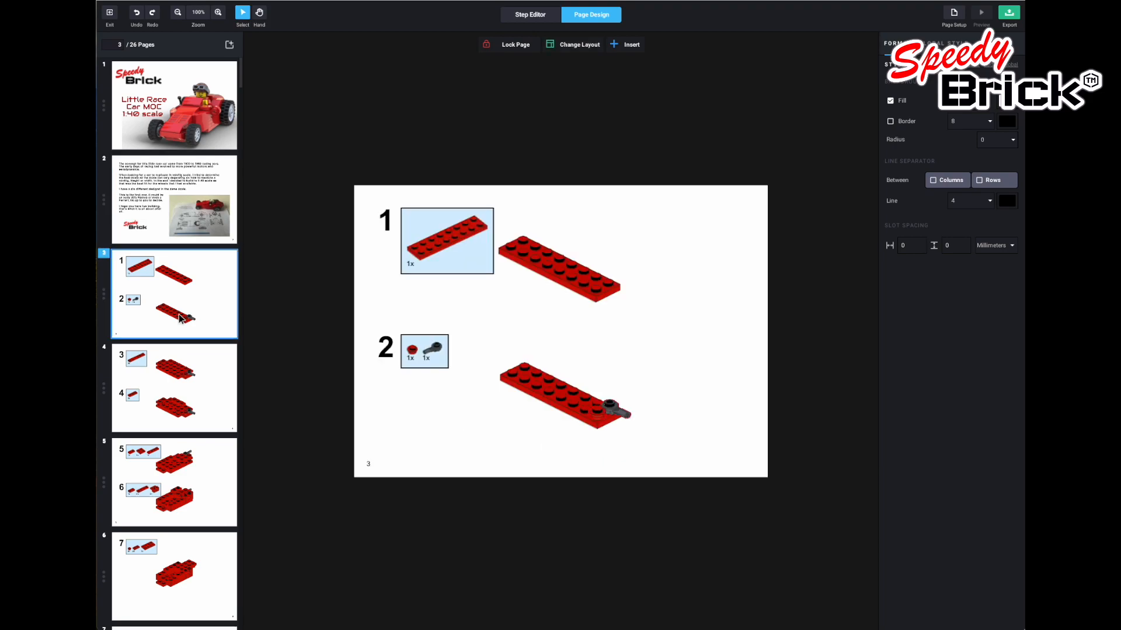
click(579, 44)
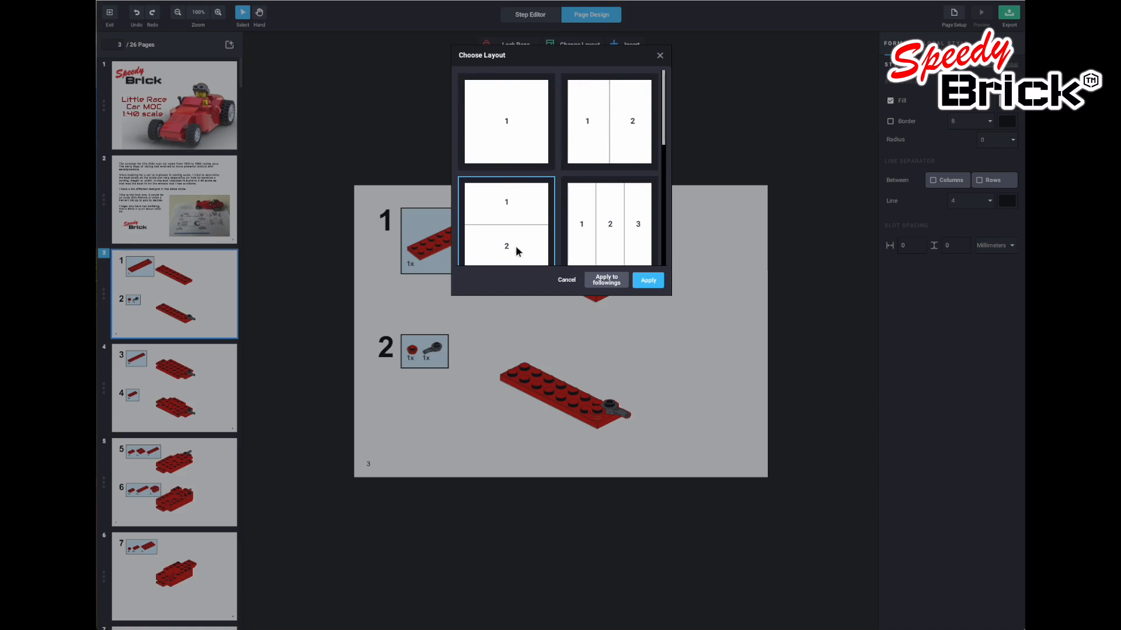
mouse_move(529, 364)
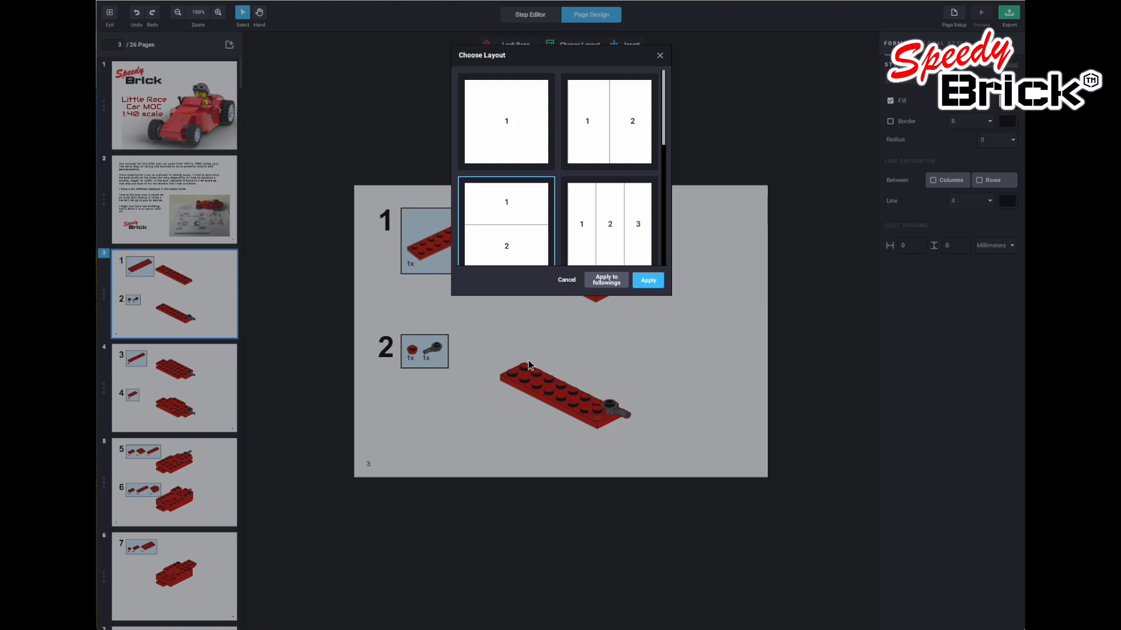
mouse_move(551, 350)
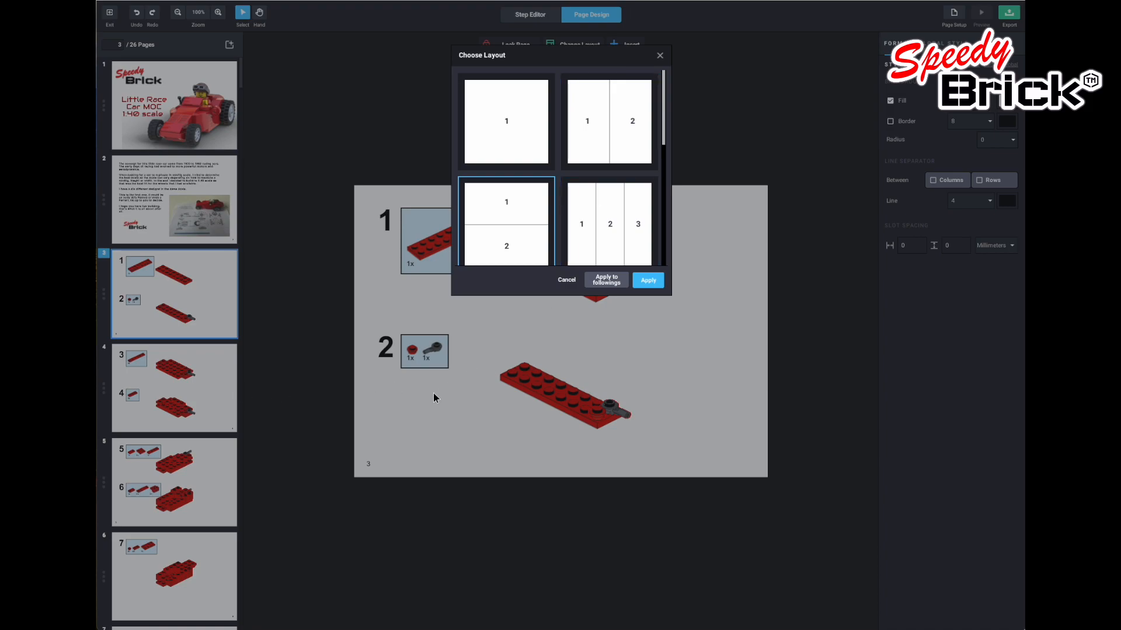
mouse_move(609, 274)
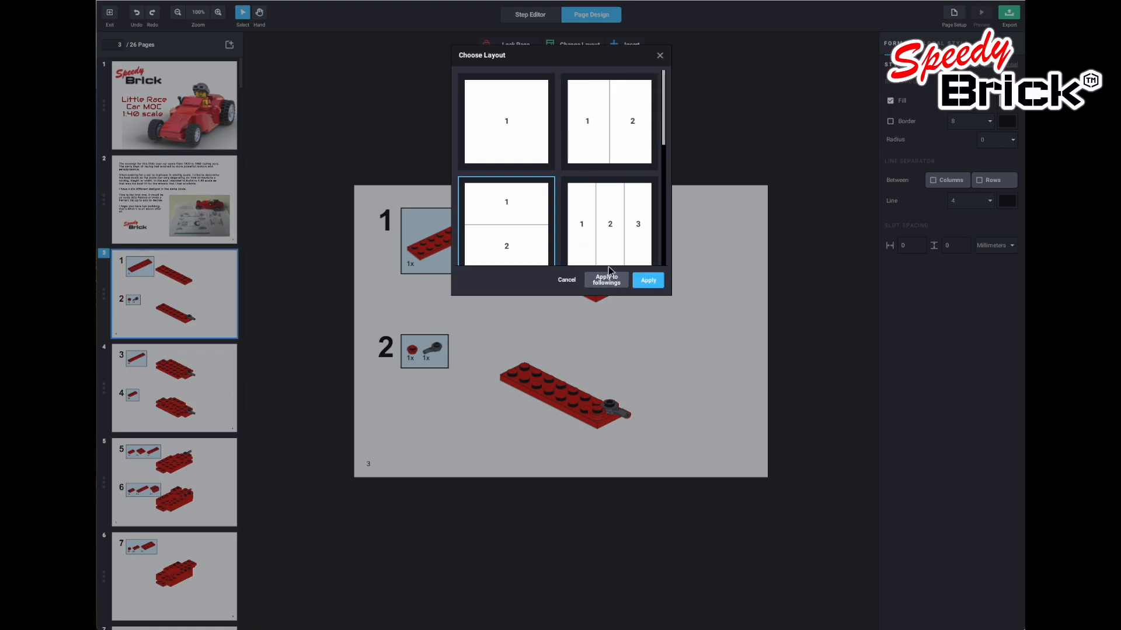
click(646, 280)
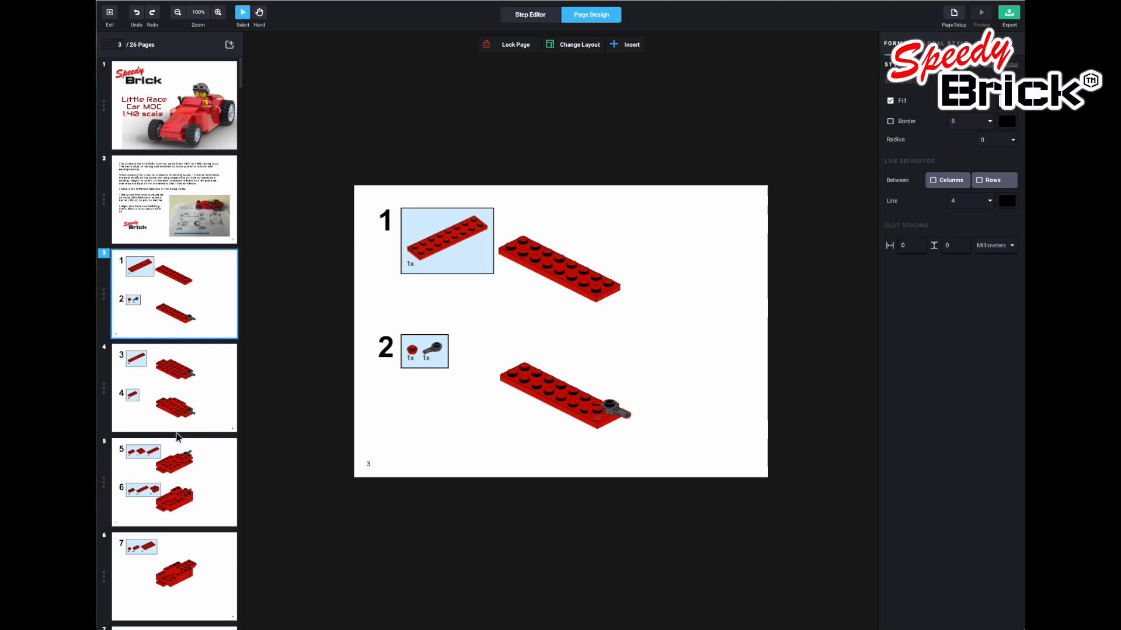
Open page 11 and select step 13's block and its model image.
scroll(down, 3)
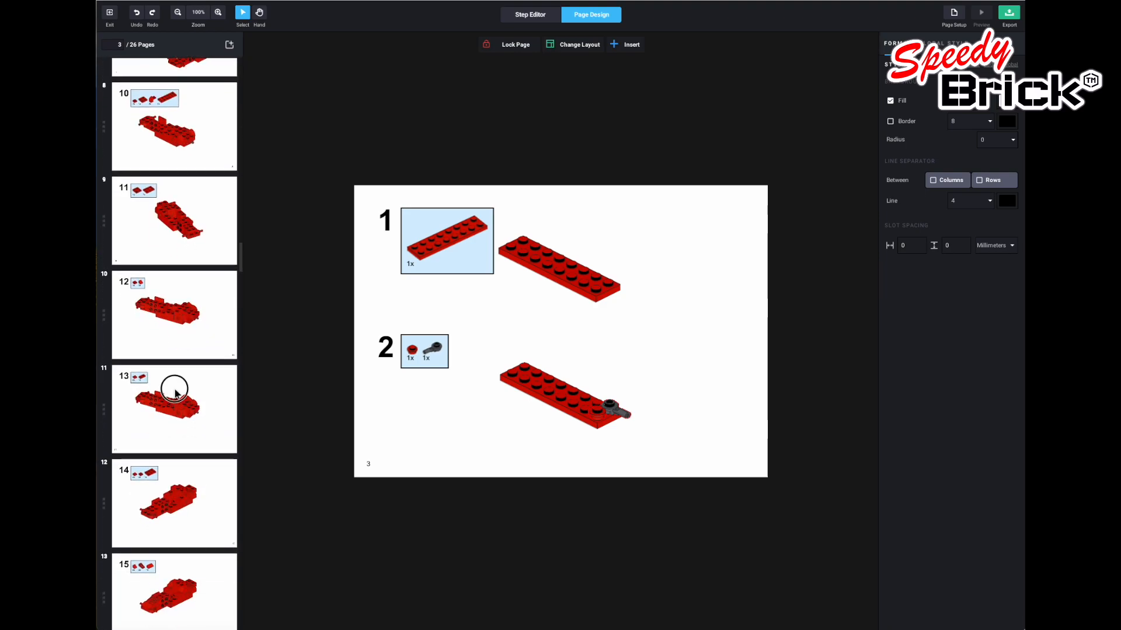
click(175, 408)
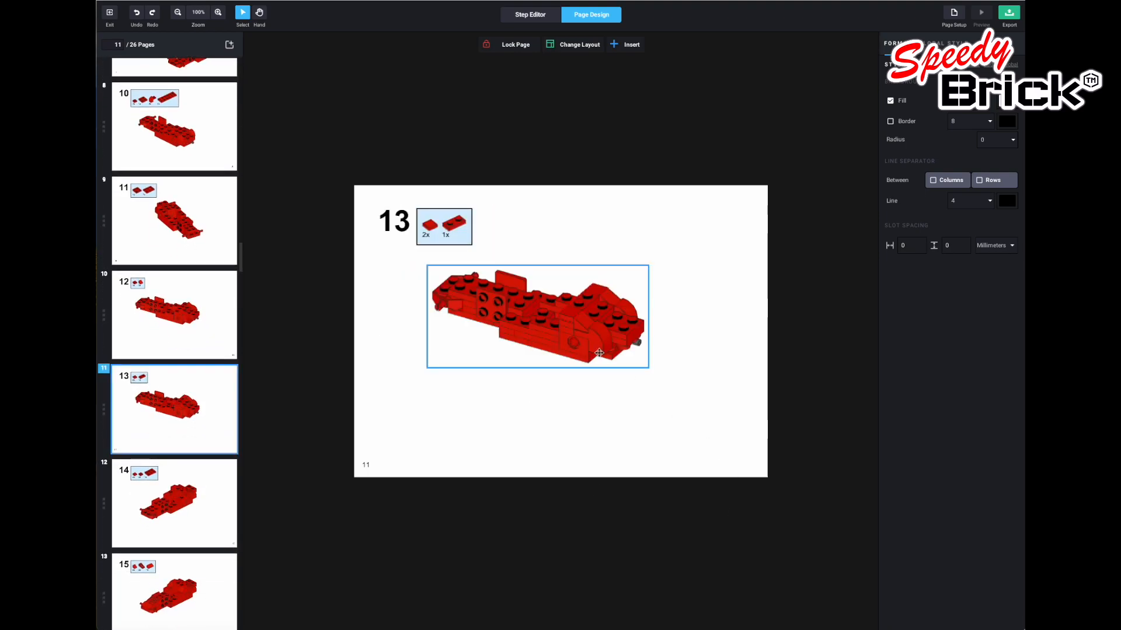
click(537, 316)
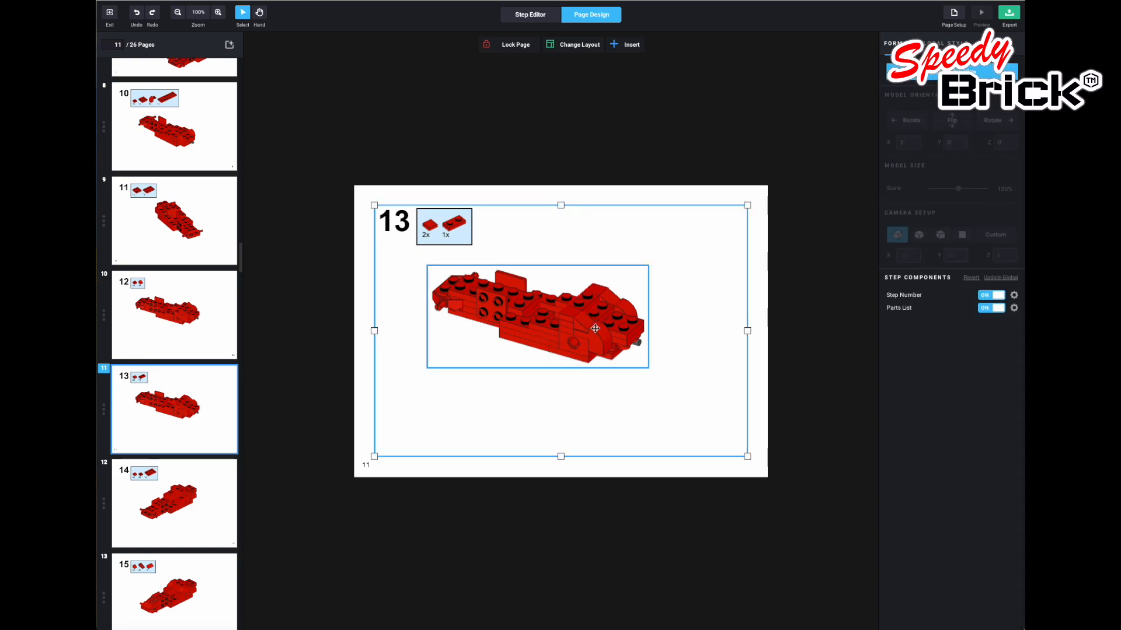
mouse_move(595, 329)
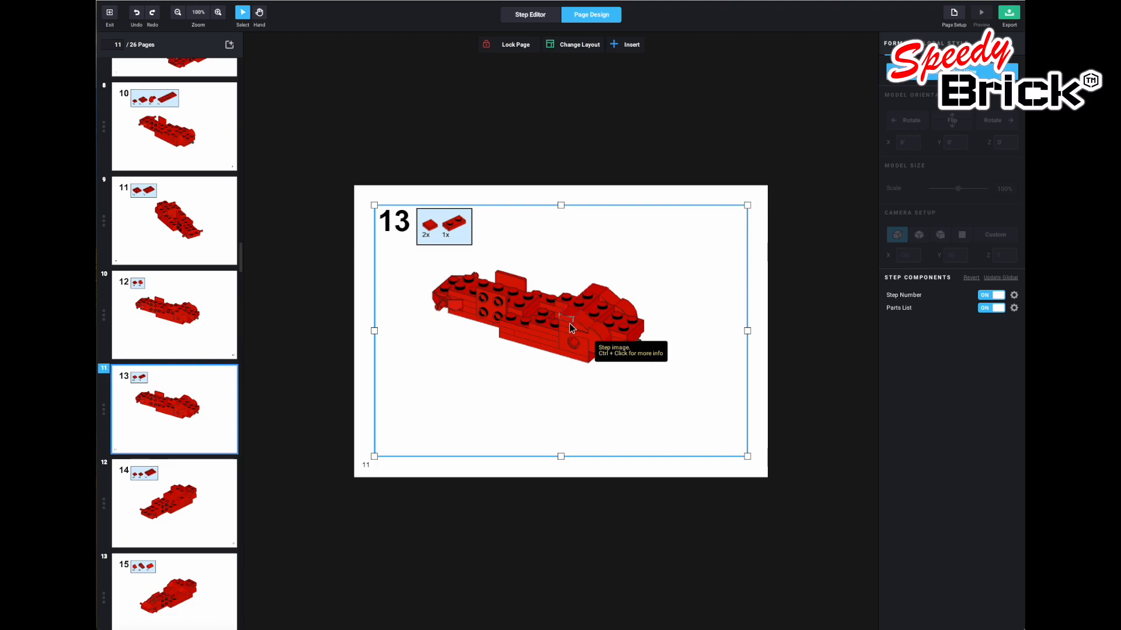
click(568, 329)
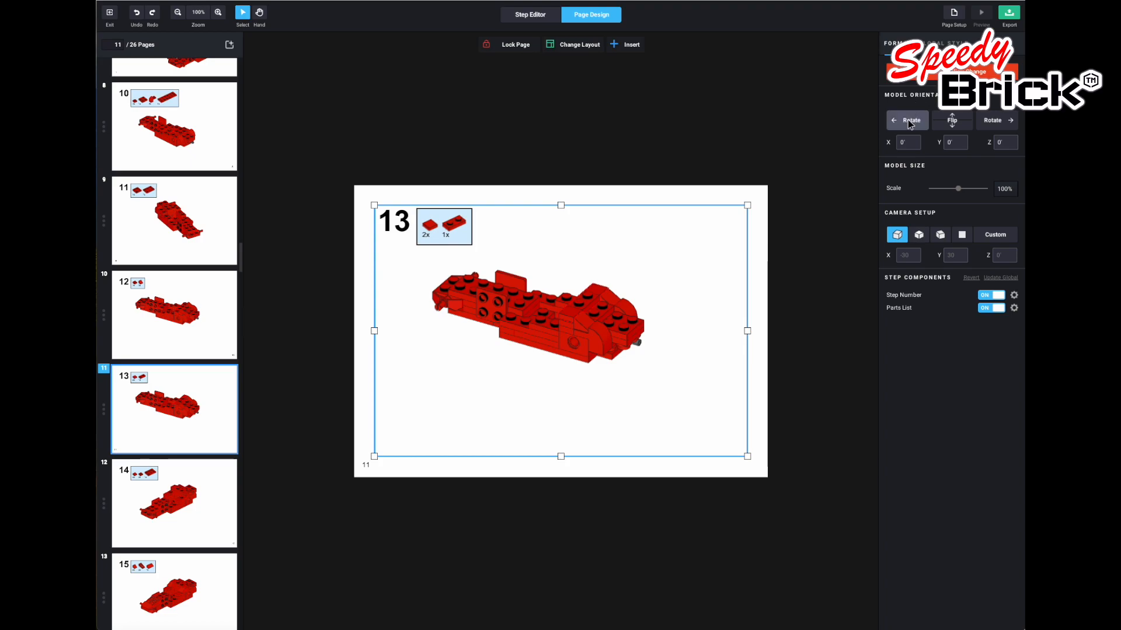
Rotate the step 13 car model a quarter turn to Y 90°.
click(962, 234)
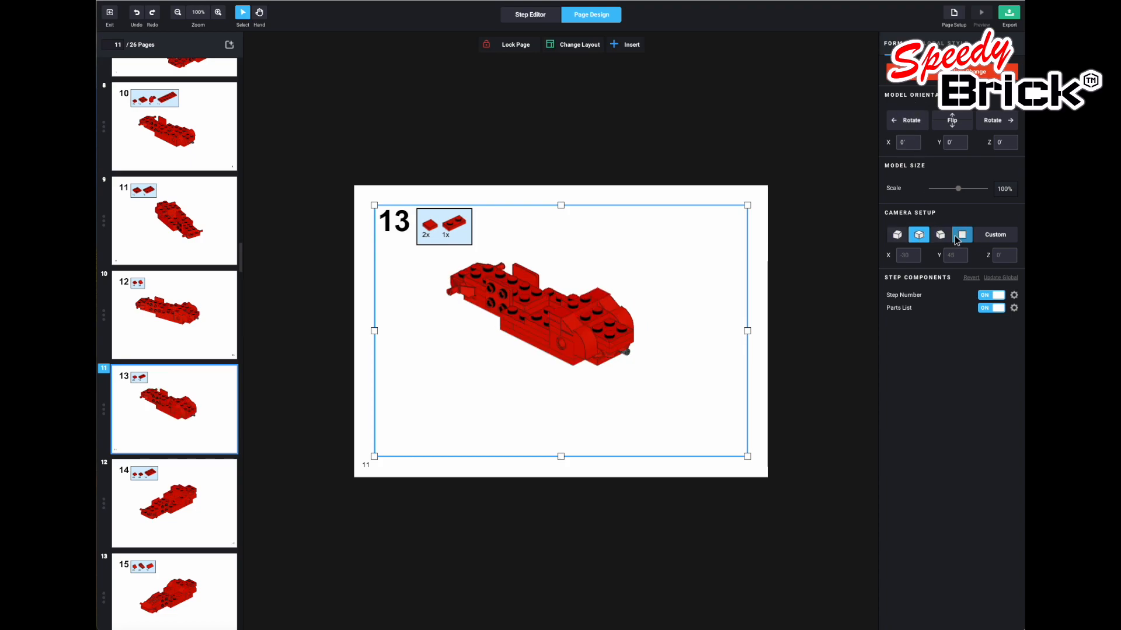
click(897, 234)
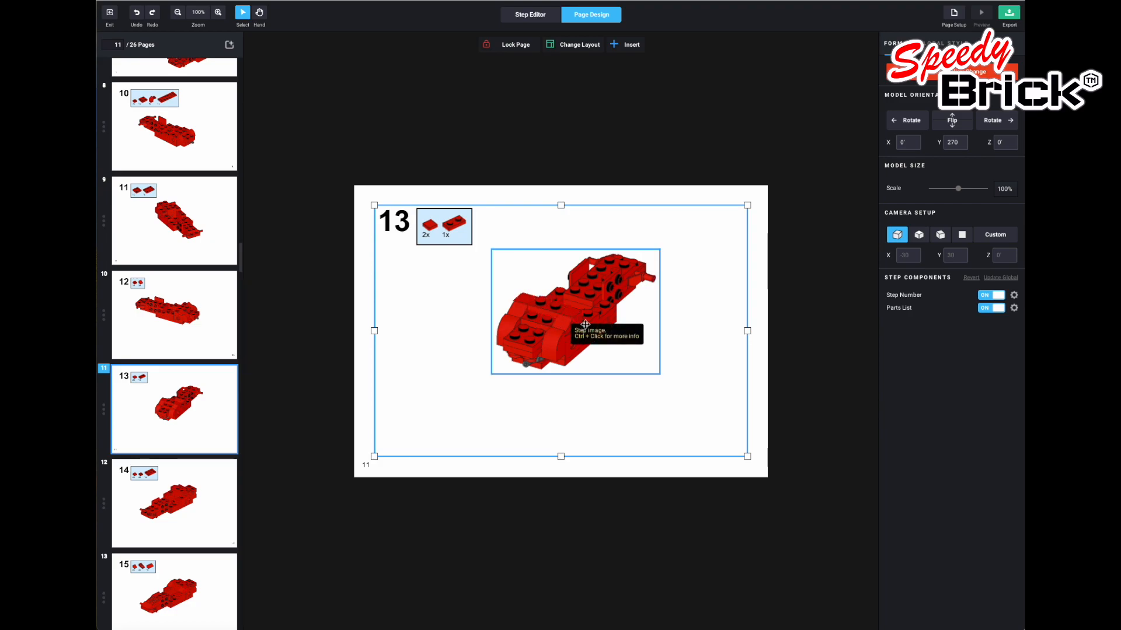
click(992, 121)
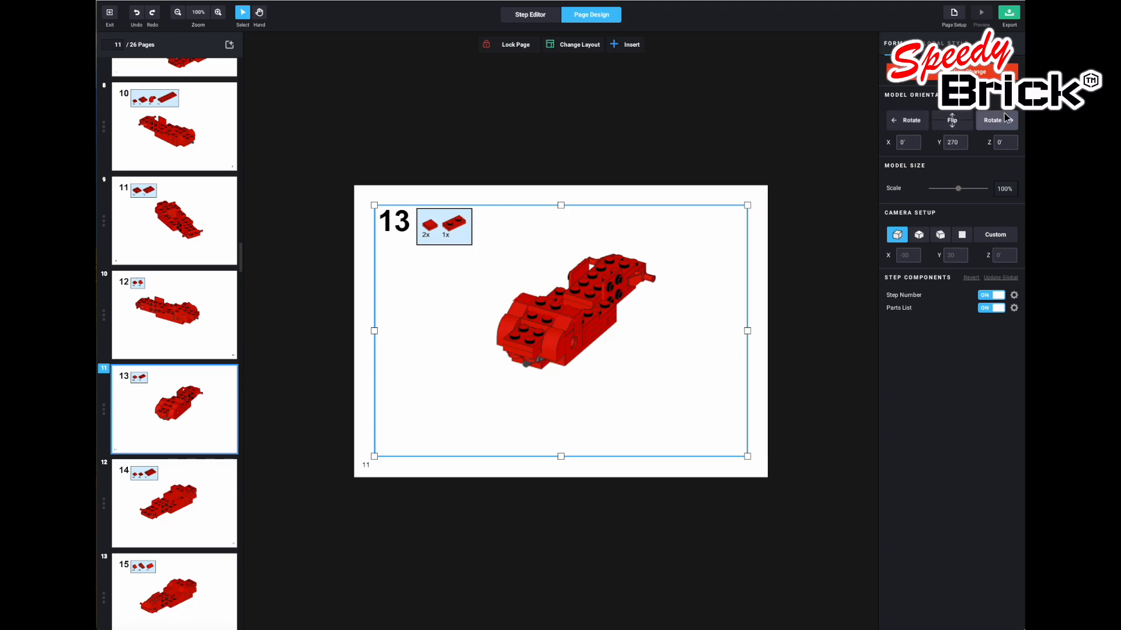
click(993, 120)
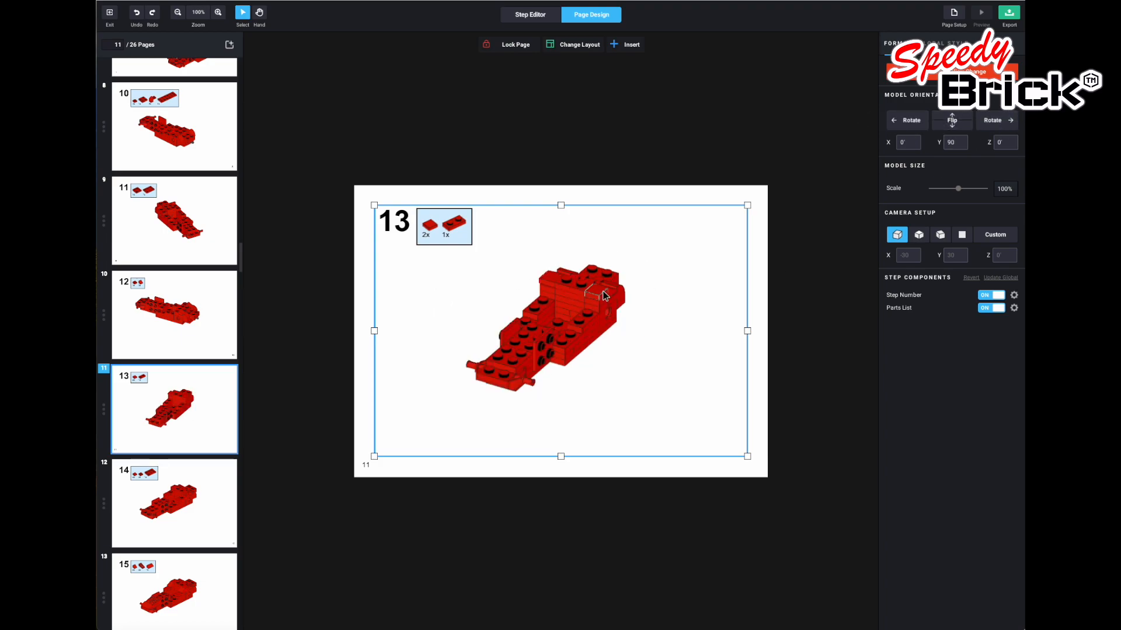
Set the step image to the third Camera Setup preset, Y 60.
click(918, 235)
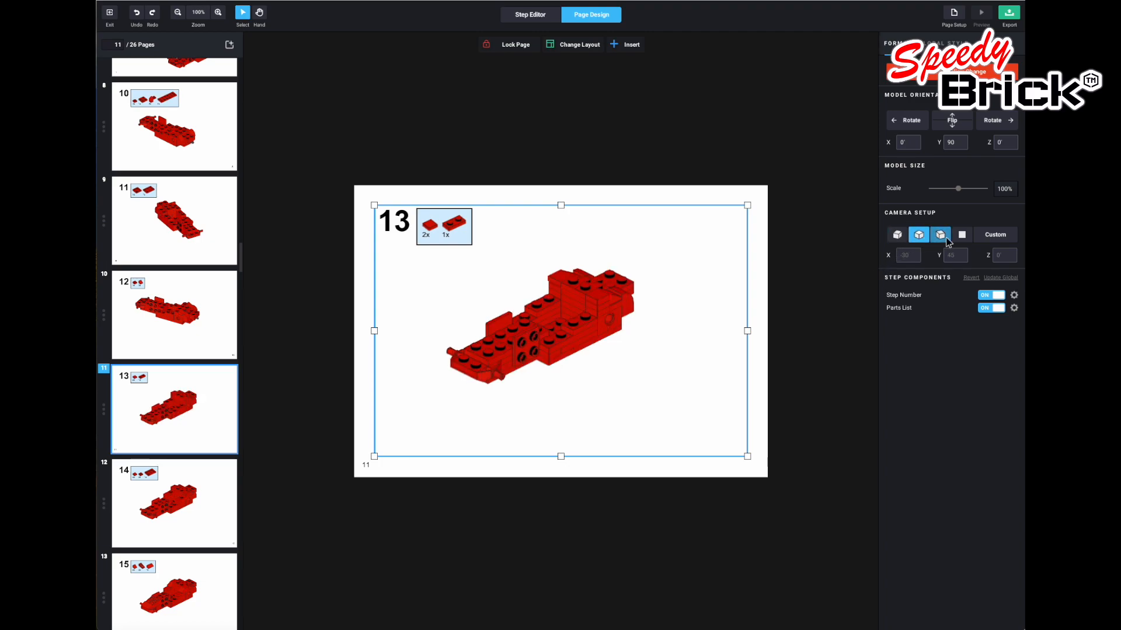
click(940, 235)
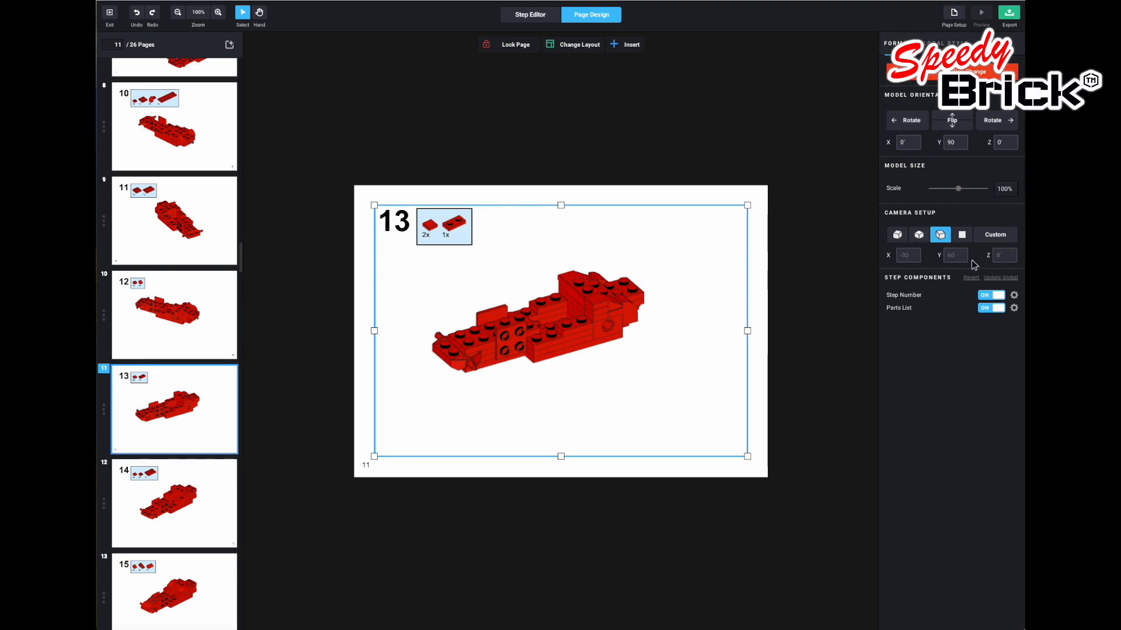
click(994, 235)
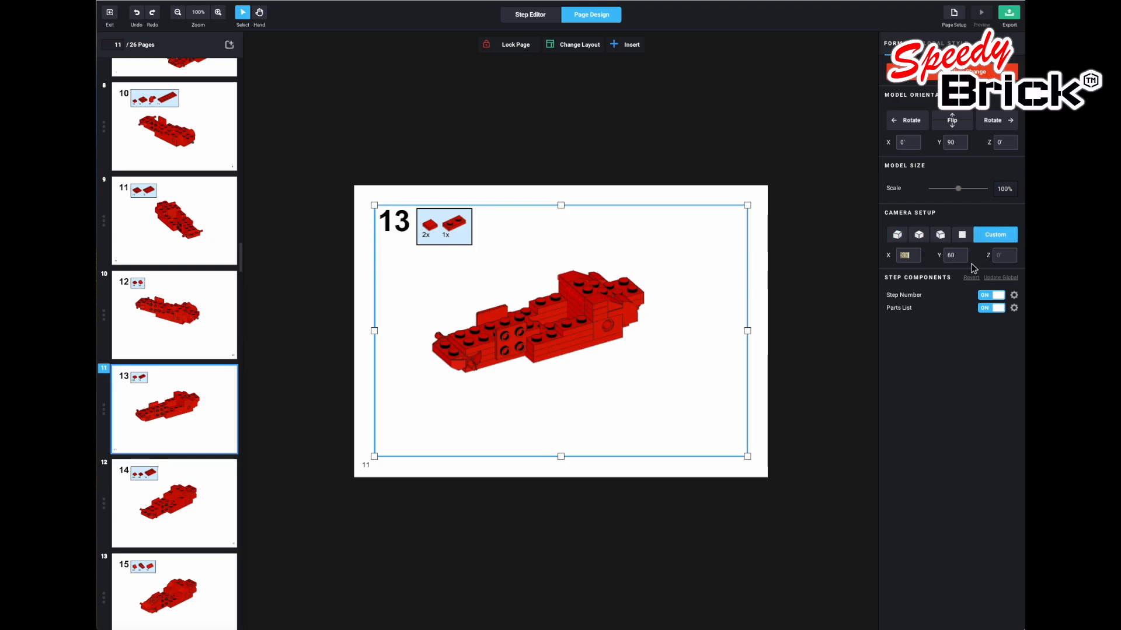
click(940, 235)
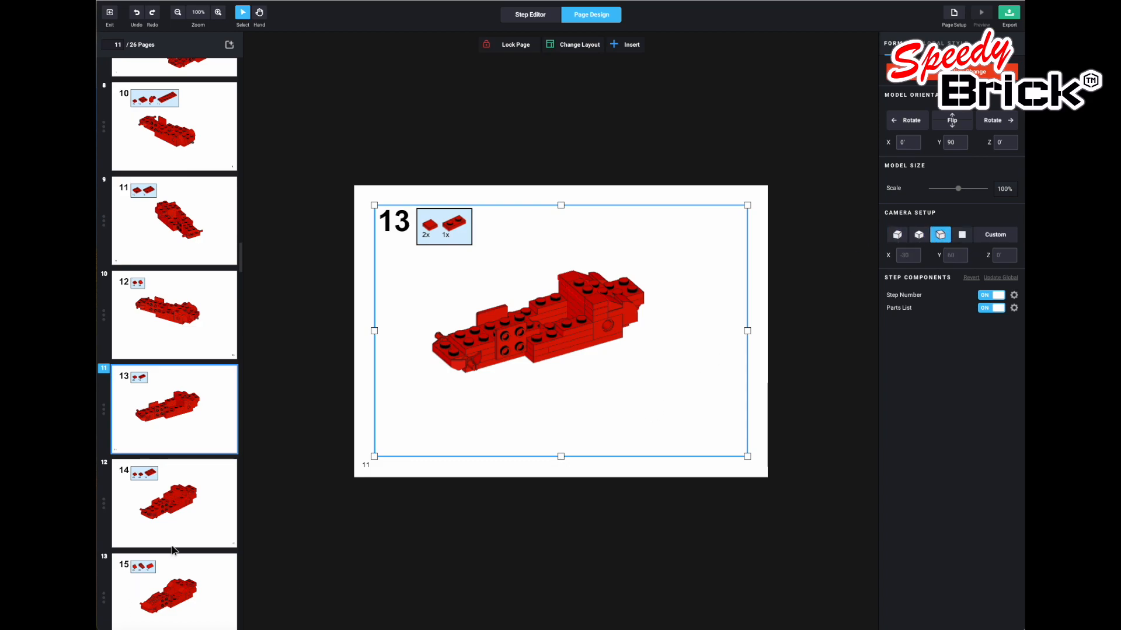
Insert a Bill of Materials on blank page 23.
scroll(down, 3)
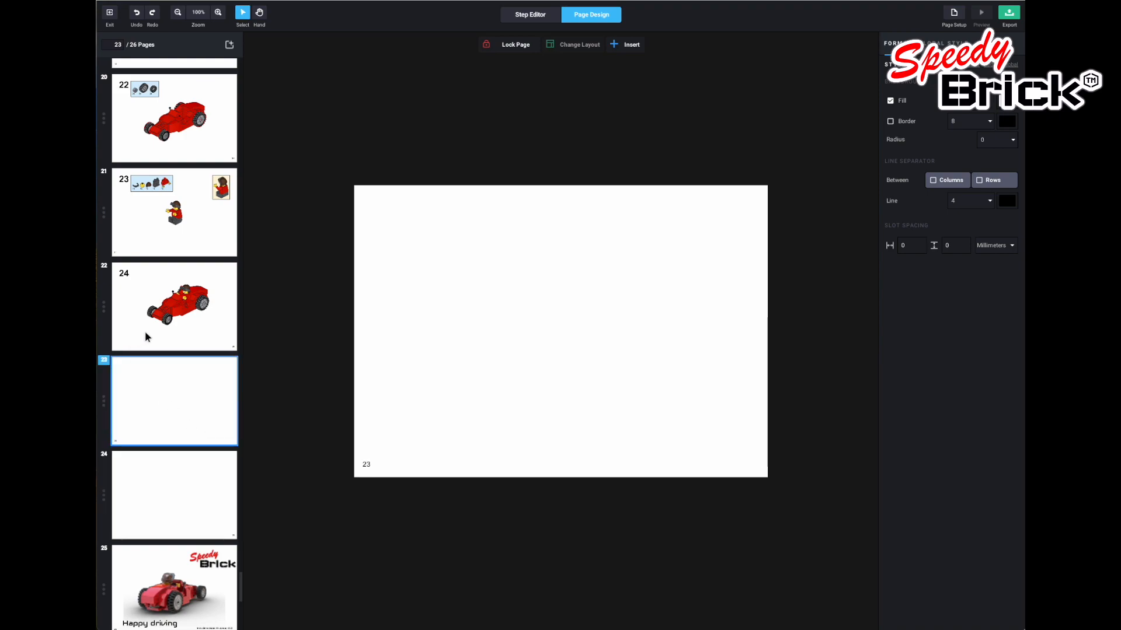
mouse_move(596, 169)
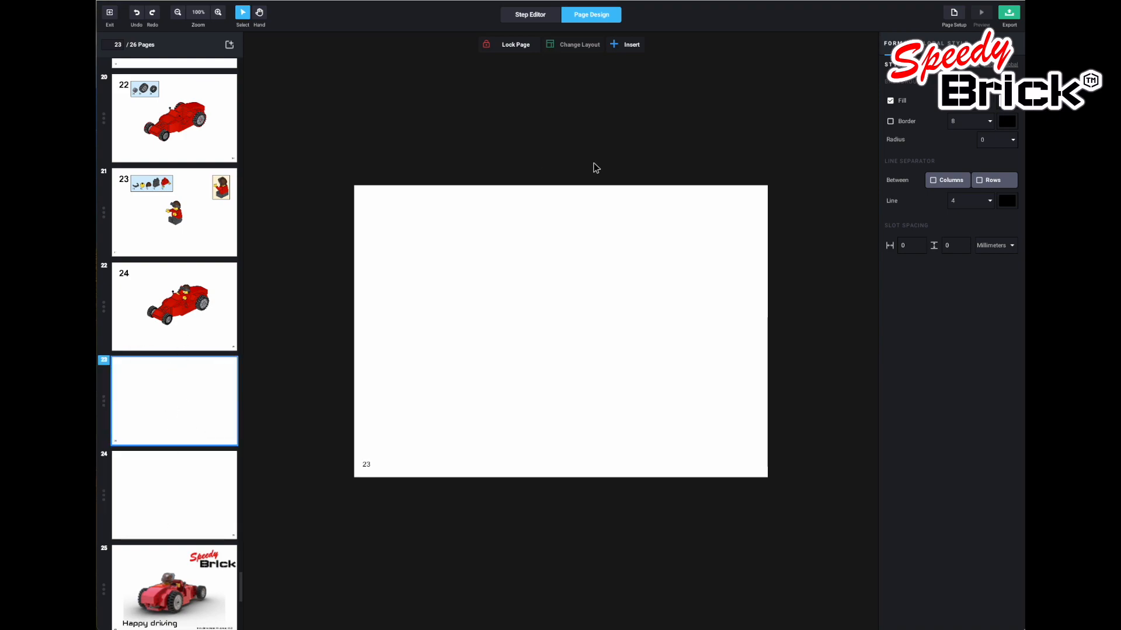
click(631, 44)
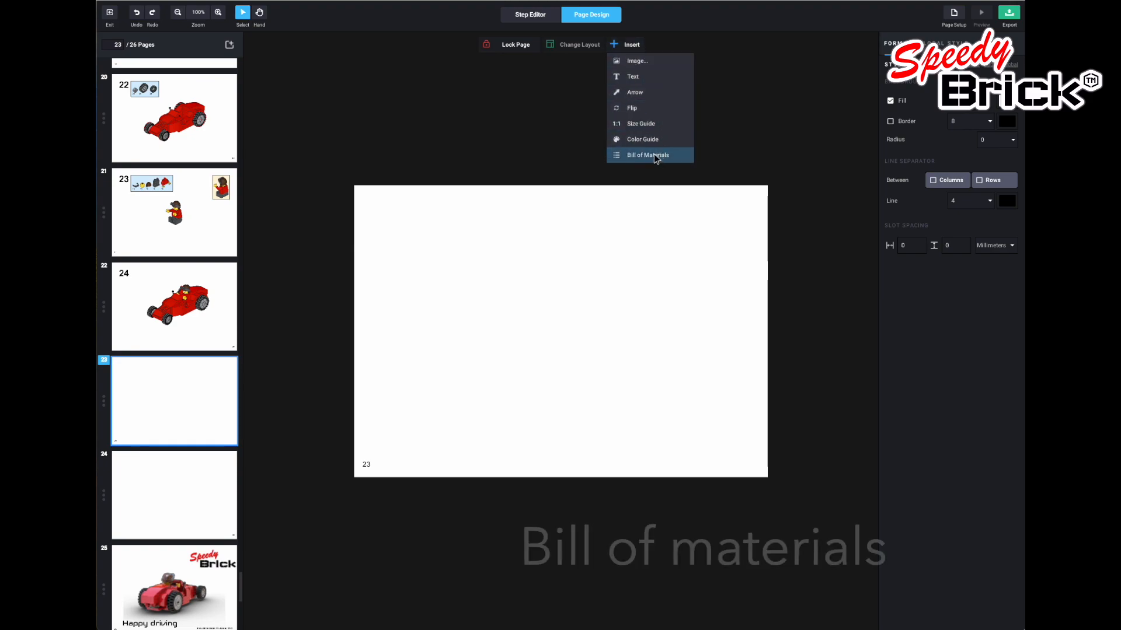
click(646, 154)
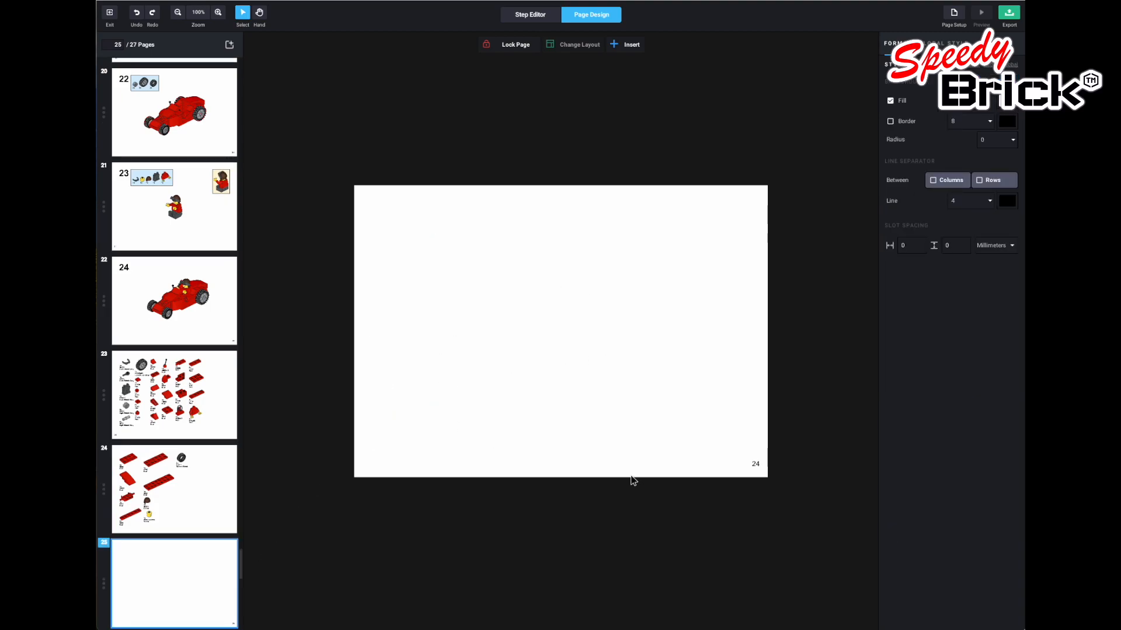
Check the page numbers on the two parts-list pages, 23 and 24.
click(756, 464)
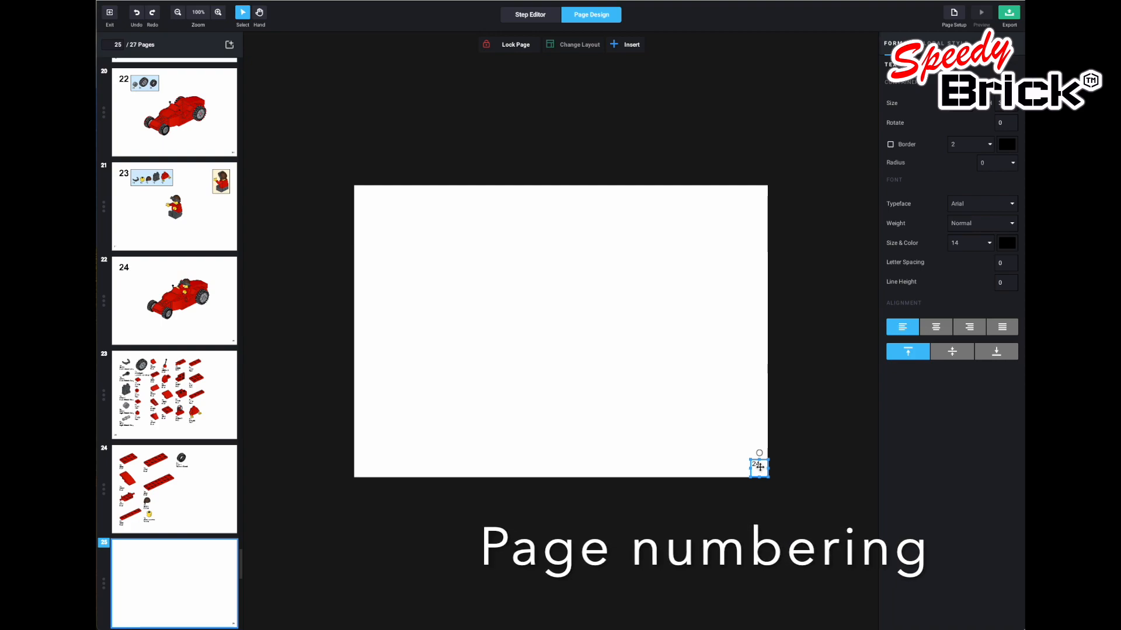
click(174, 490)
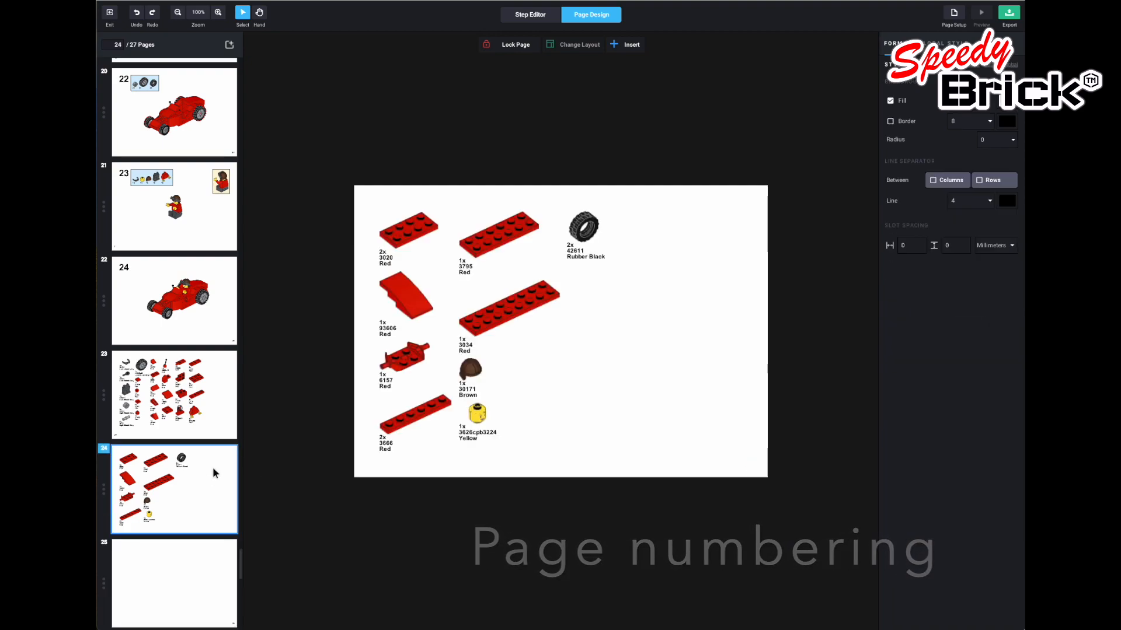
click(760, 468)
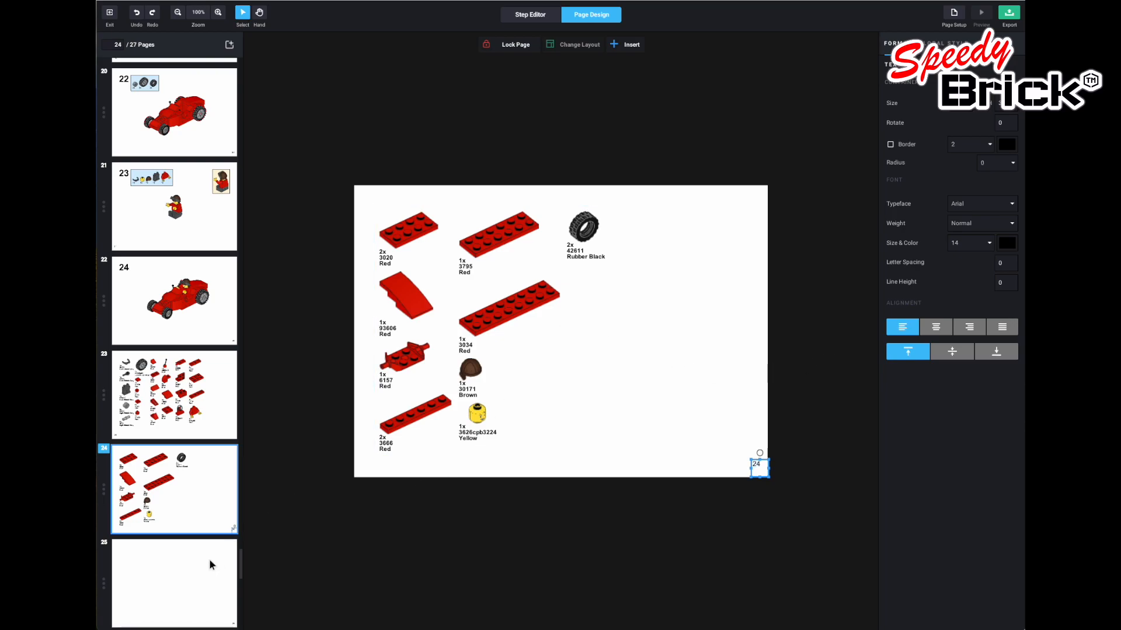
Delete the empty page 25 that follows the parts list.
scroll(down, 3)
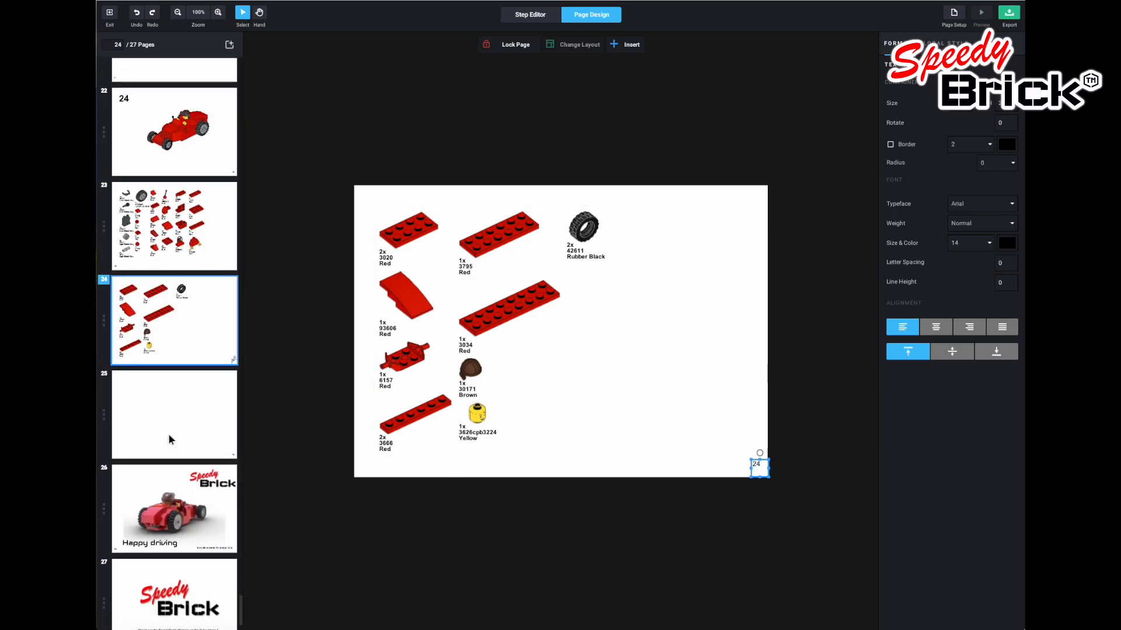
click(174, 415)
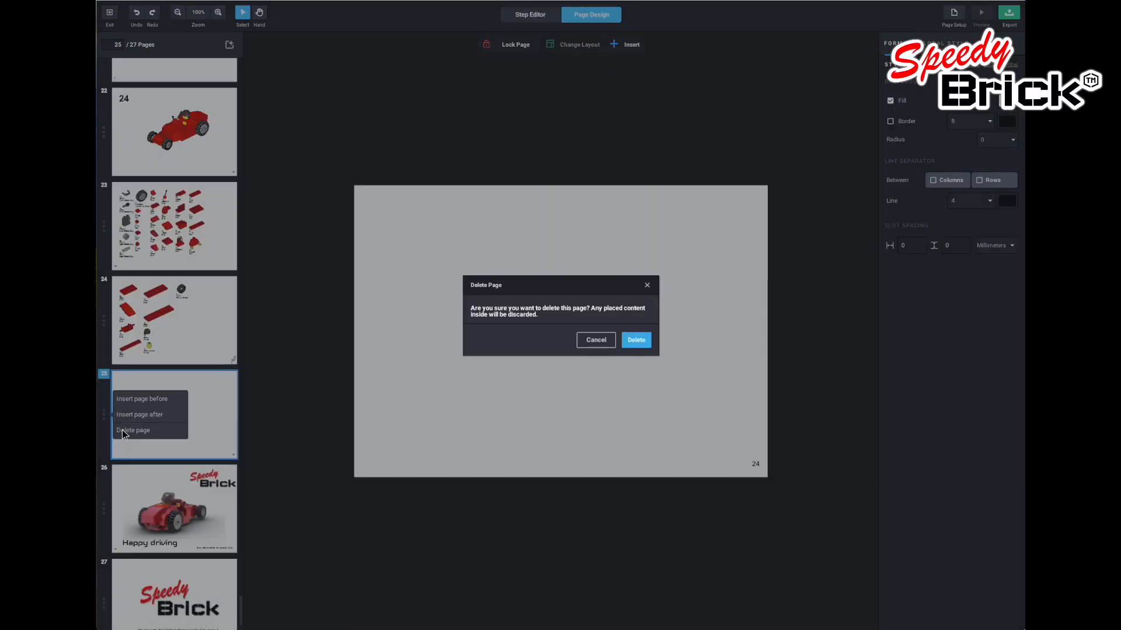
click(635, 340)
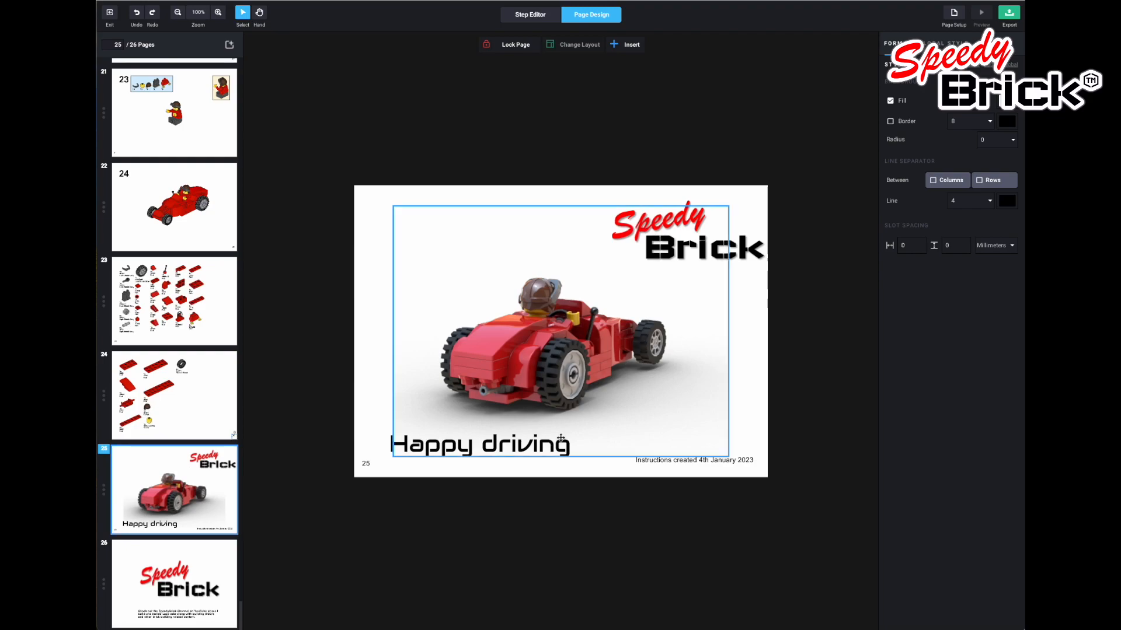
click(650, 535)
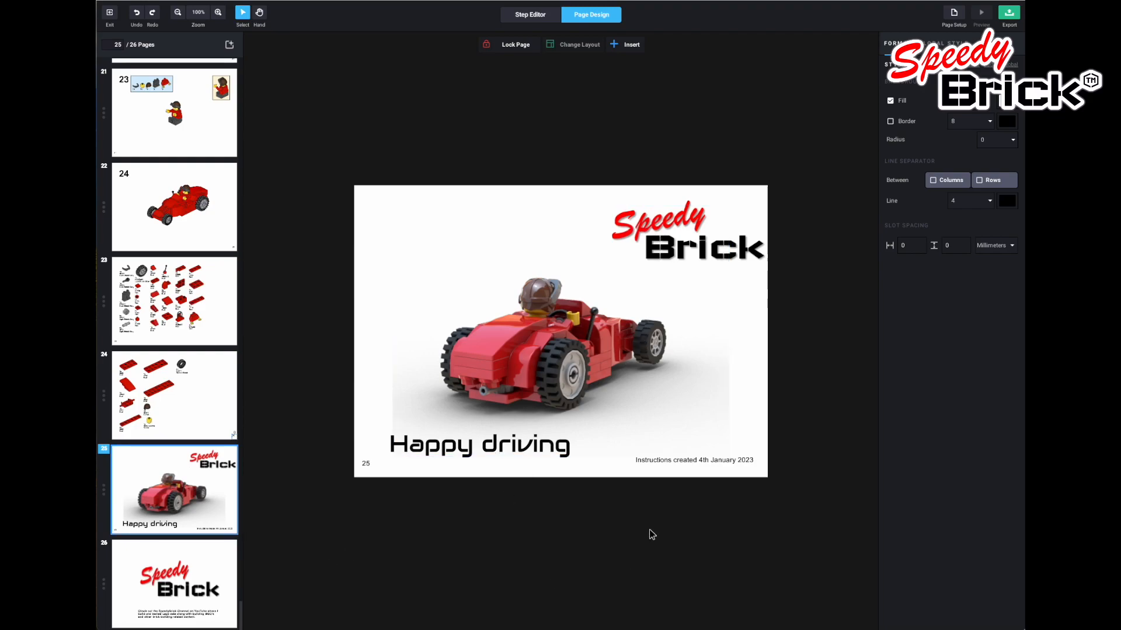
Change the 'Instructions created' date to 5th January 2024, then open page 26.
click(693, 459)
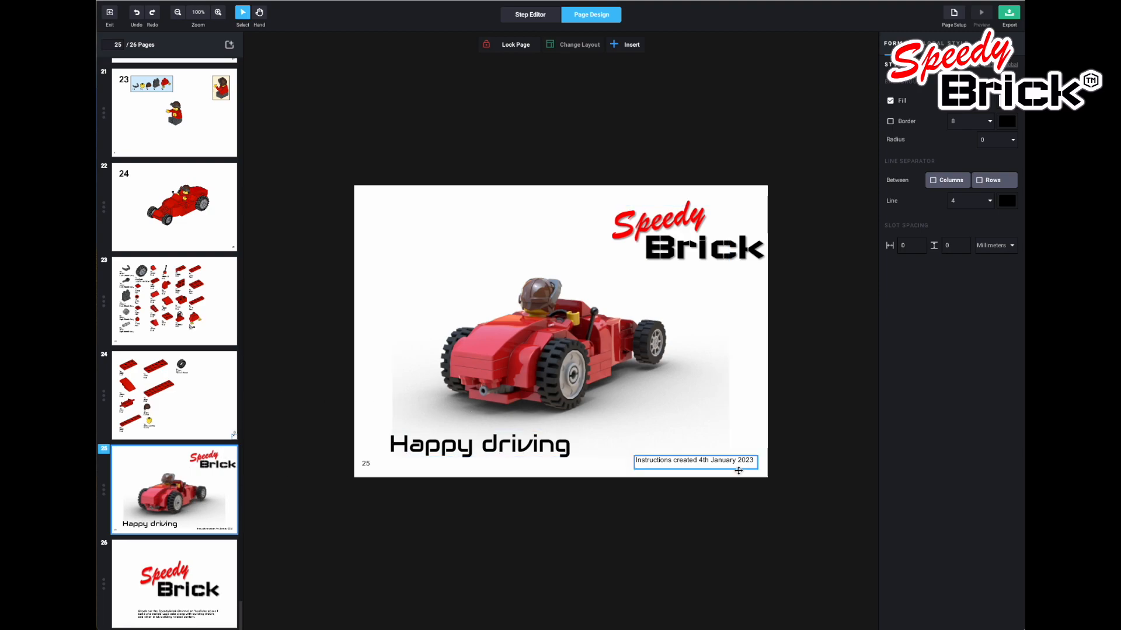
click(659, 375)
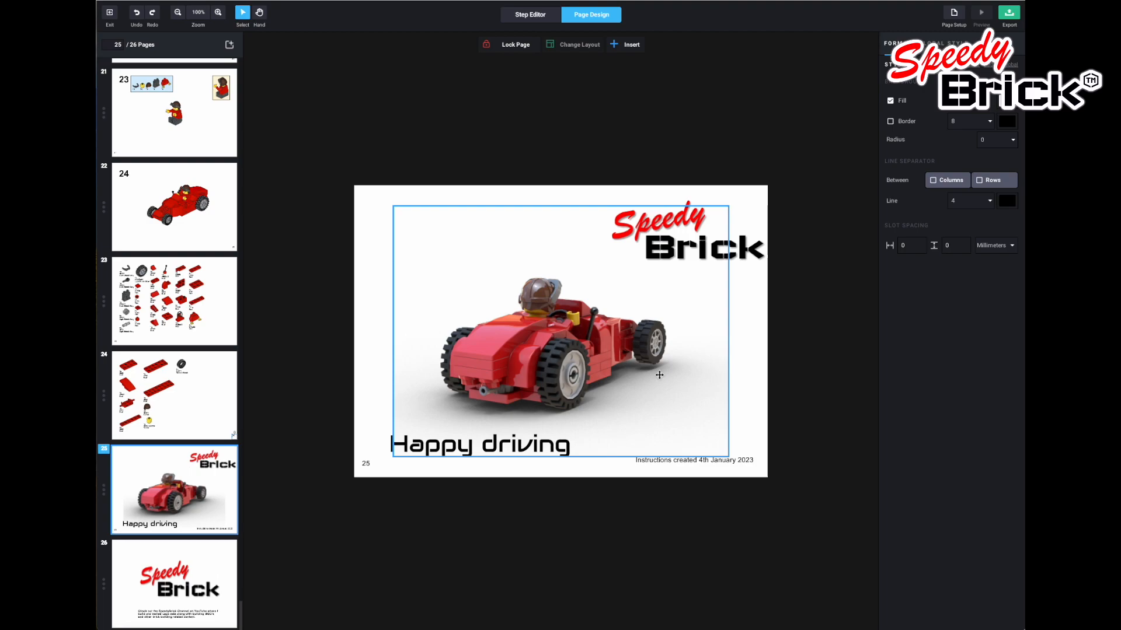
click(486, 477)
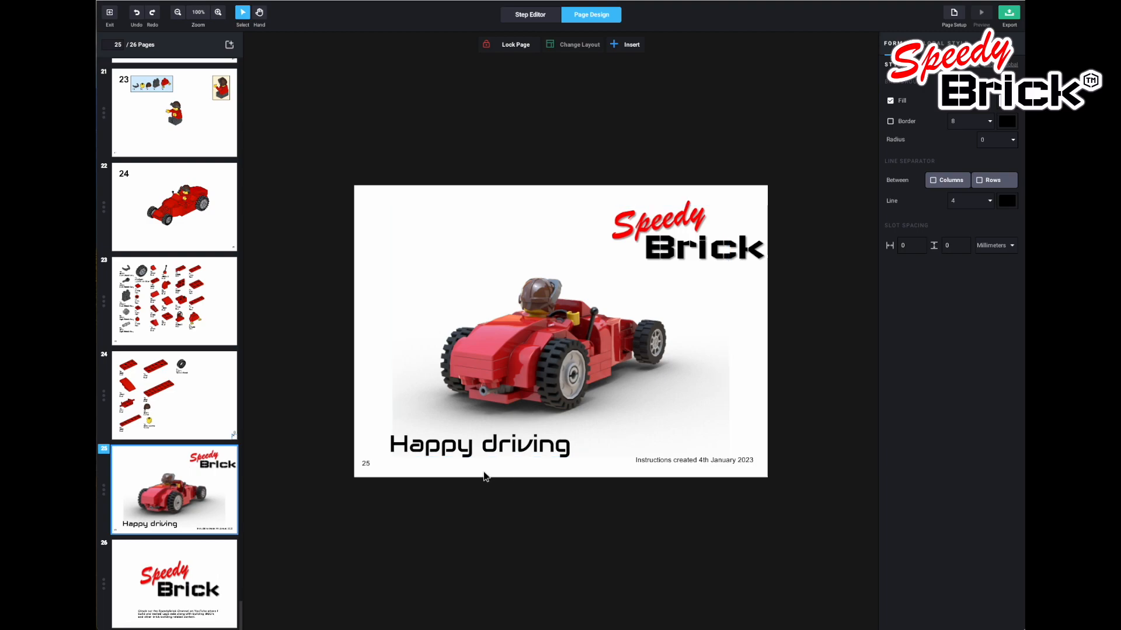
click(693, 461)
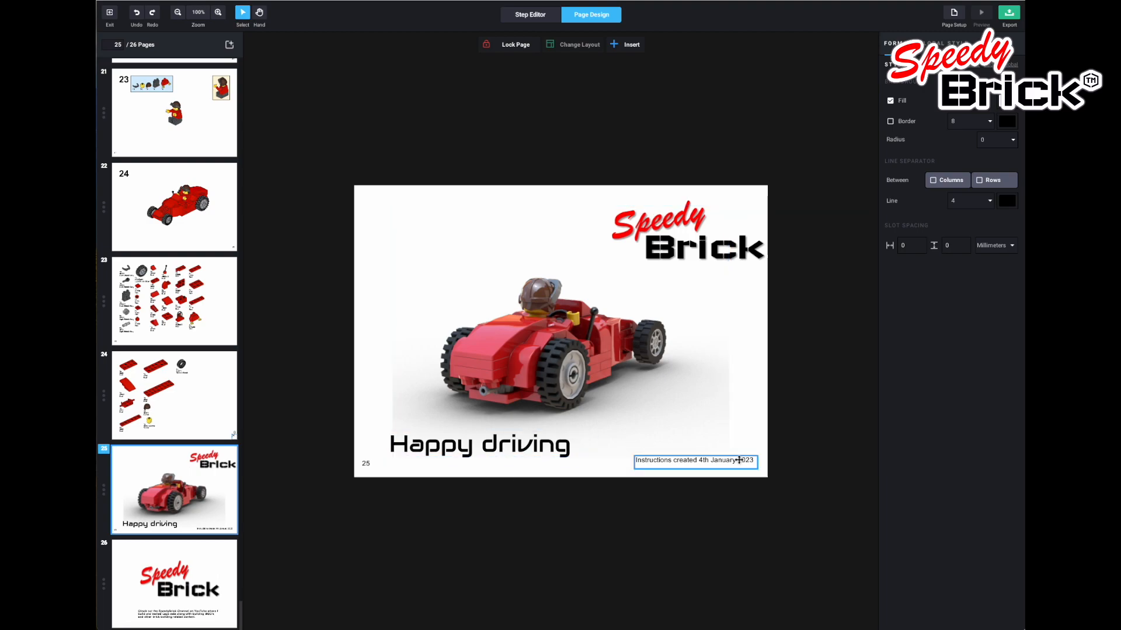
click(694, 461)
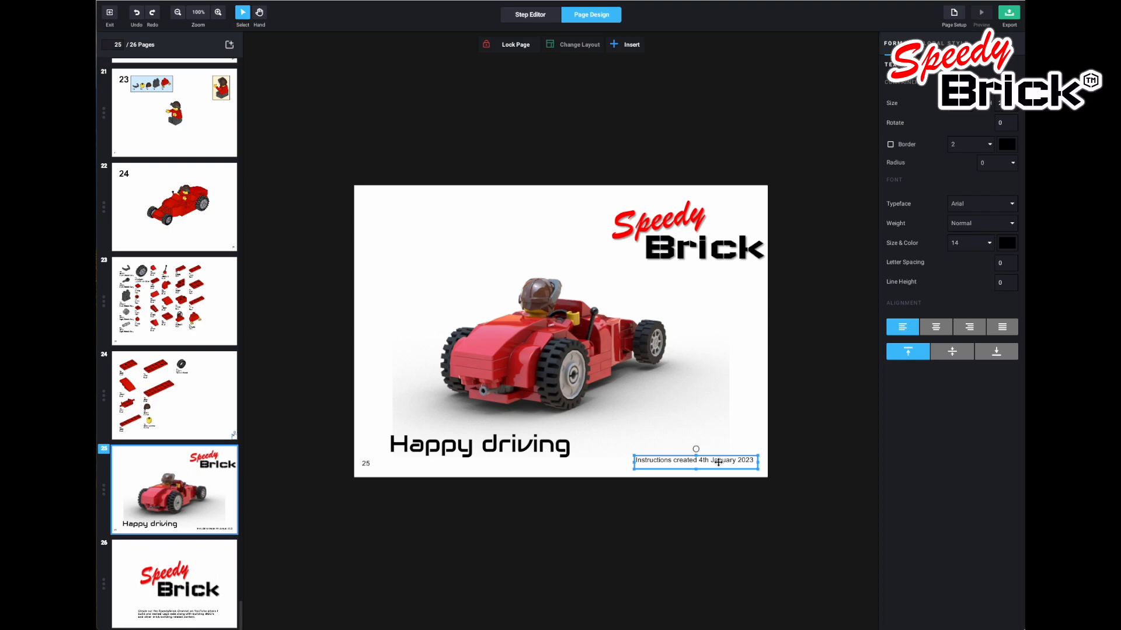
double_click(723, 460)
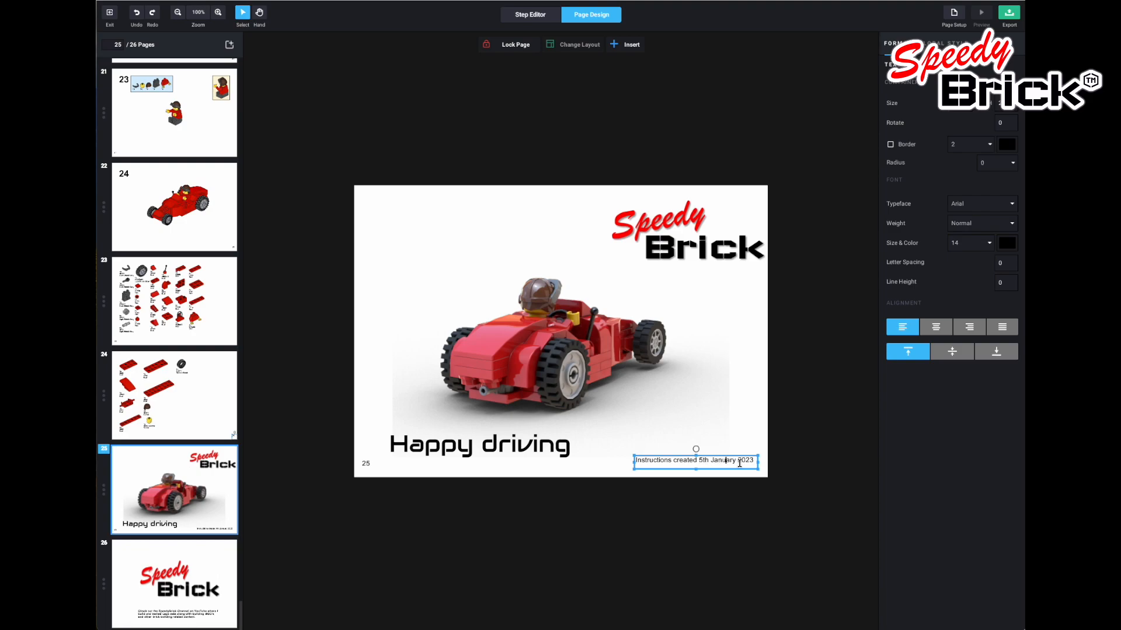
text(2024)
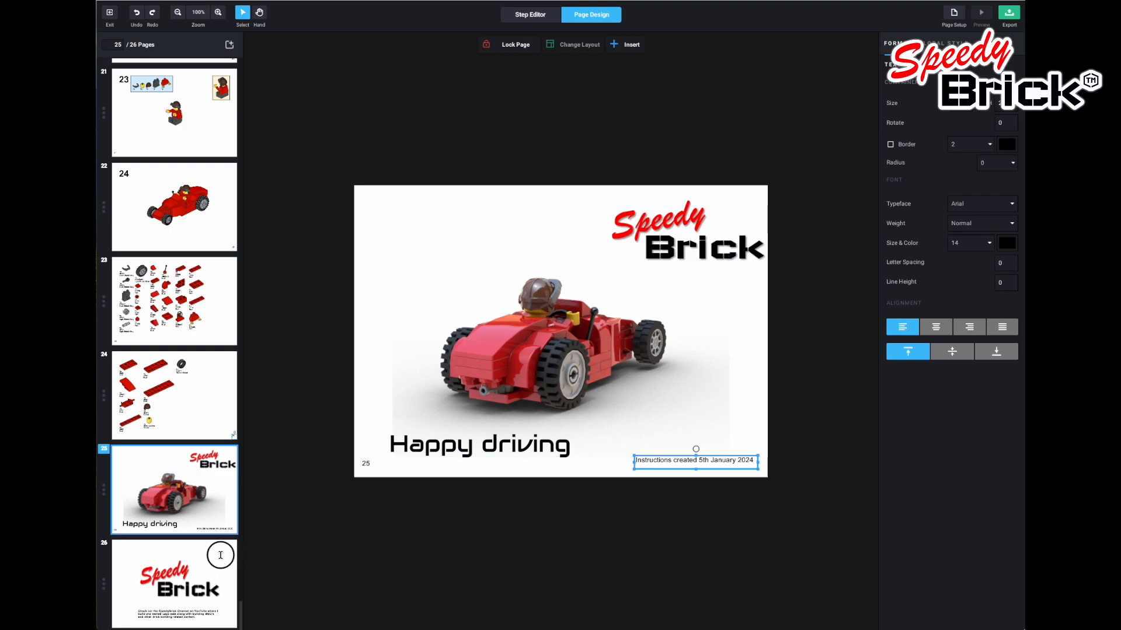
click(174, 582)
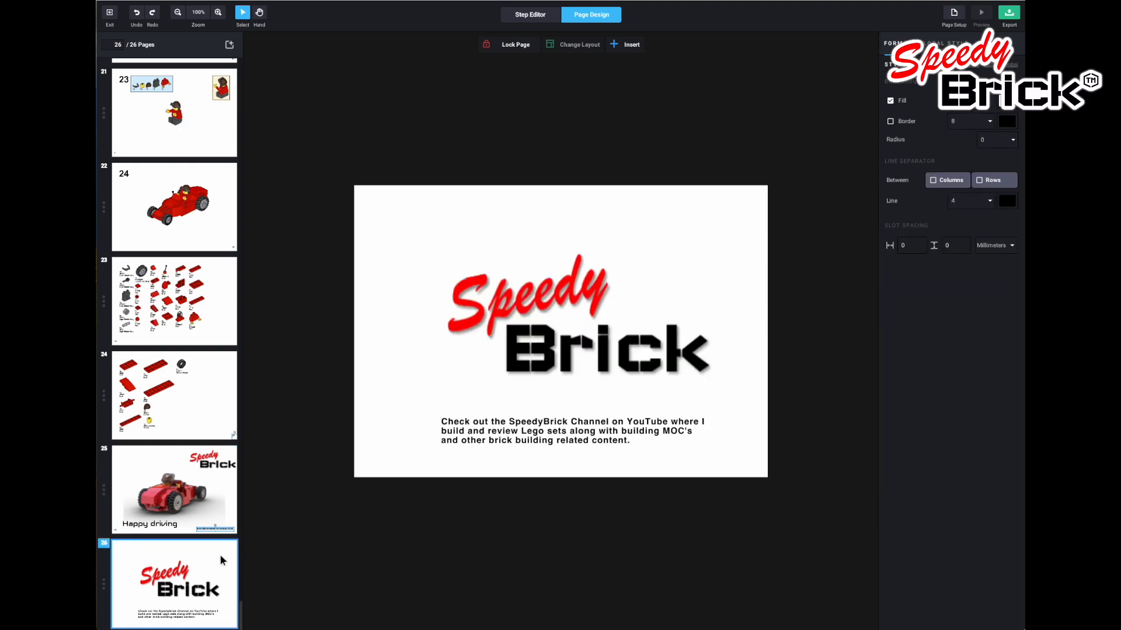
mouse_move(516, 545)
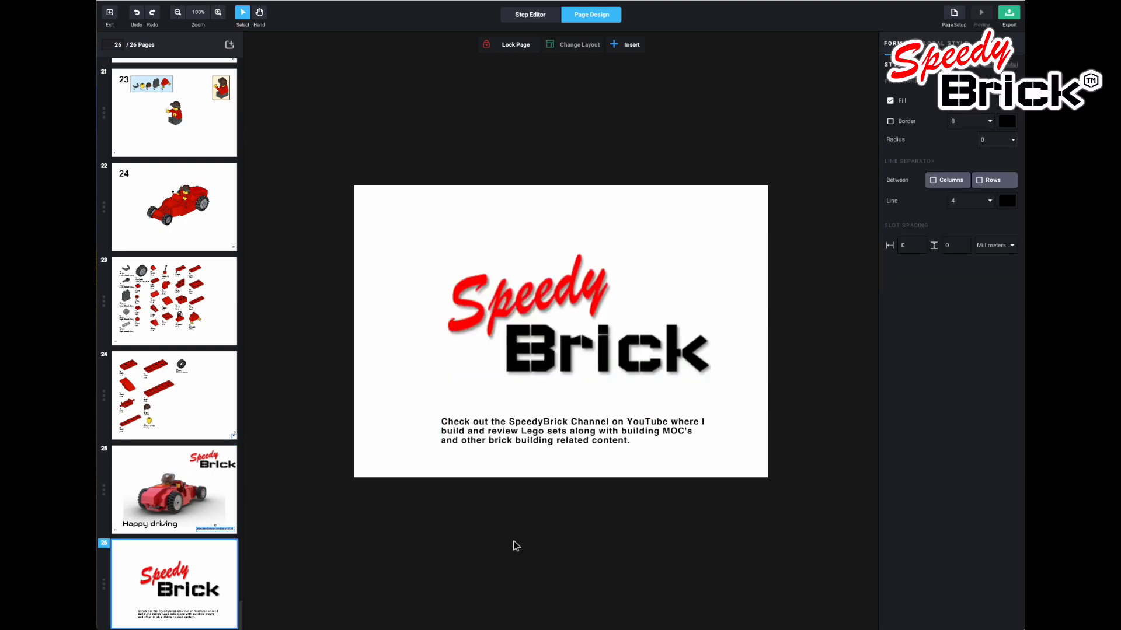
mouse_move(157, 421)
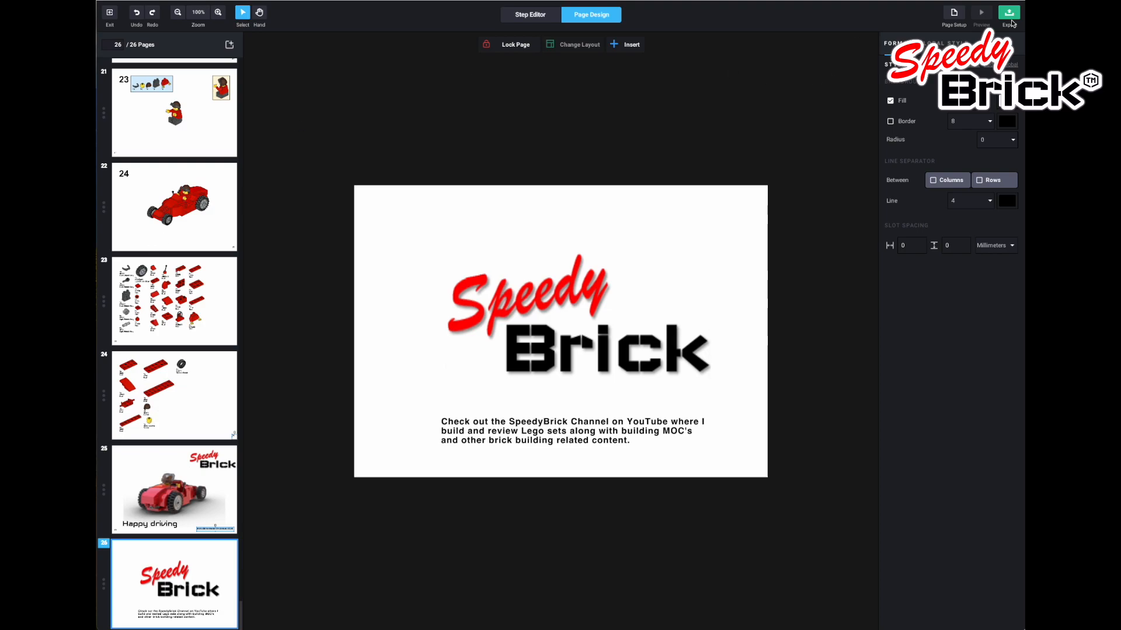
Export the instruction booklet as a PDF to a chosen save location.
click(1008, 12)
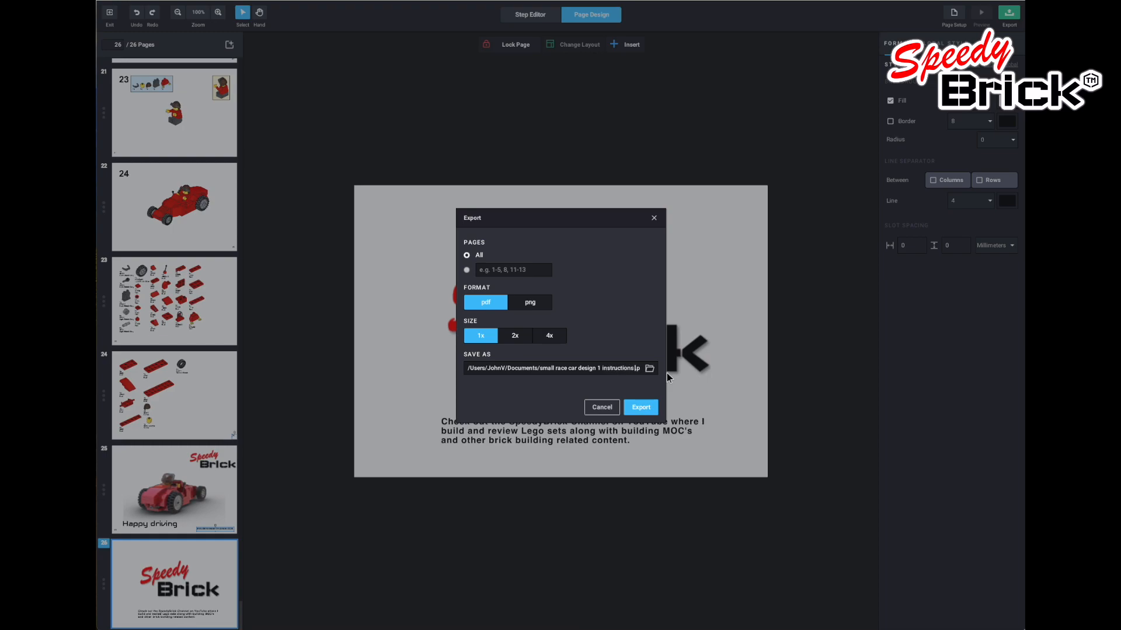
click(640, 407)
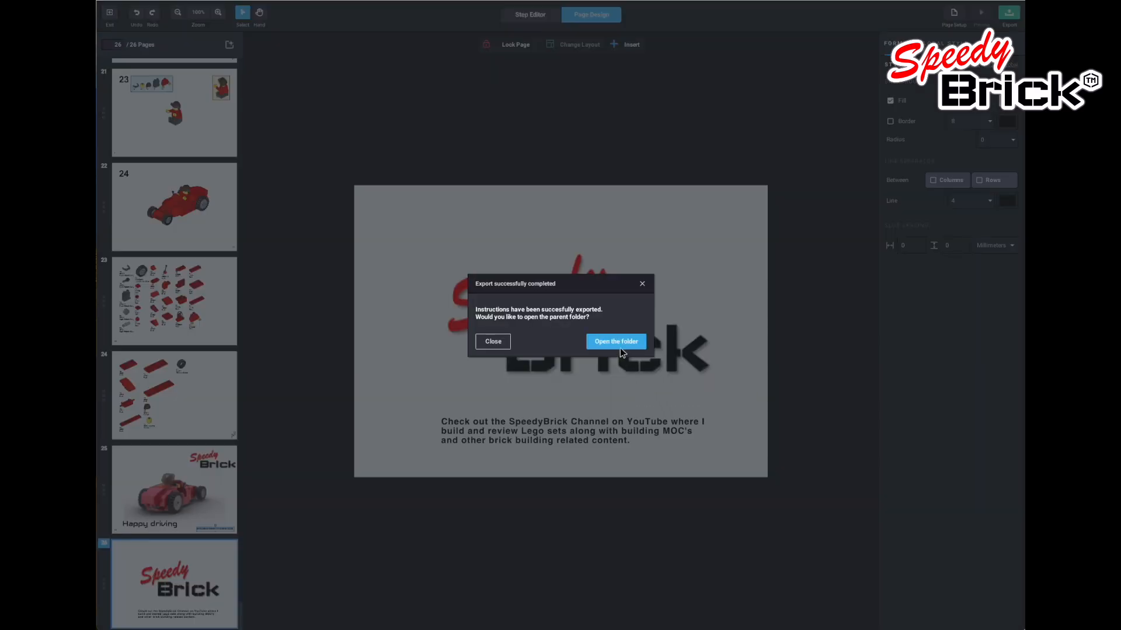
Open 'small race car design 1 instructions 2.pdf' from Documents in Preview.
click(614, 341)
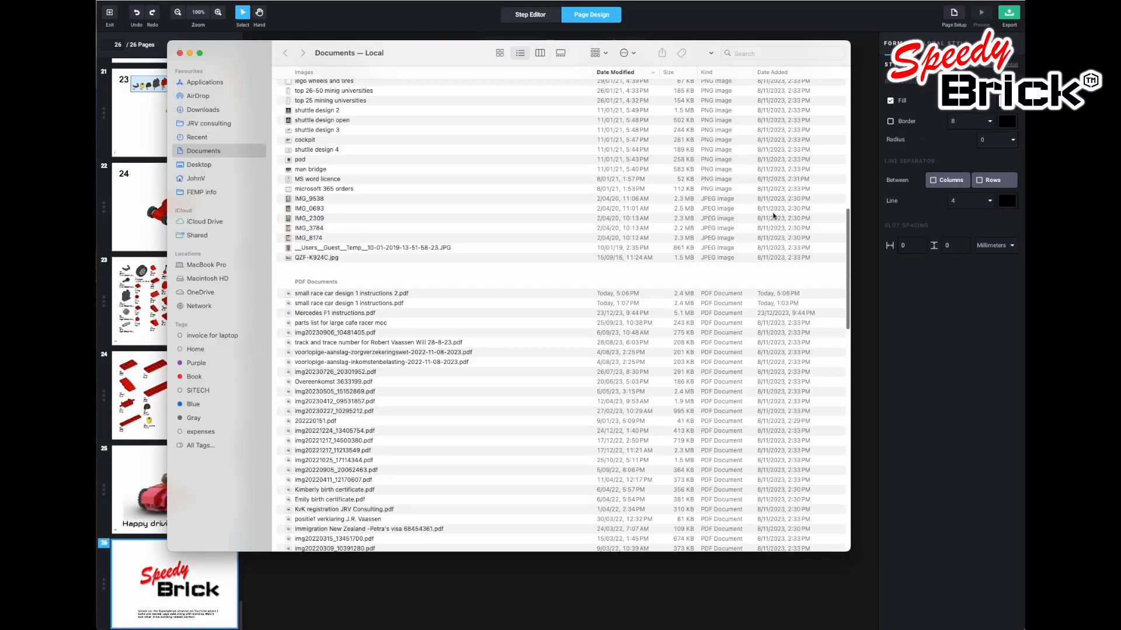
click(351, 293)
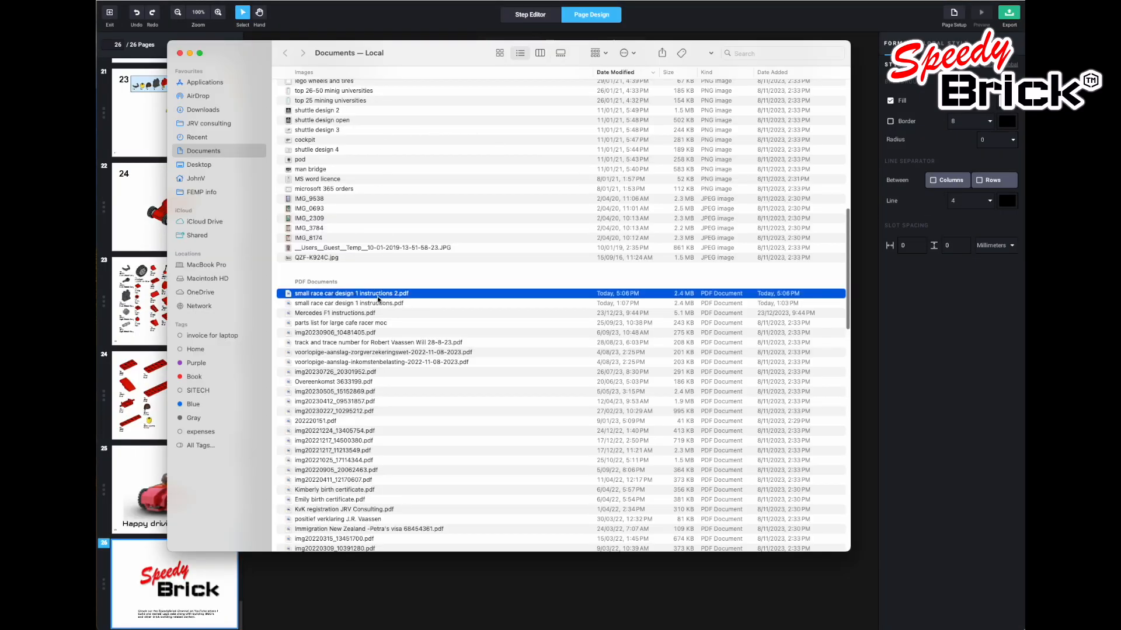
double_click(351, 293)
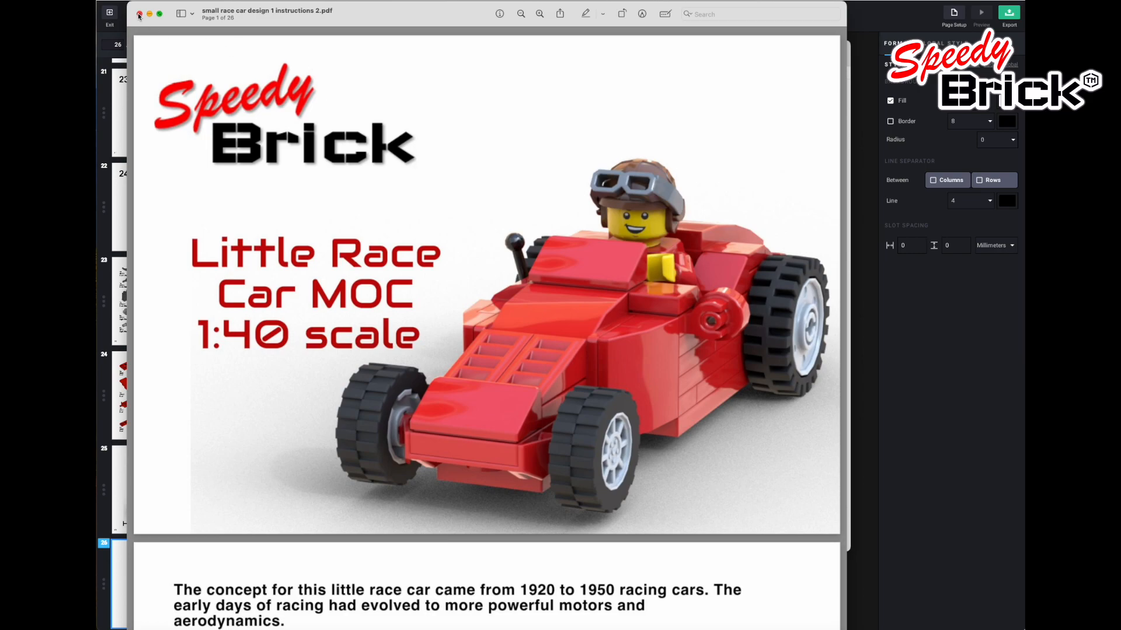
Close the instructions PDF in Preview to return to the 77-part red race car.
click(590, 14)
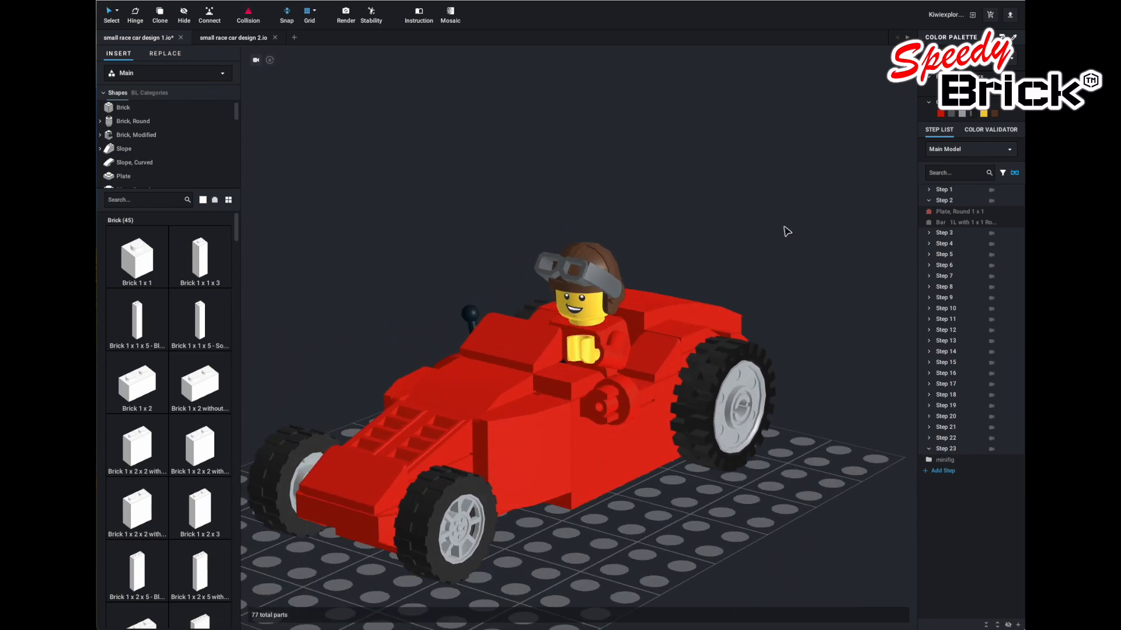
mouse_move(249, 61)
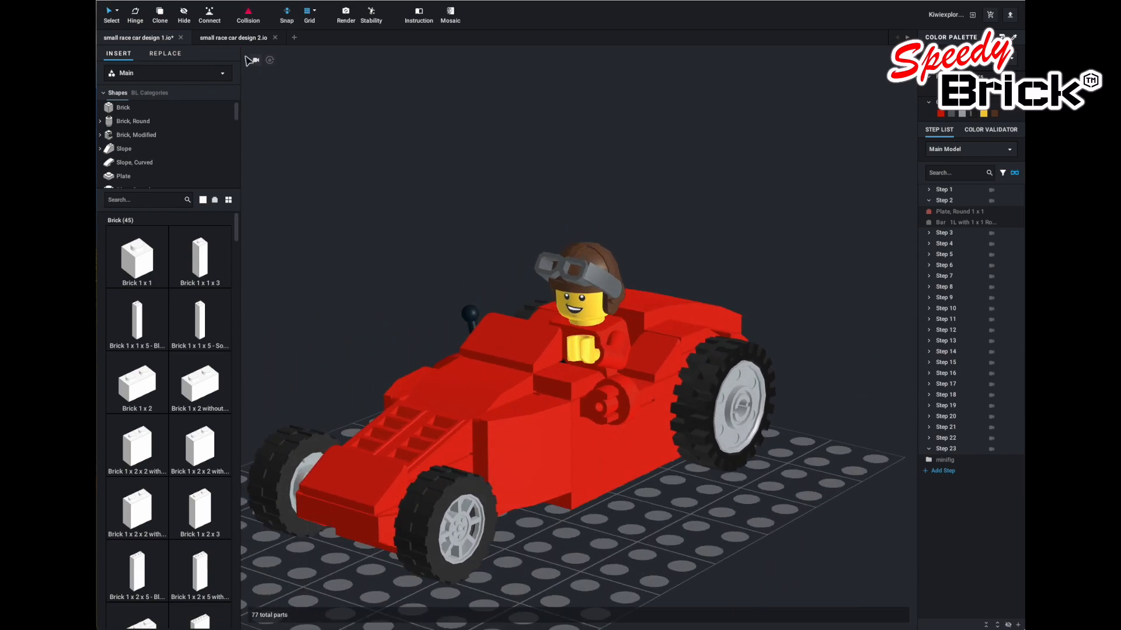
Switch to the small race car design 2 and enter instruction mode, confirming both prompts.
click(232, 37)
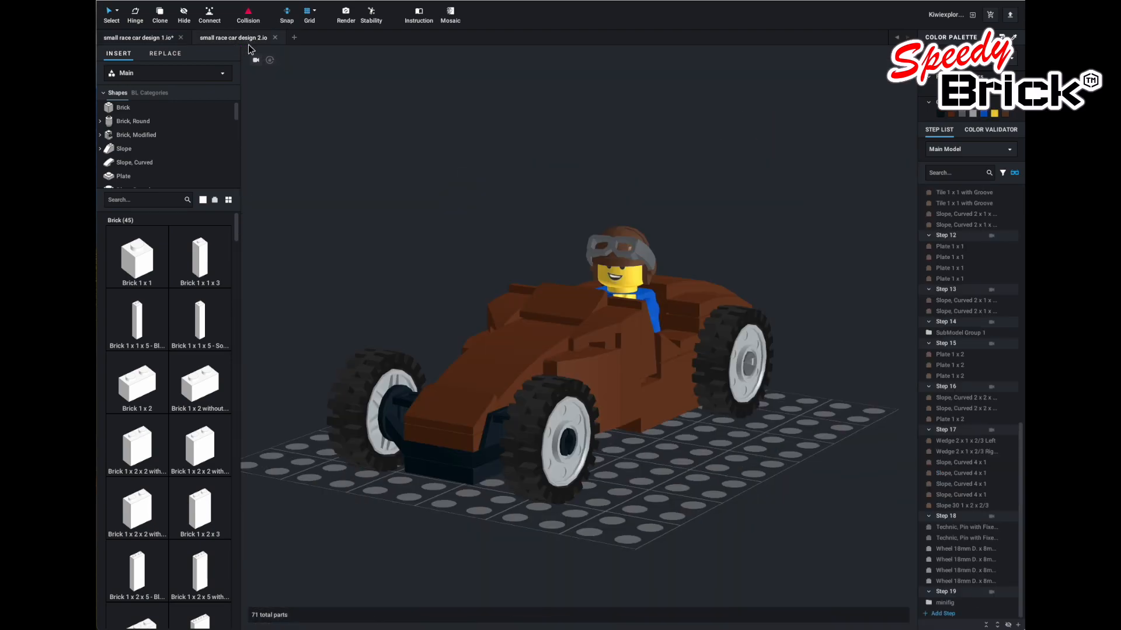
click(418, 13)
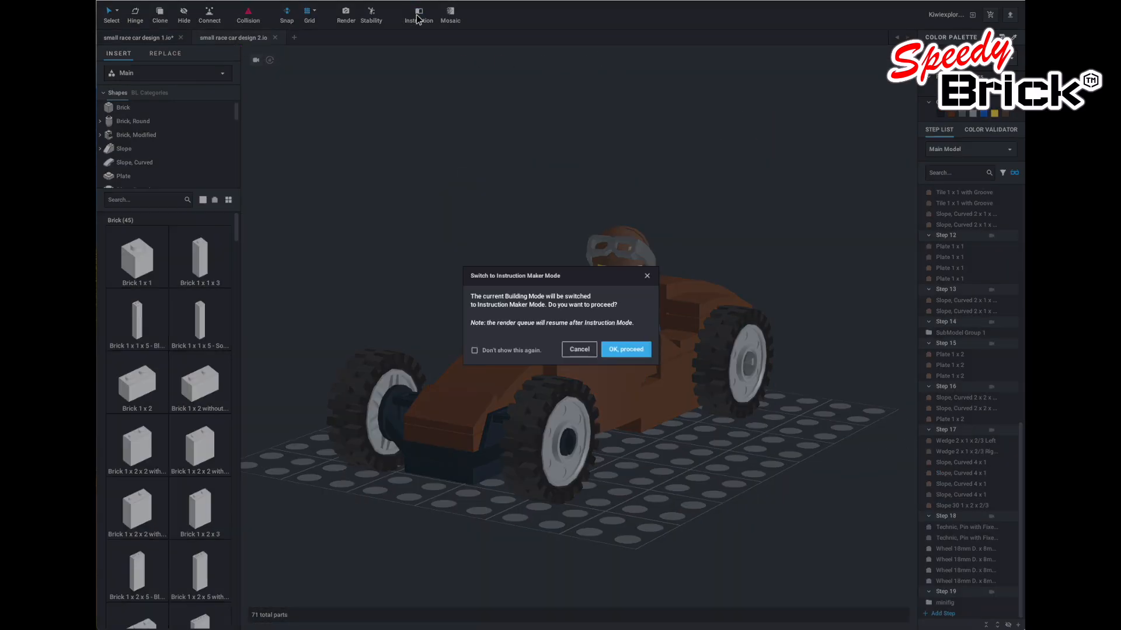
click(624, 349)
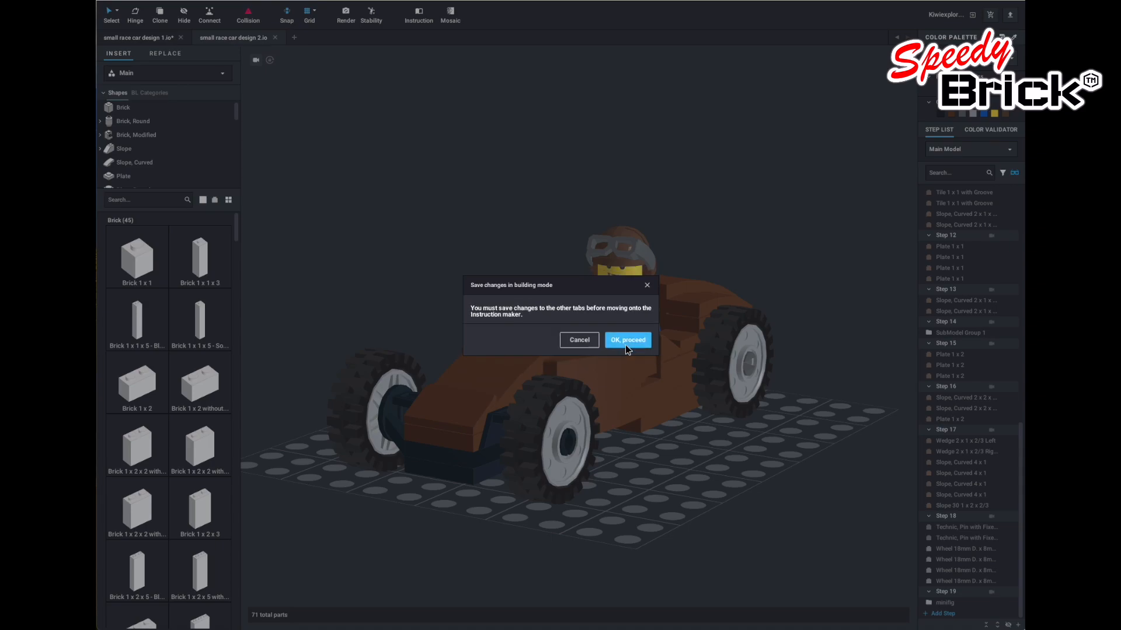
click(627, 340)
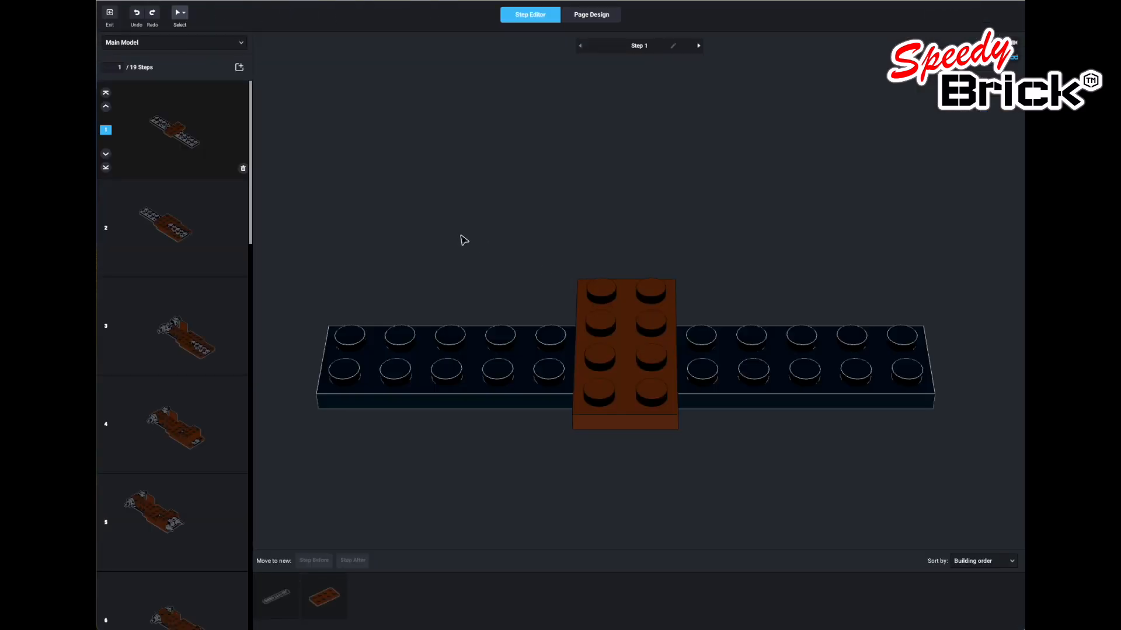
Open Page Design and scroll through the 21 instruction pages of the 71-part design.
click(591, 14)
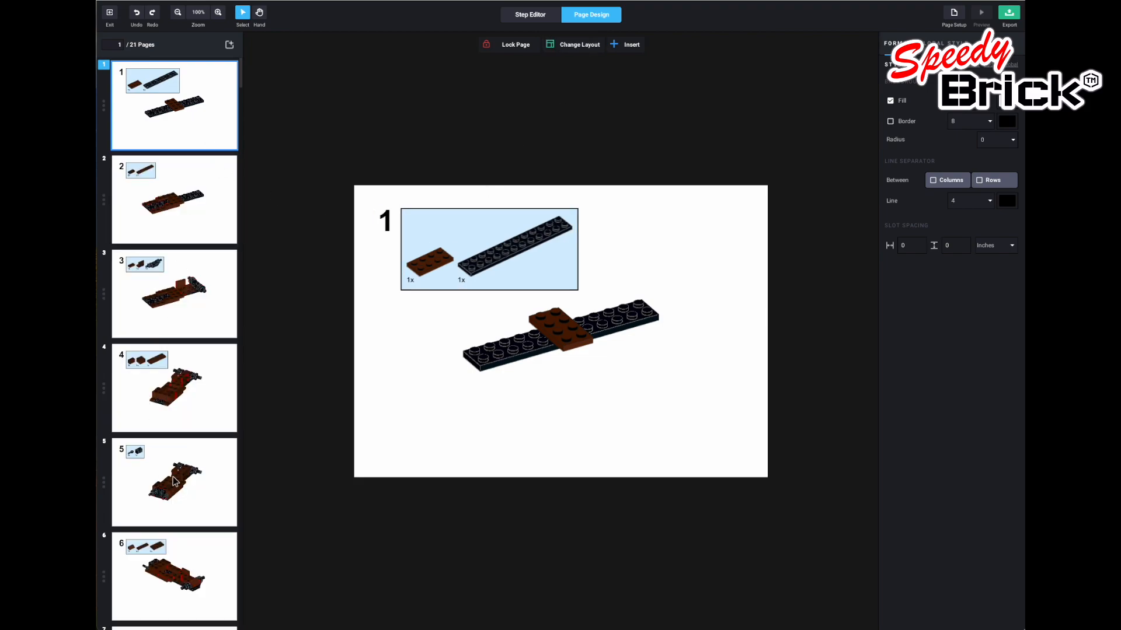
scroll(down, 3)
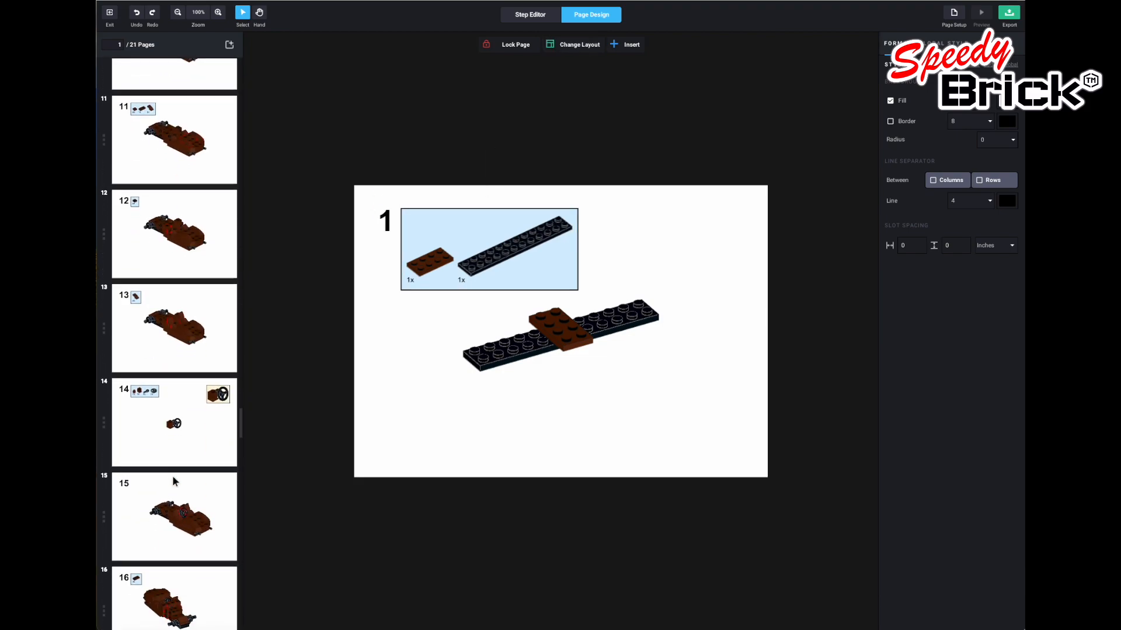
scroll(down, 3)
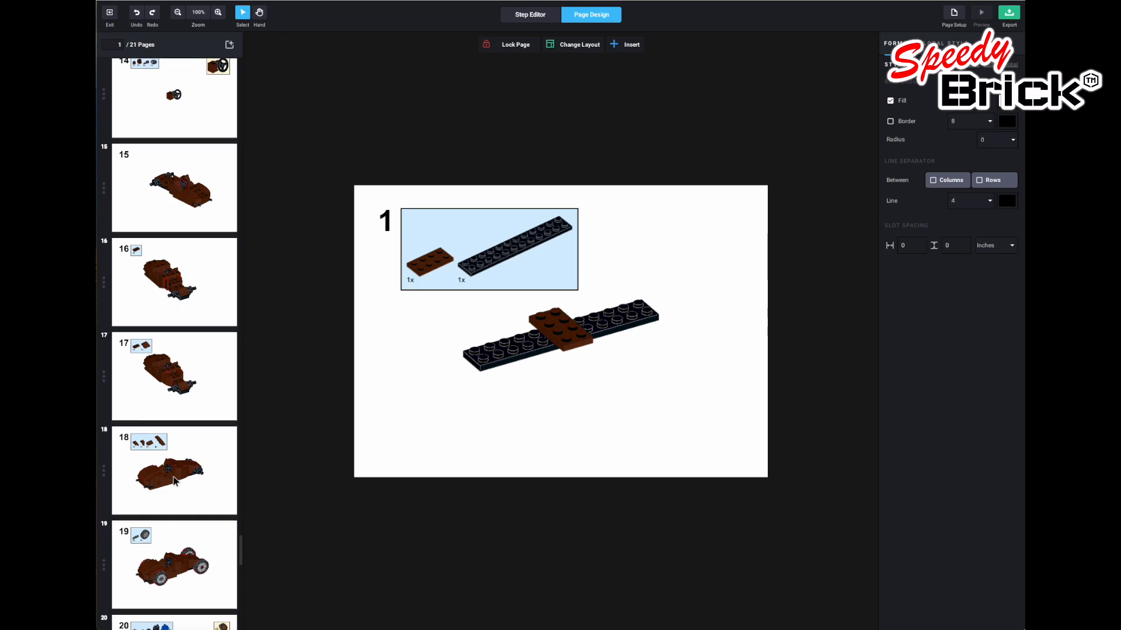
scroll(down, 3)
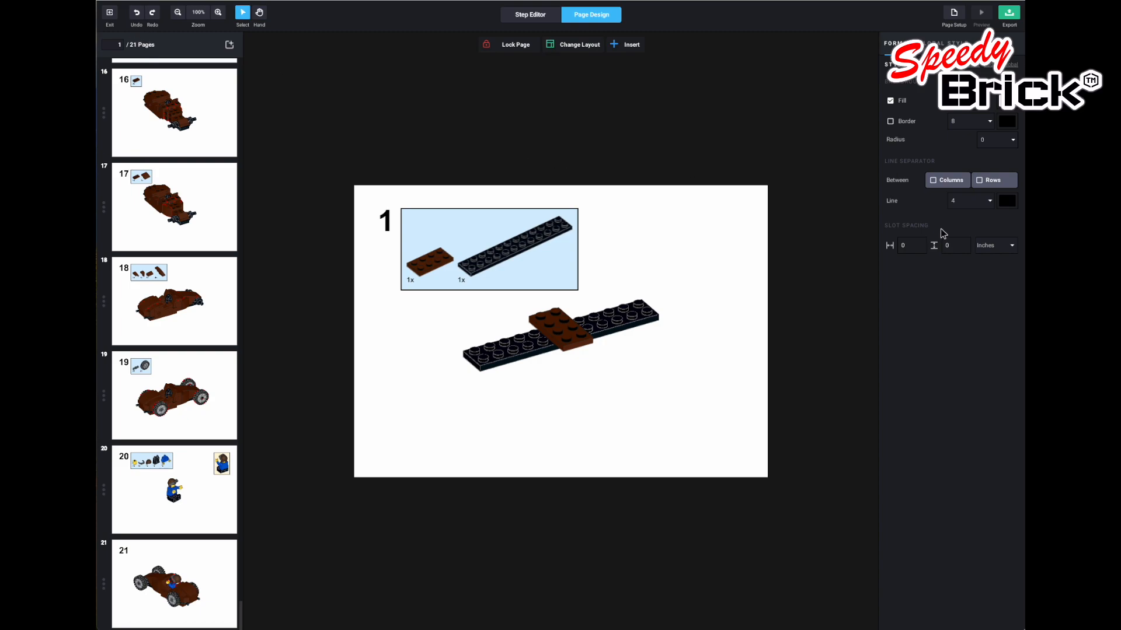
mouse_move(942, 234)
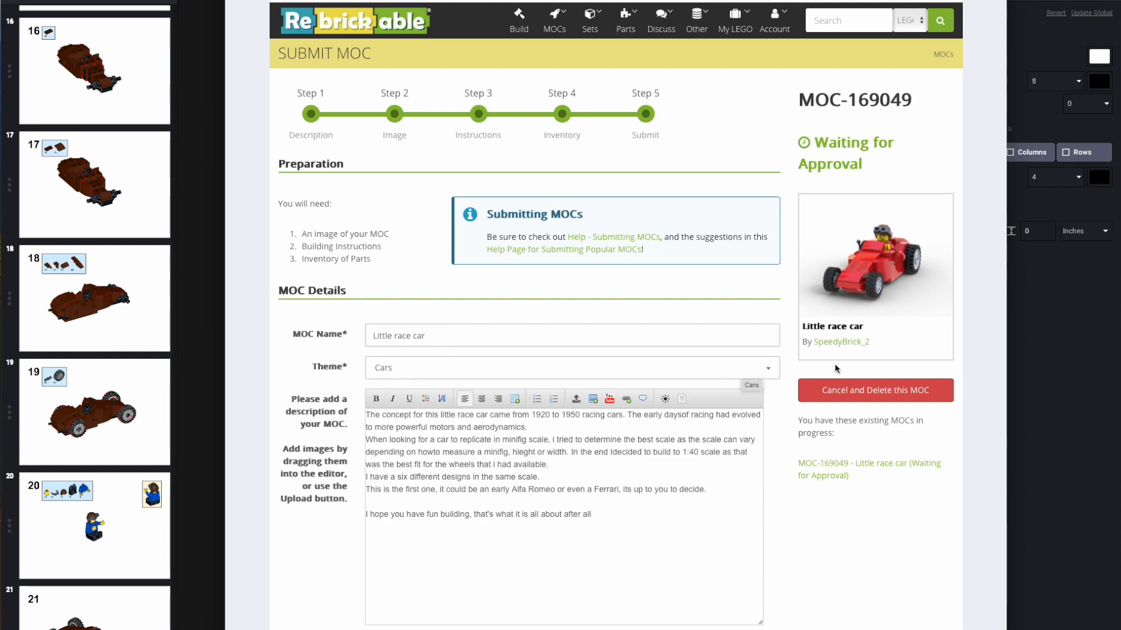
Click into the Little race car description editor to start spacing out its paragraphs.
click(570, 367)
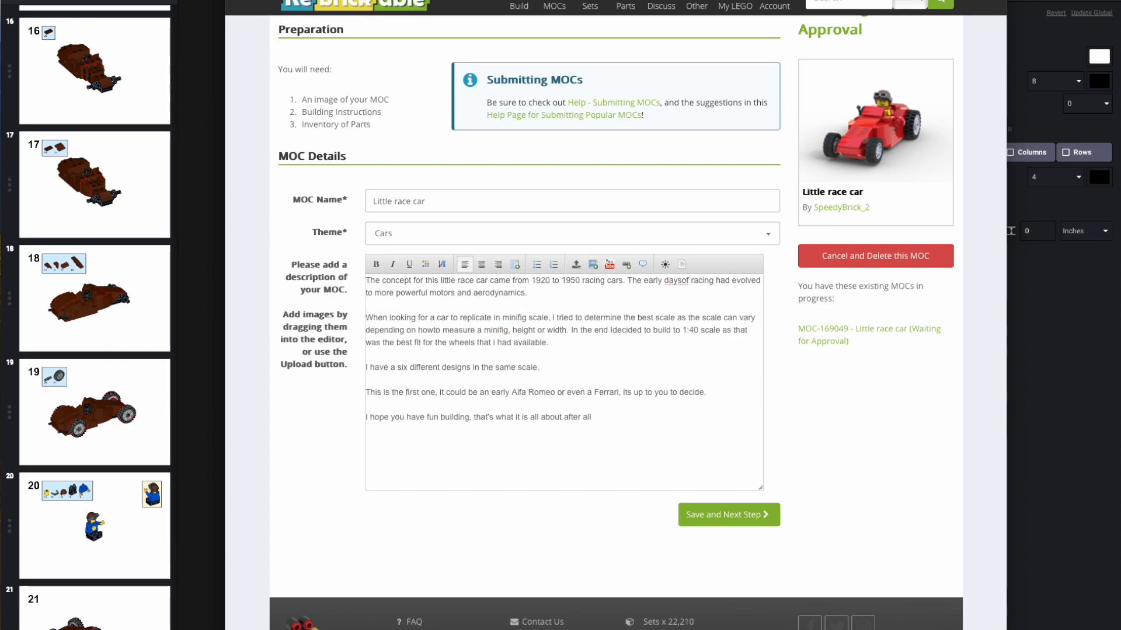
Save the description, delete the old instructions PDF, and start adding a new instructions file.
click(728, 514)
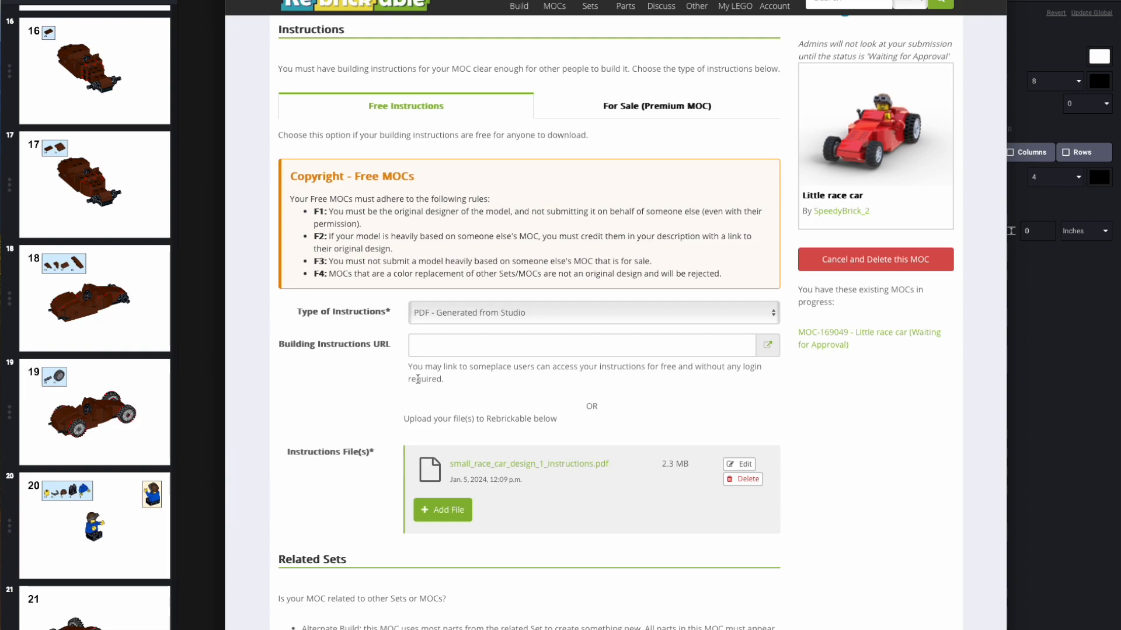
mouse_move(582, 460)
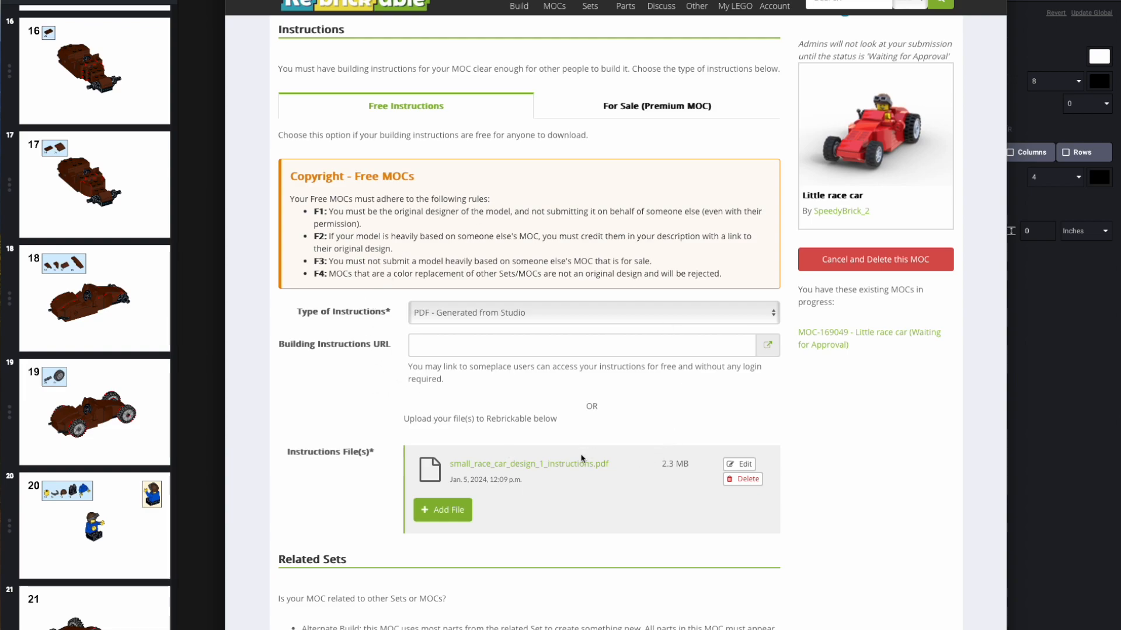
click(747, 479)
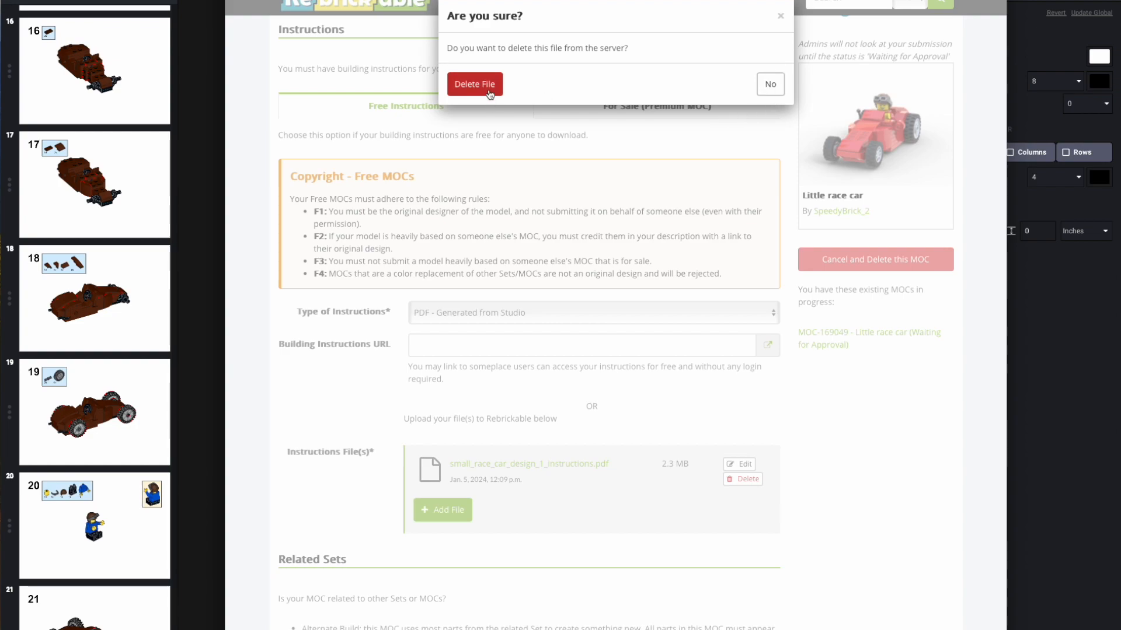
click(474, 84)
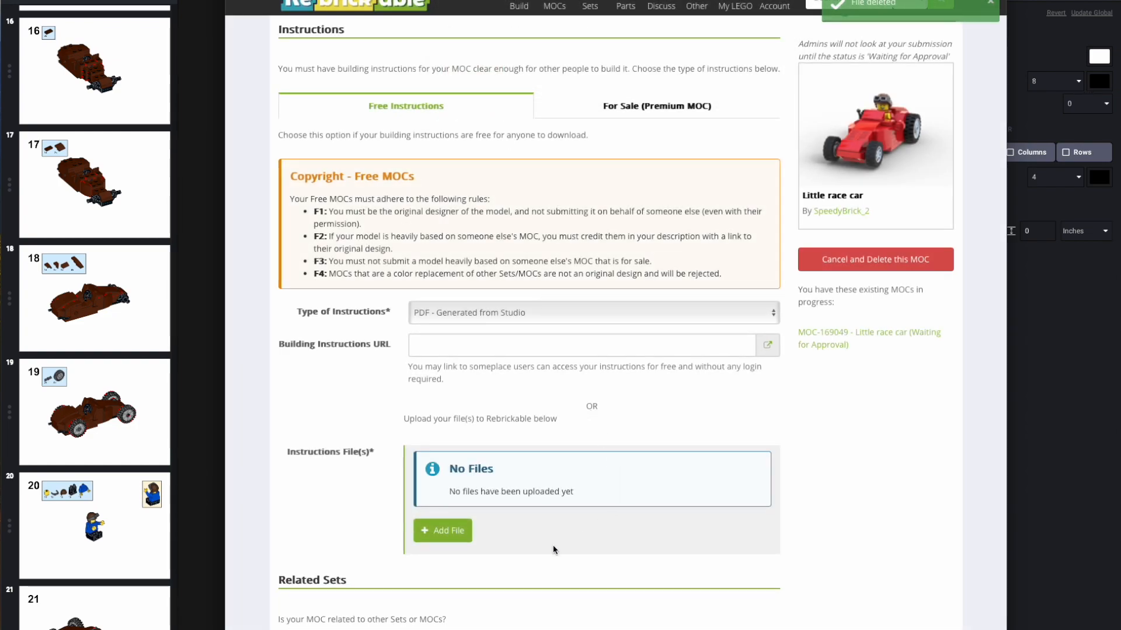
click(442, 530)
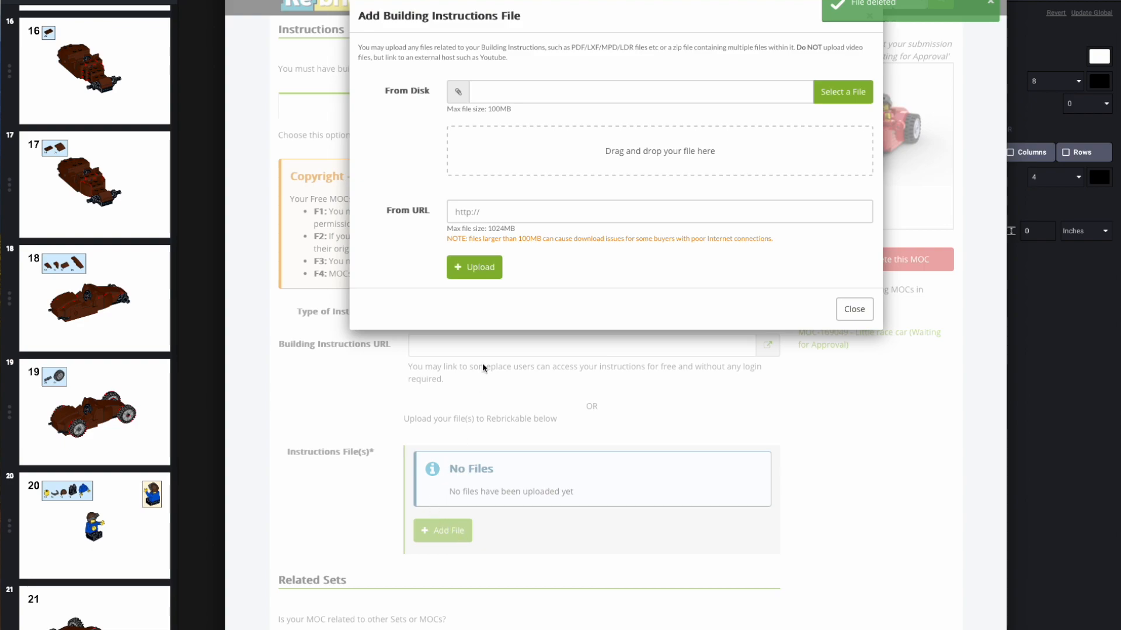
Upload small race car design 1 instructions 2.pdf (2.3 MB) as the free PDF instructions.
click(842, 92)
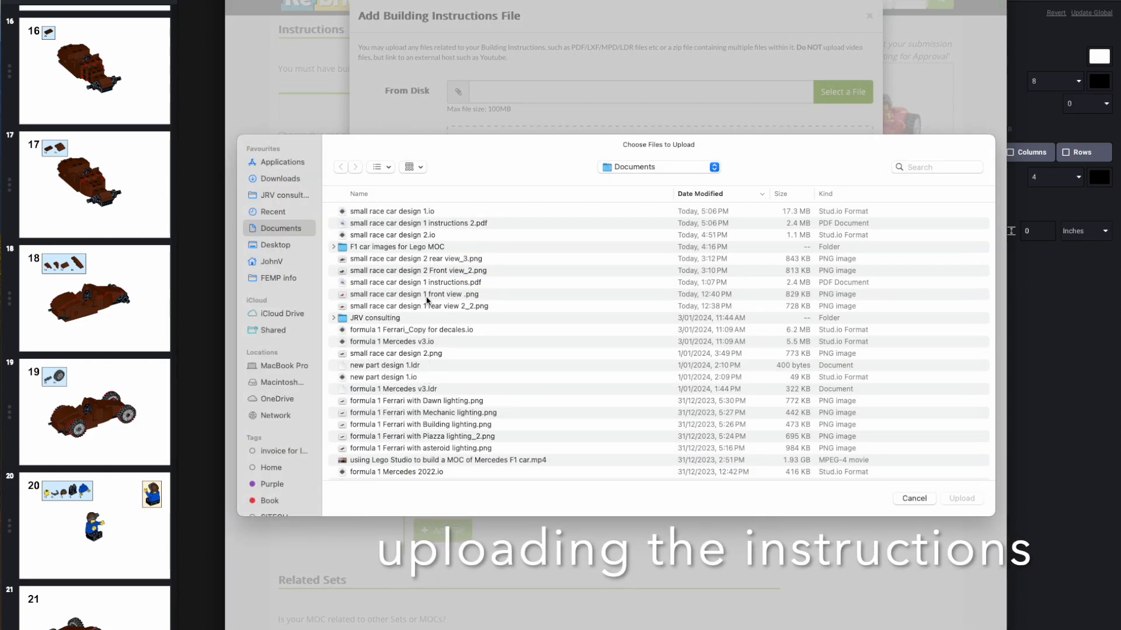
click(418, 223)
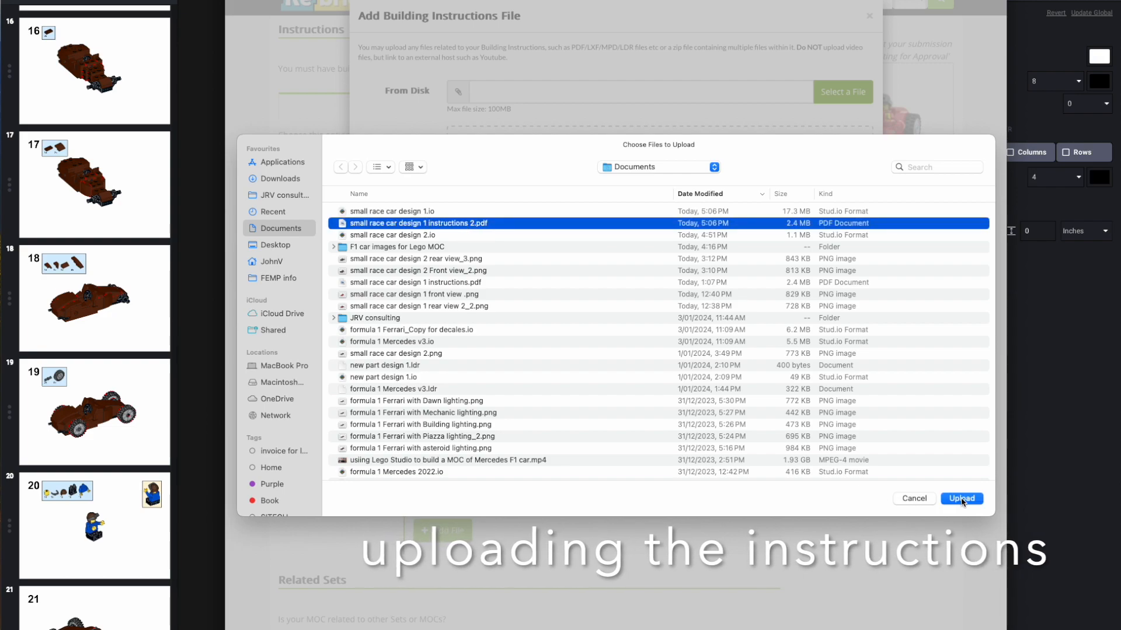
click(961, 498)
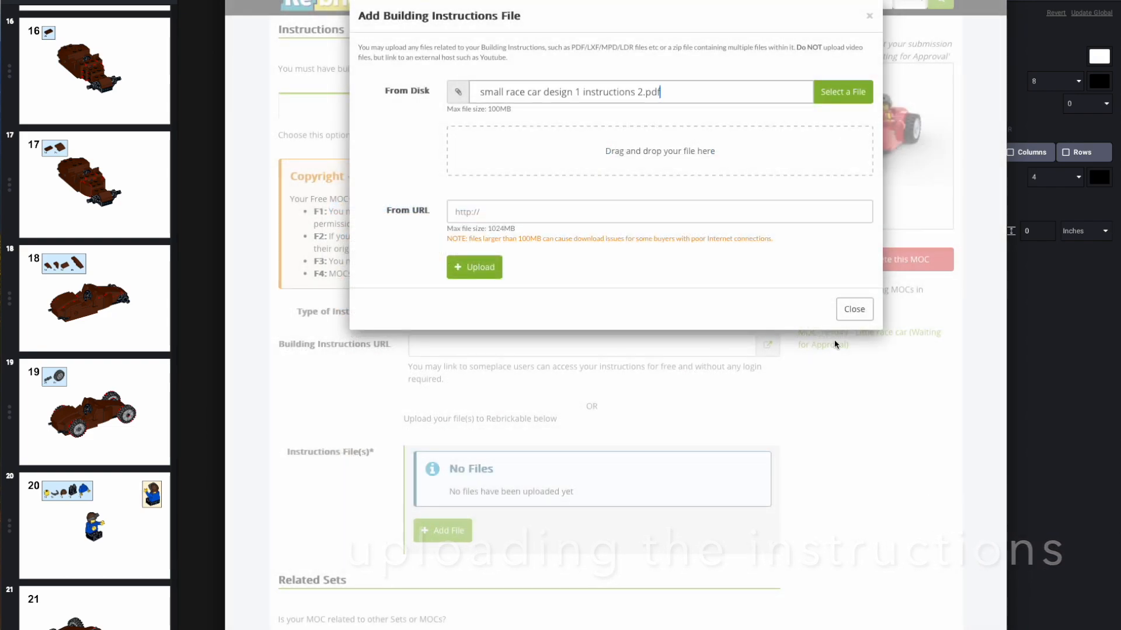
click(474, 267)
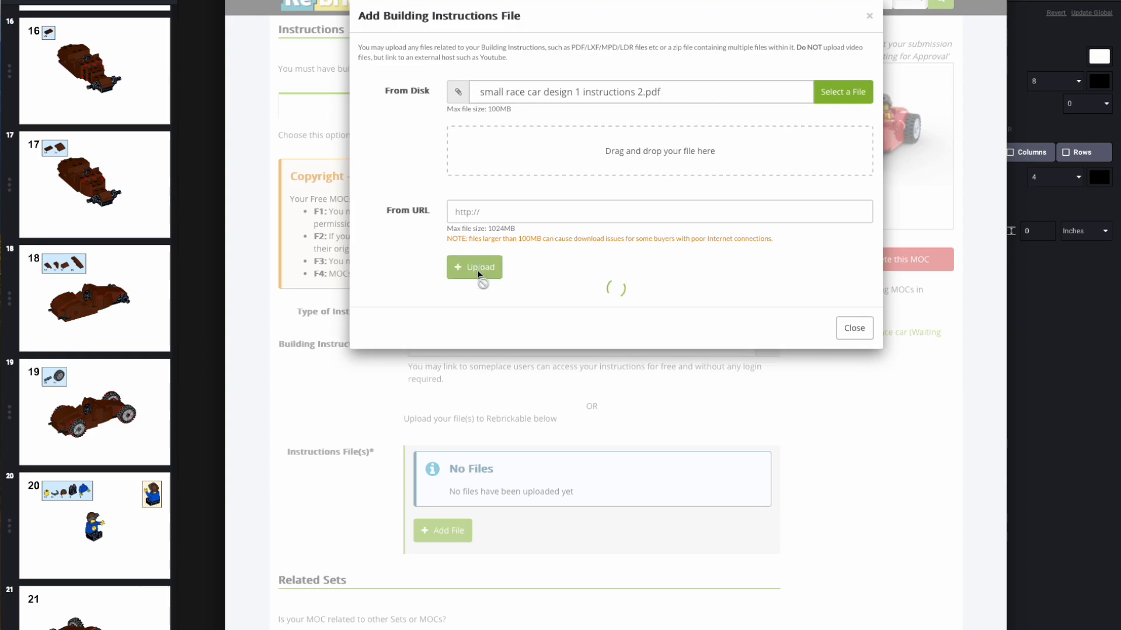
click(474, 267)
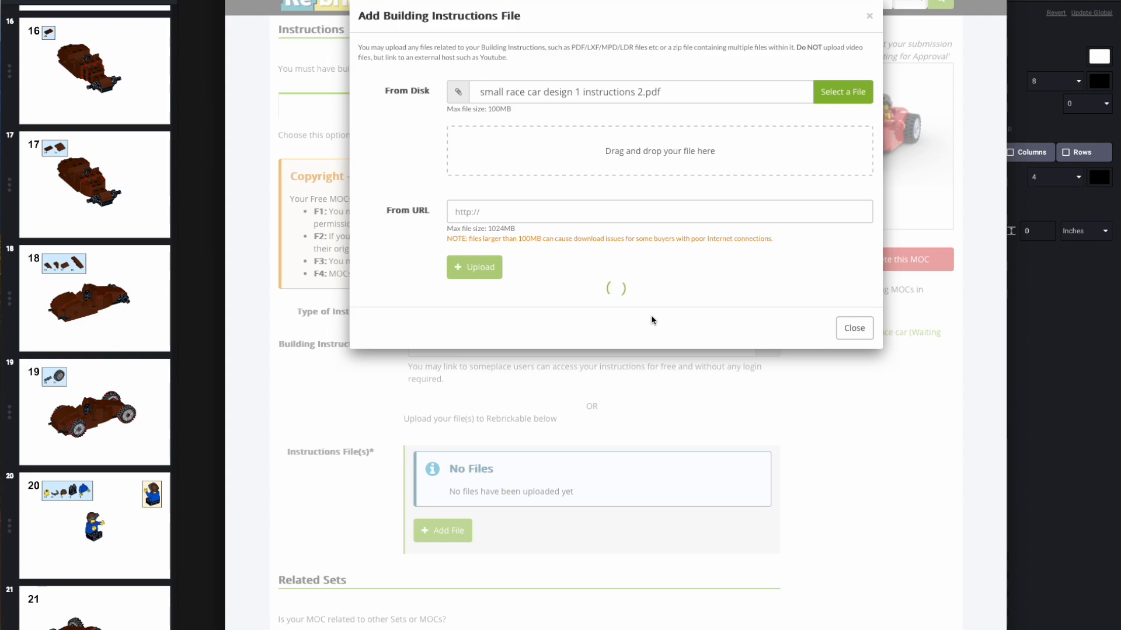
click(474, 267)
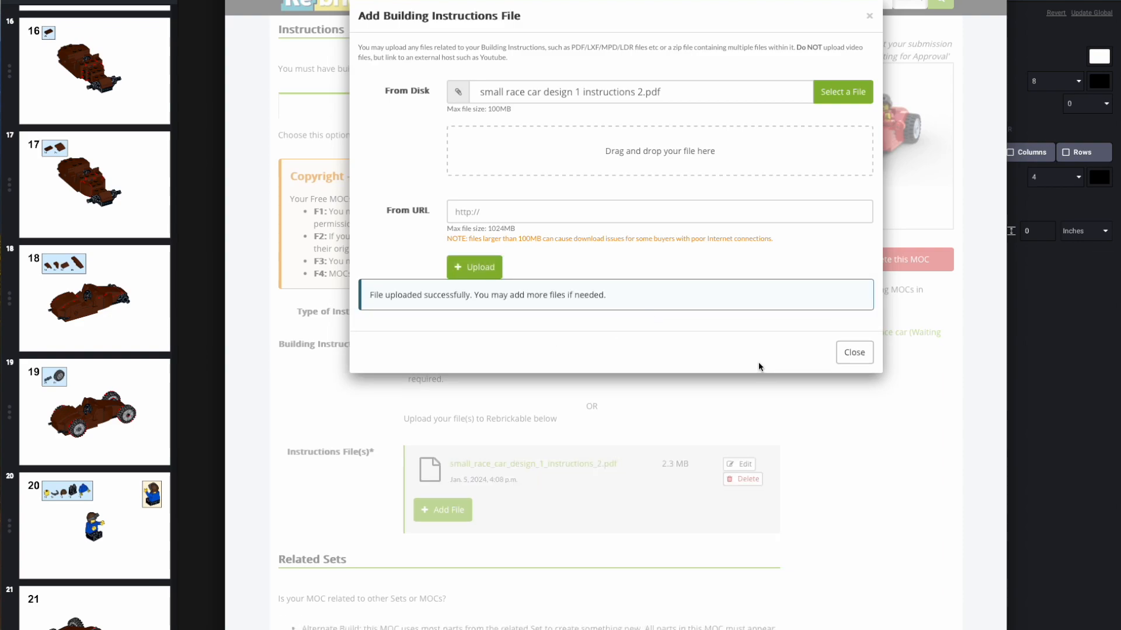
click(853, 352)
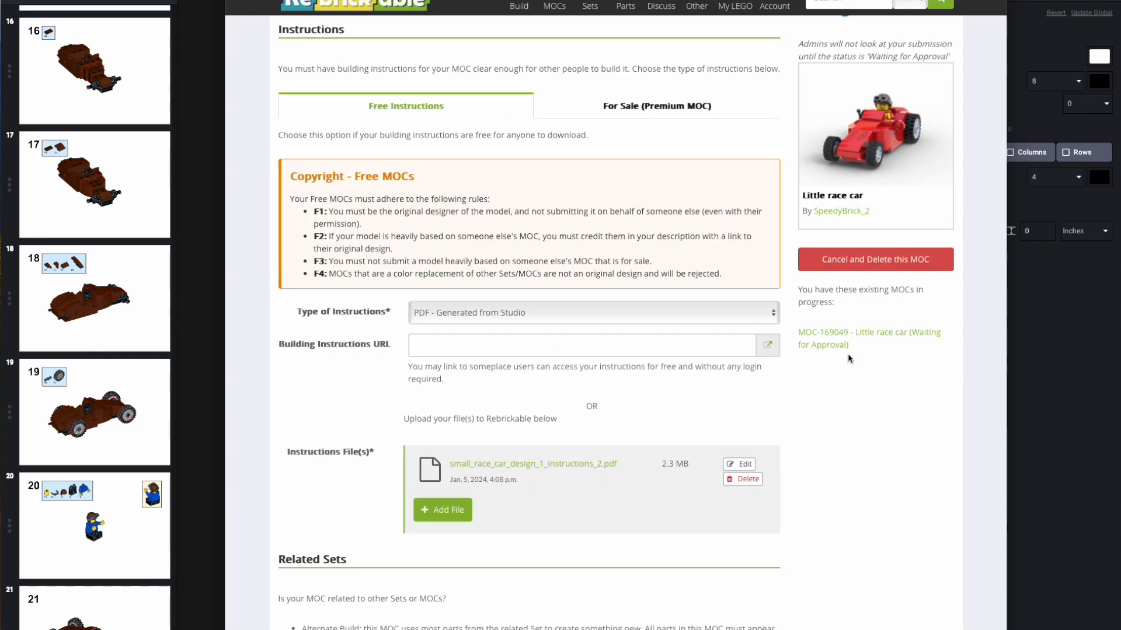
Keep MOC type Normal in the dropdown and save to reach the inventory step.
scroll(down, 3)
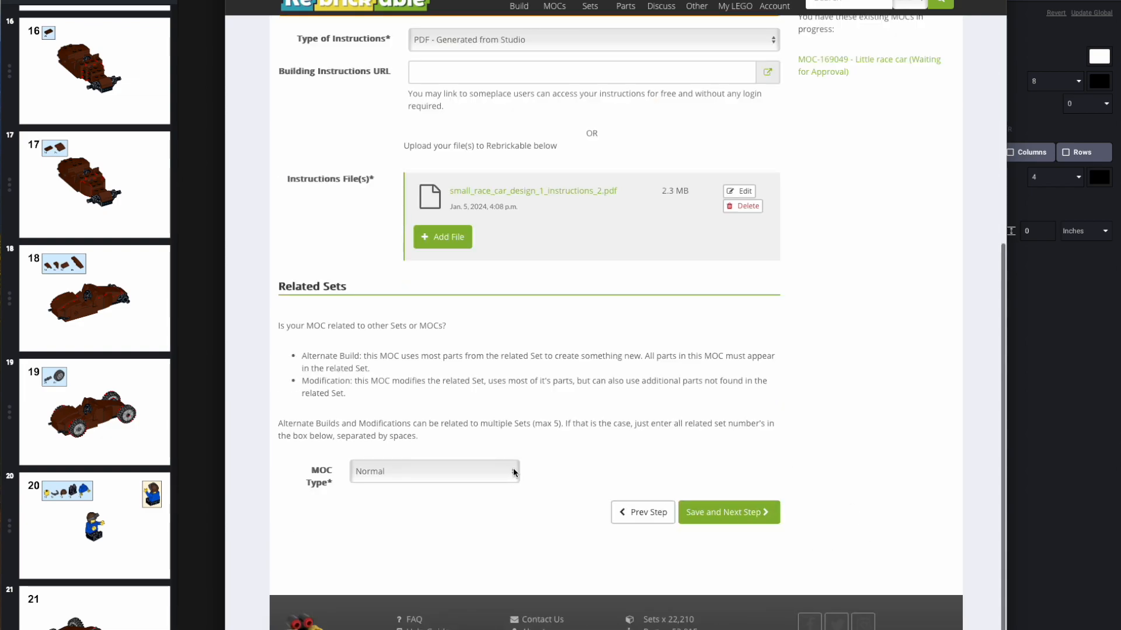
click(434, 471)
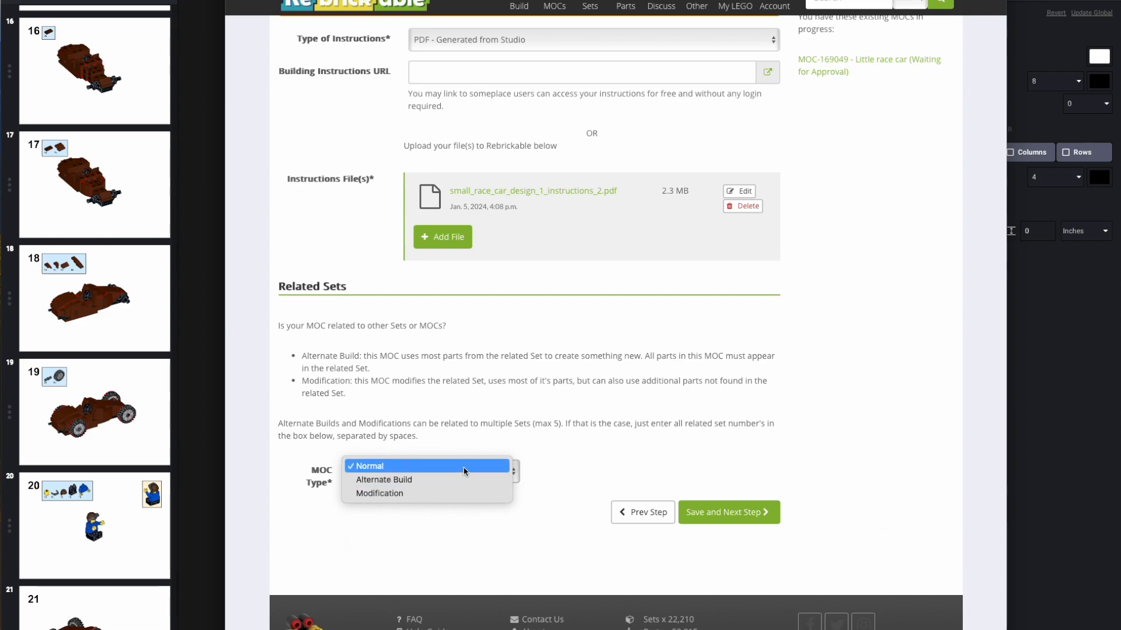
click(368, 465)
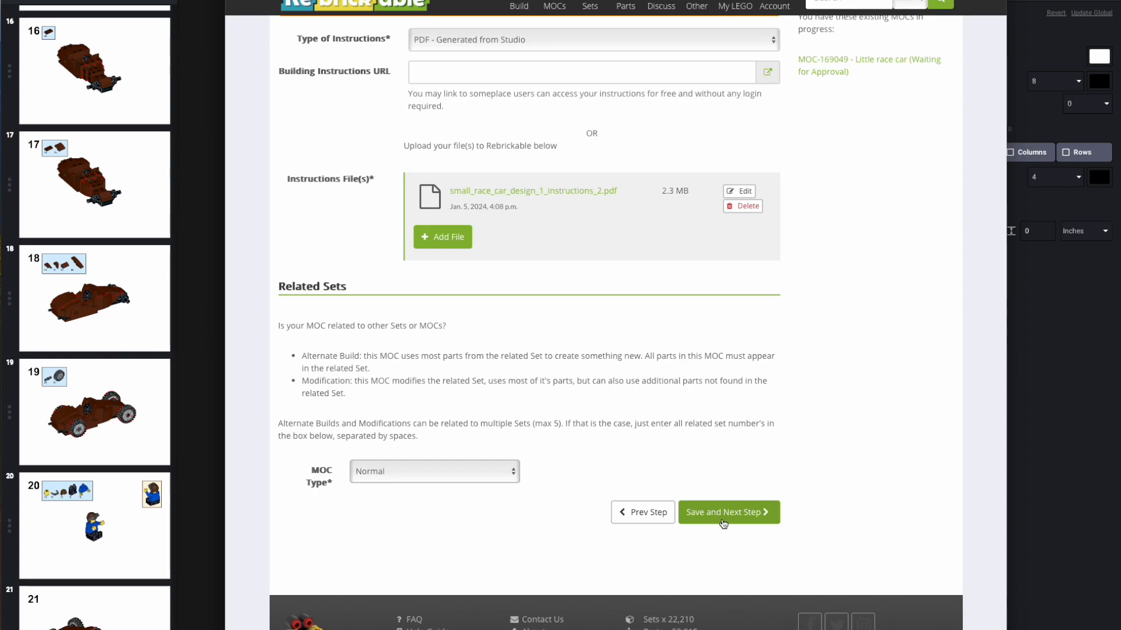
mouse_move(723, 522)
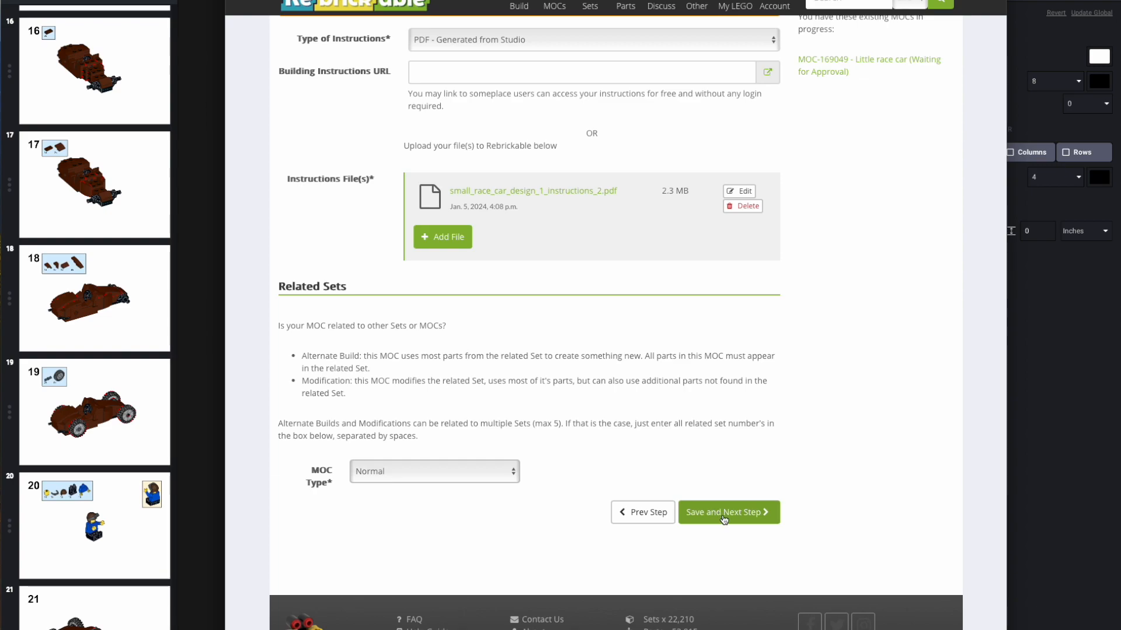
click(727, 512)
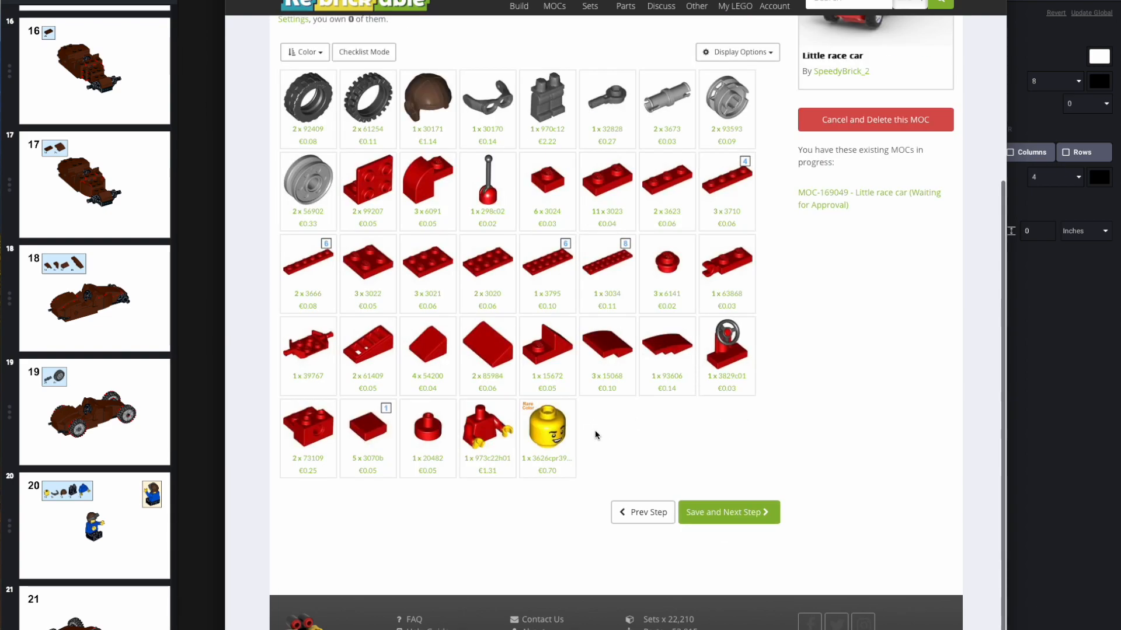
Scroll down the Rebrickable inventory step before switching to BrickLink's wanted-list upload.
scroll(down, 3)
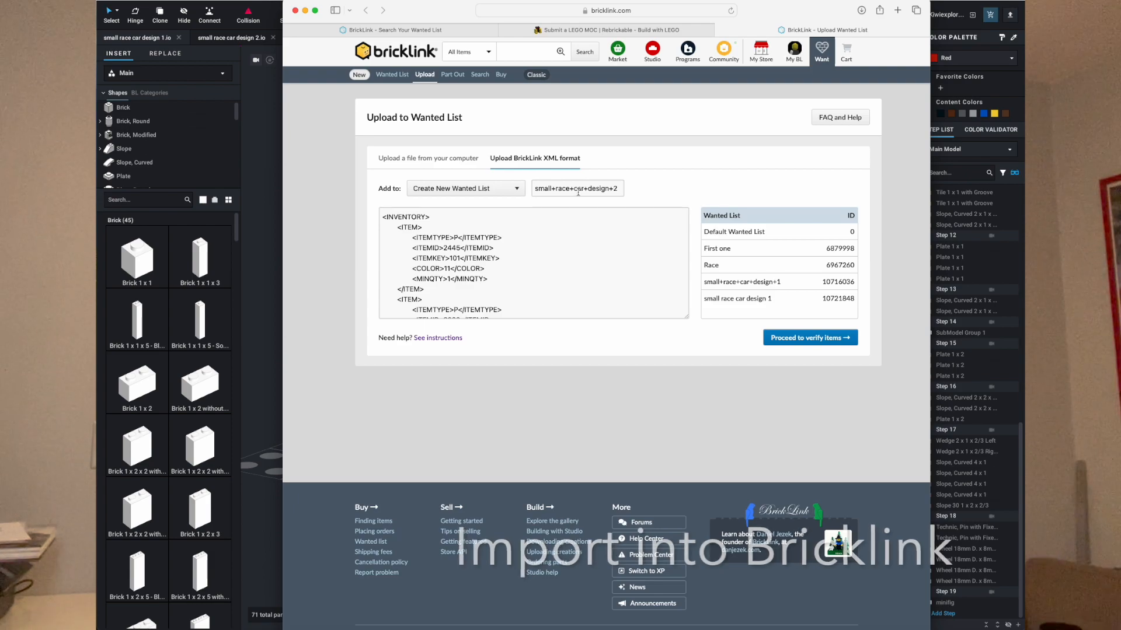
Click into the new wanted list's name field, still reading small+race+car+design+2.
click(576, 188)
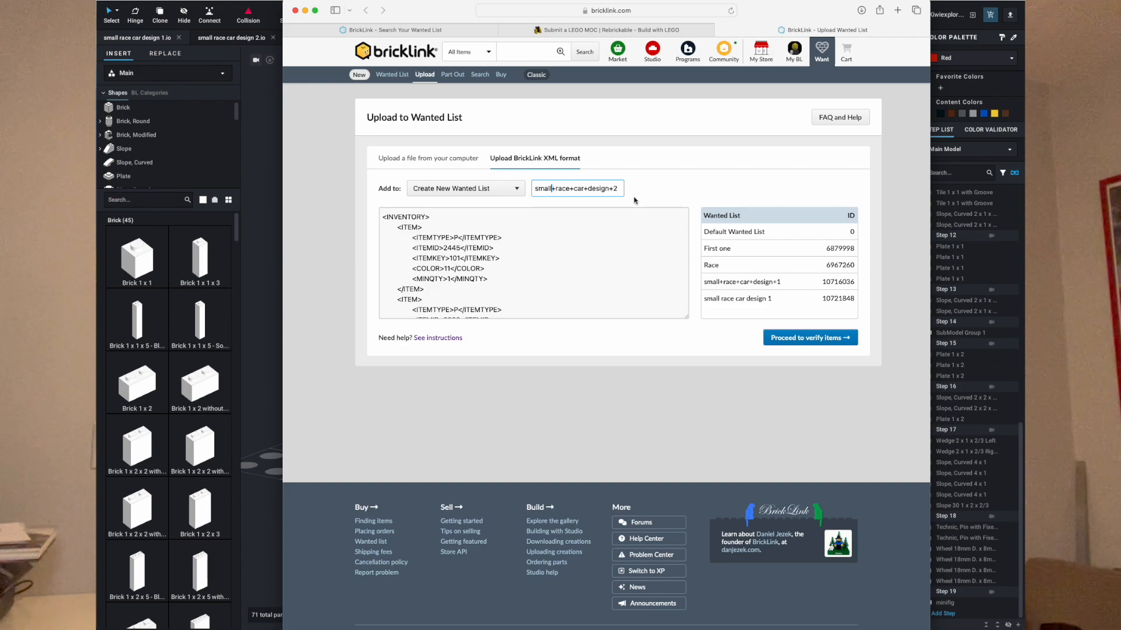
mouse_move(776, 247)
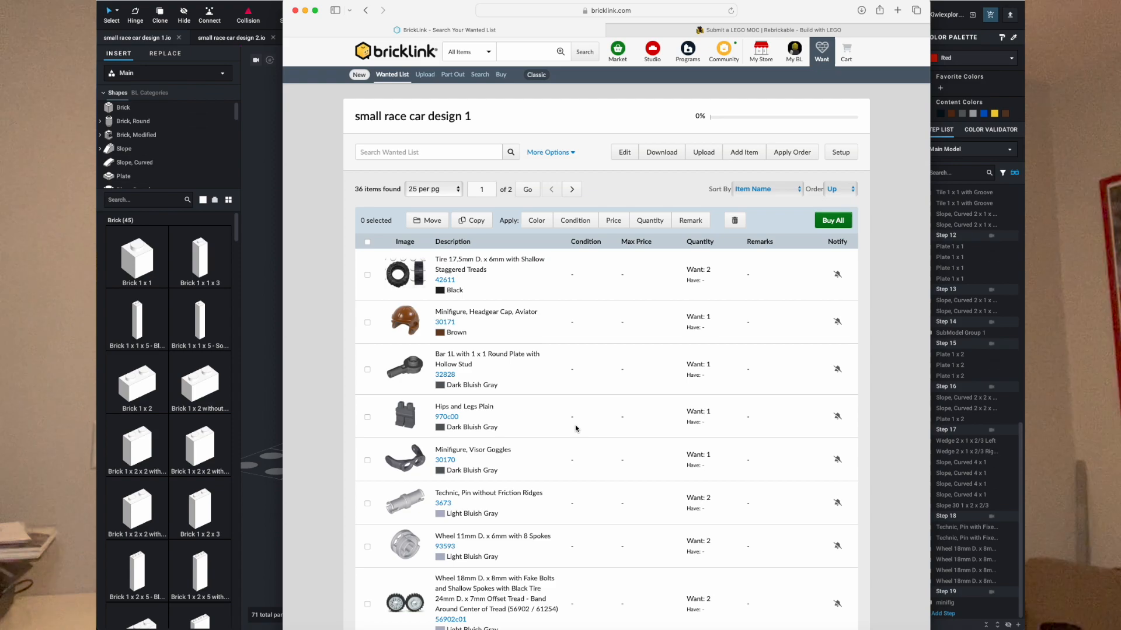
Scroll through both pages of the 36-item wanted list, then return to Rebrickable.
scroll(down, 3)
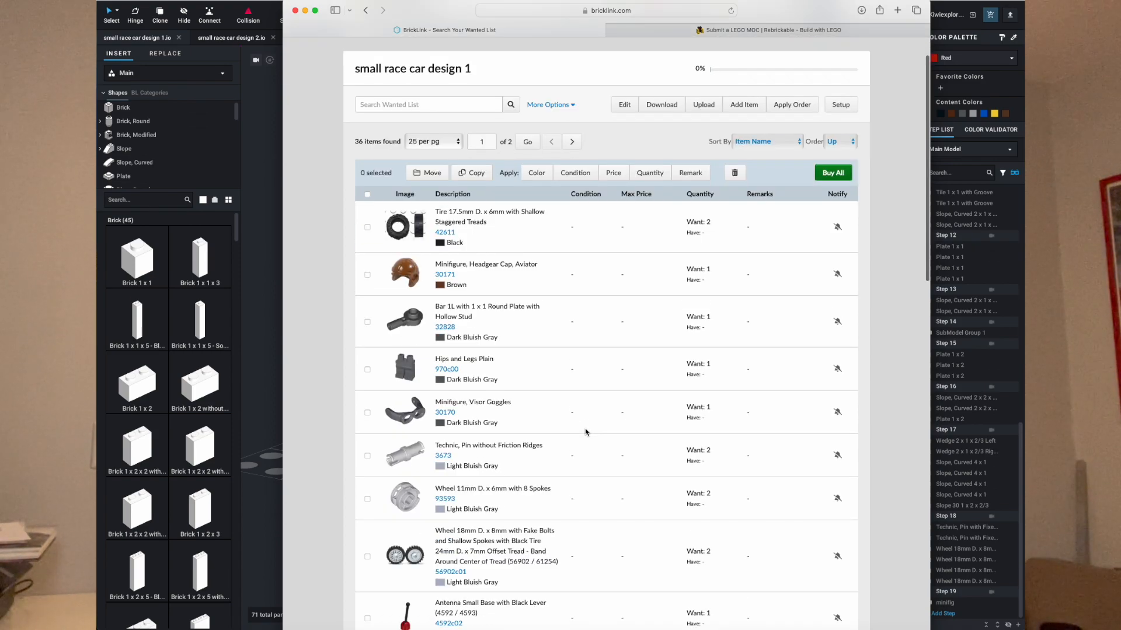
scroll(down, 3)
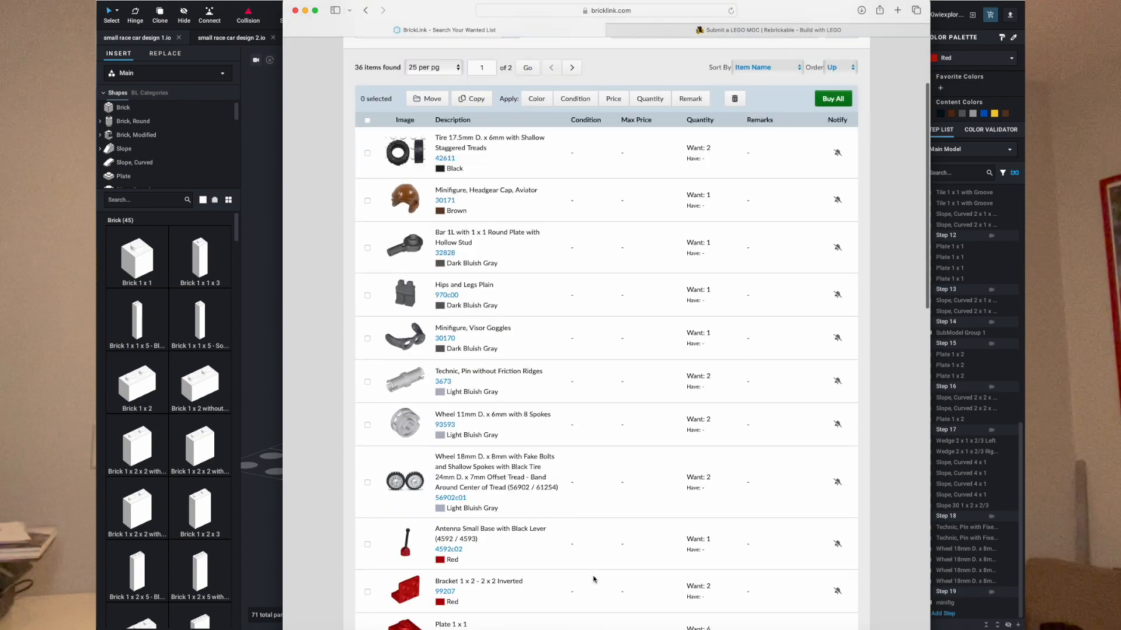
scroll(down, 3)
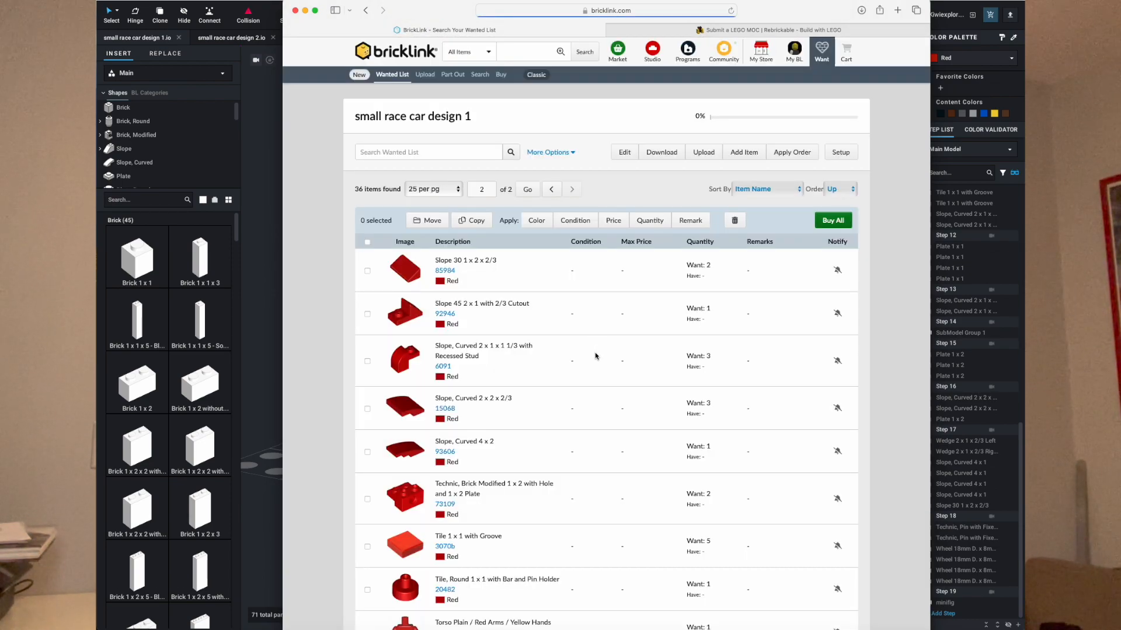
scroll(down, 3)
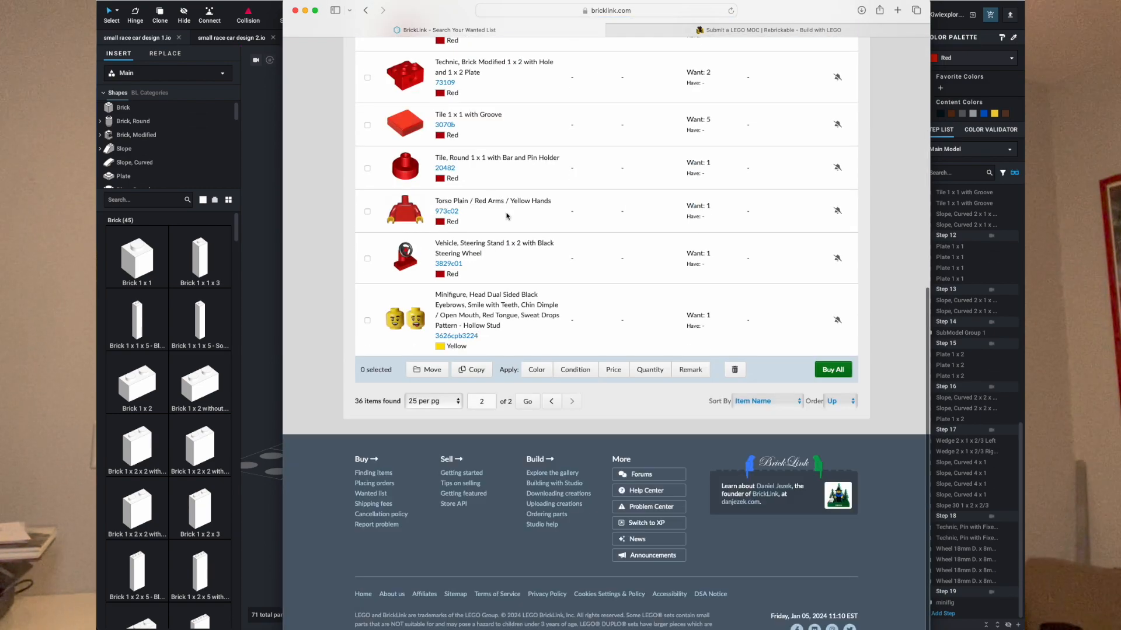
scroll(up, 3)
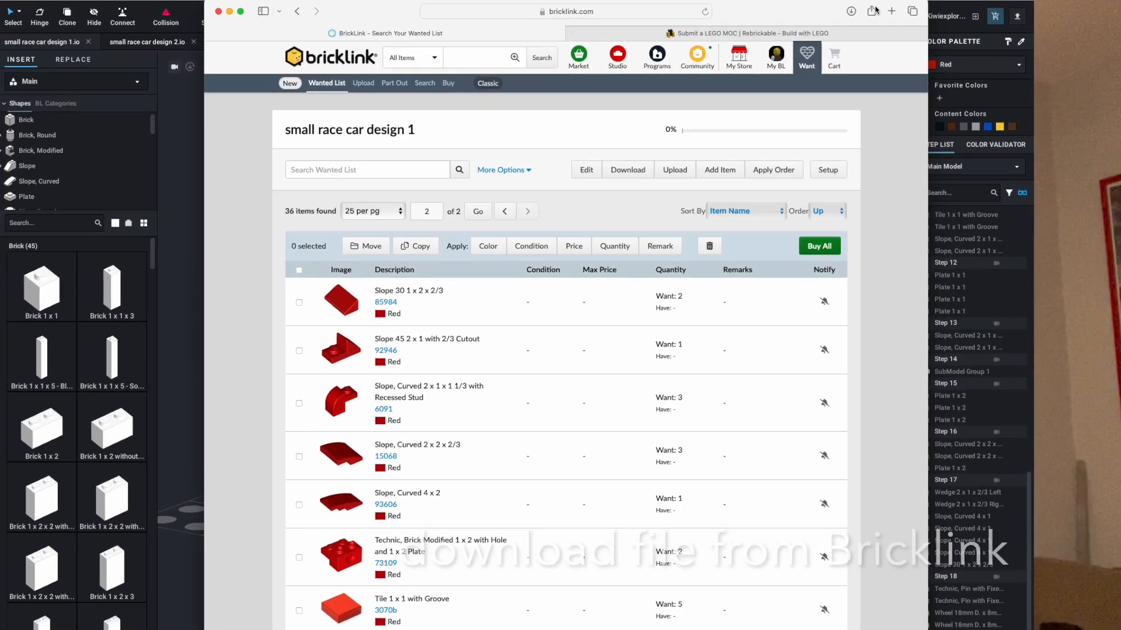
click(851, 12)
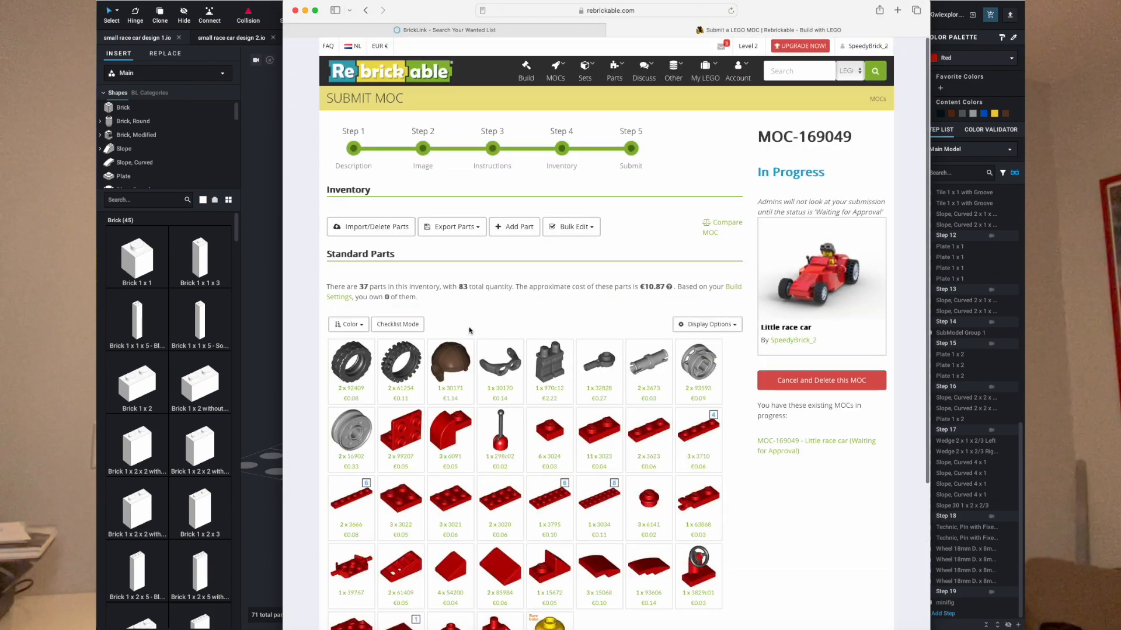
click(371, 226)
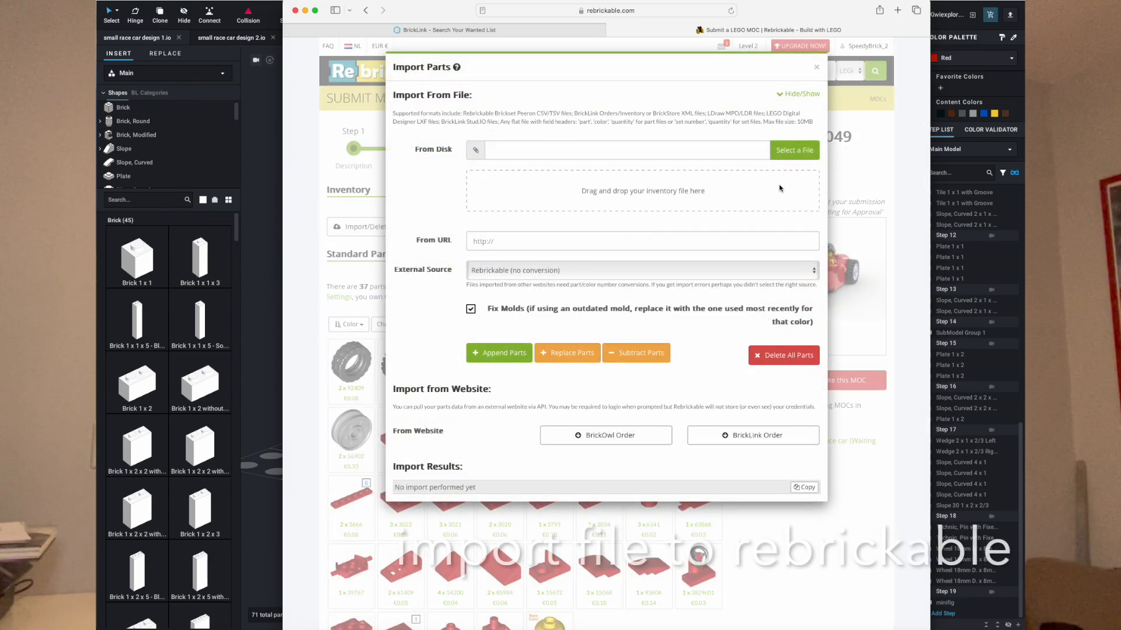
mouse_move(510, 301)
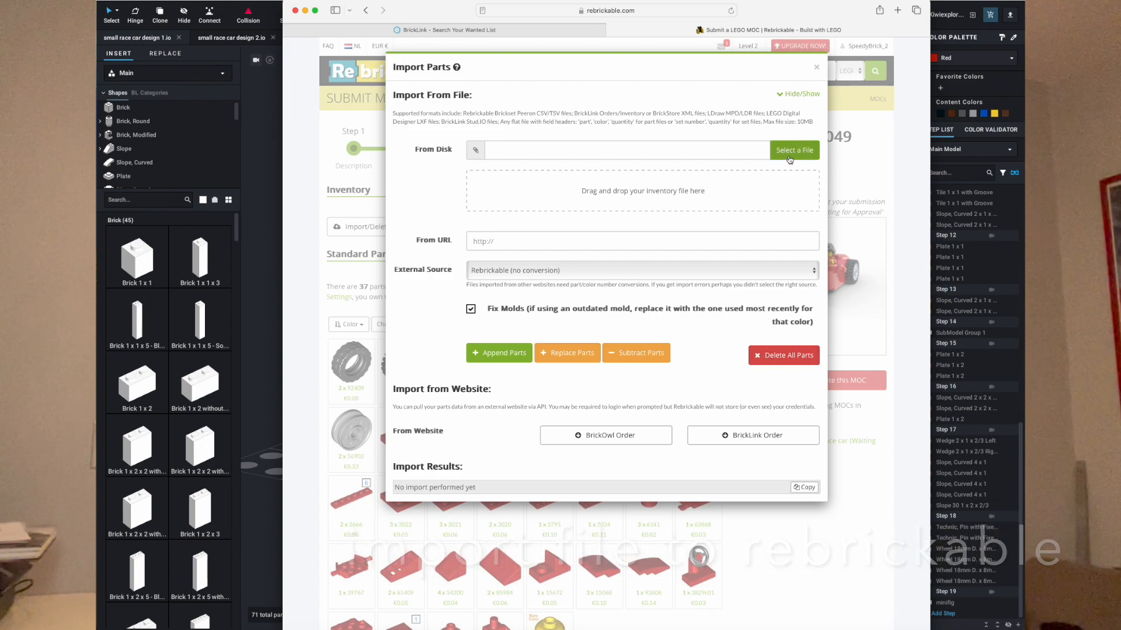
mouse_move(650, 268)
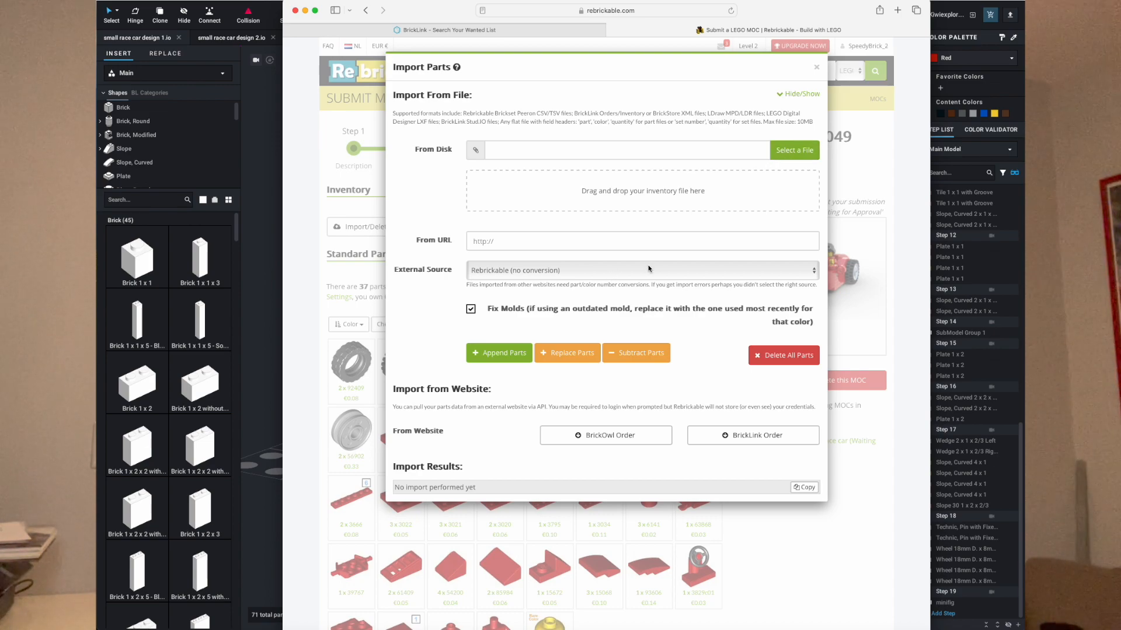
mouse_move(776, 90)
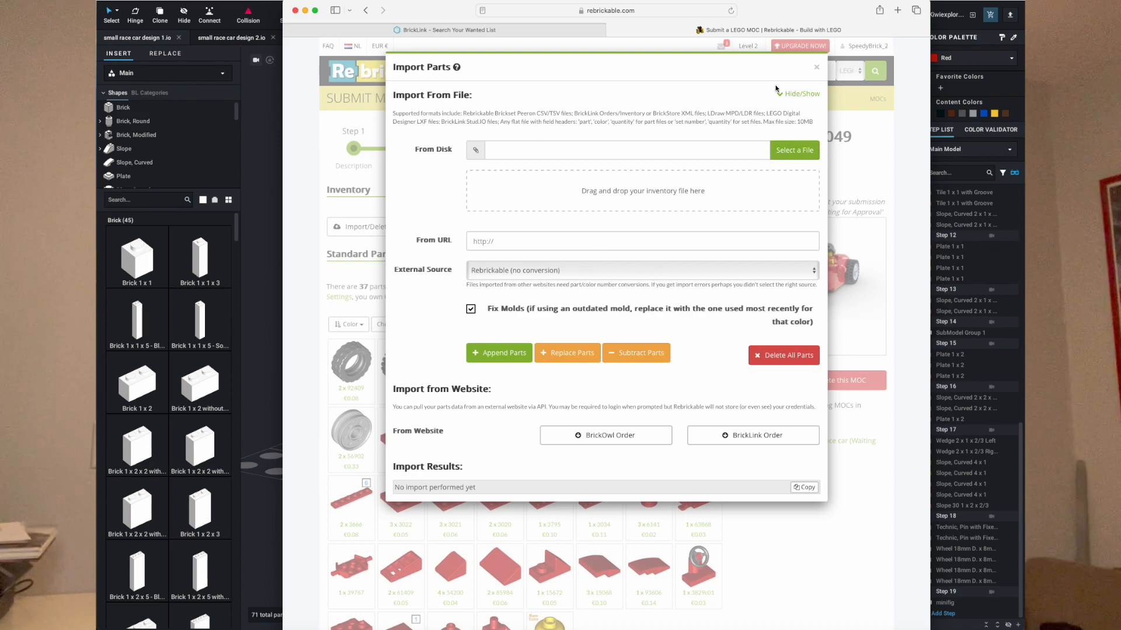
click(815, 67)
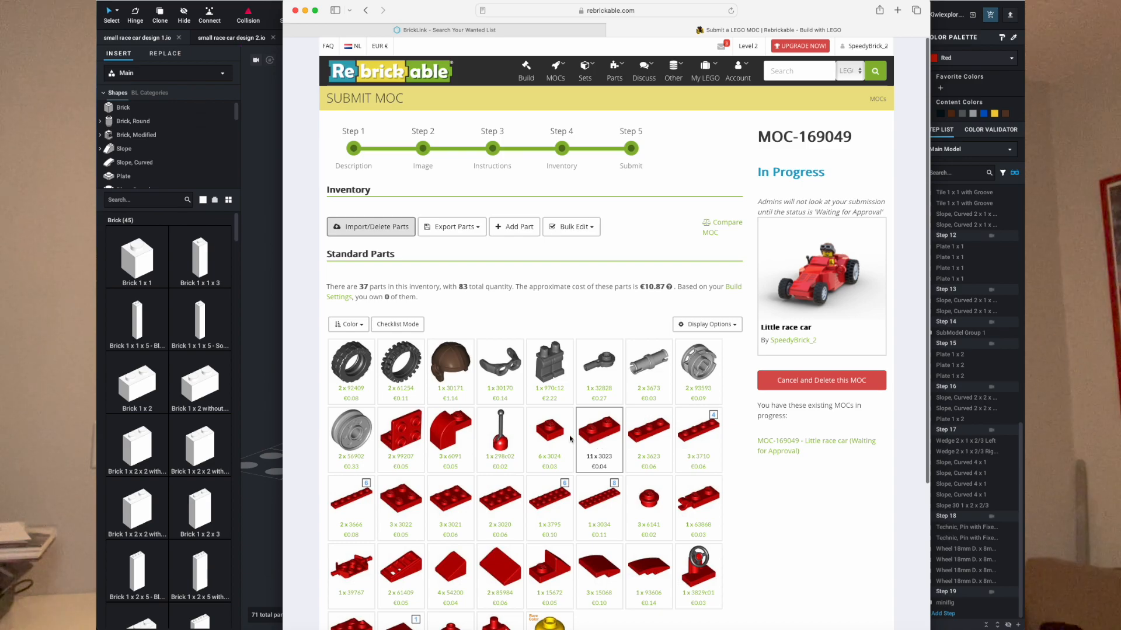
scroll(down, 3)
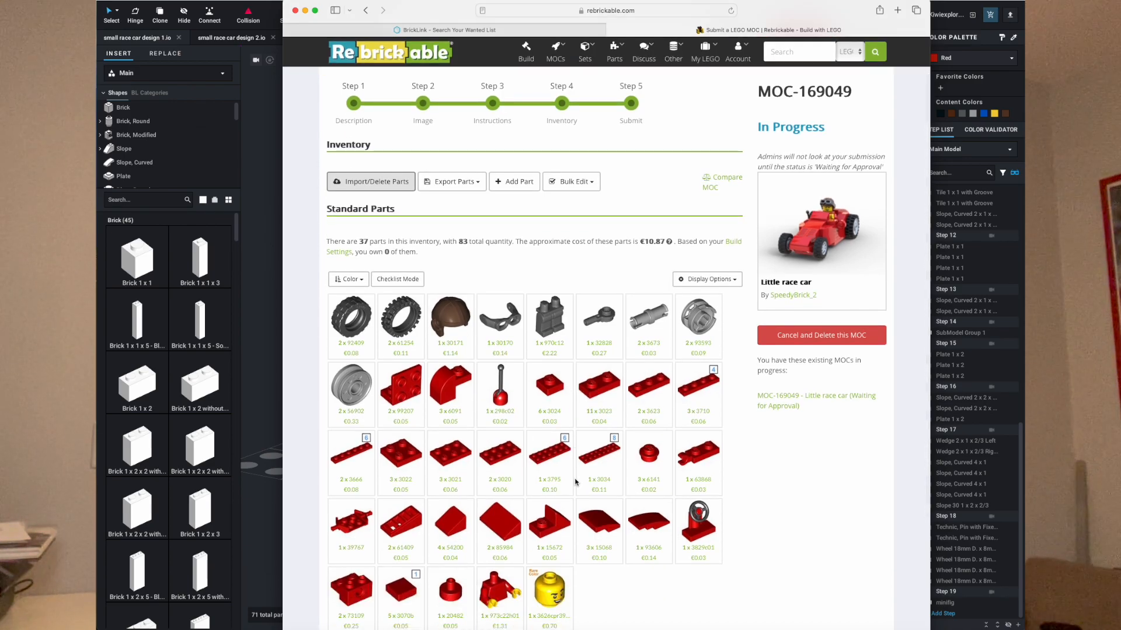
scroll(down, 3)
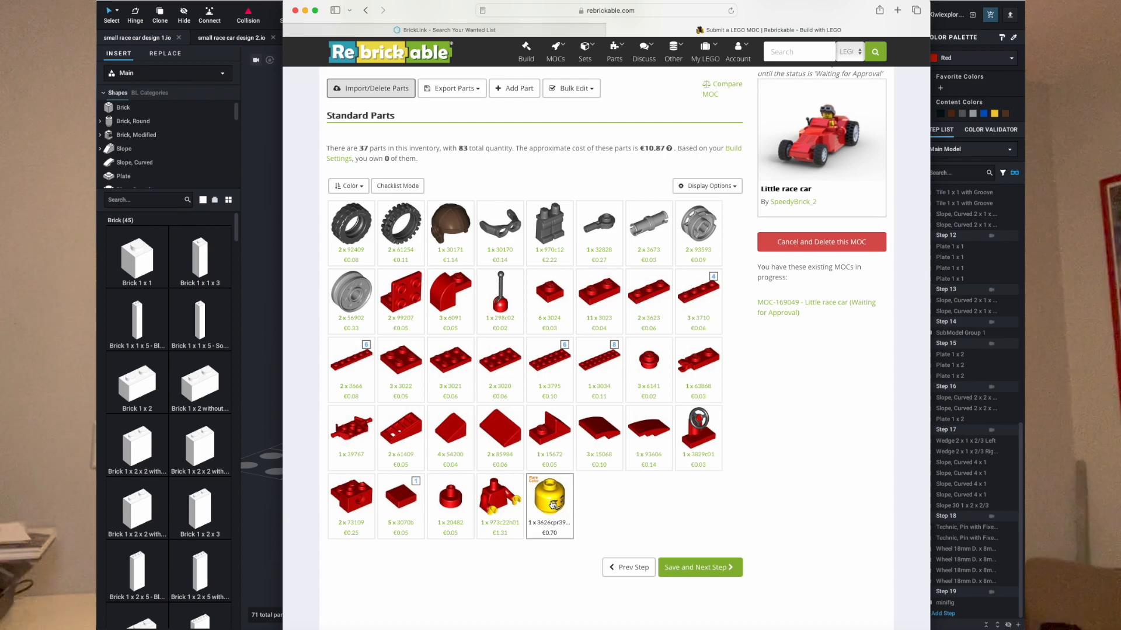
View and close the printed minifig head summary, then save the 37-part inventory.
click(549, 495)
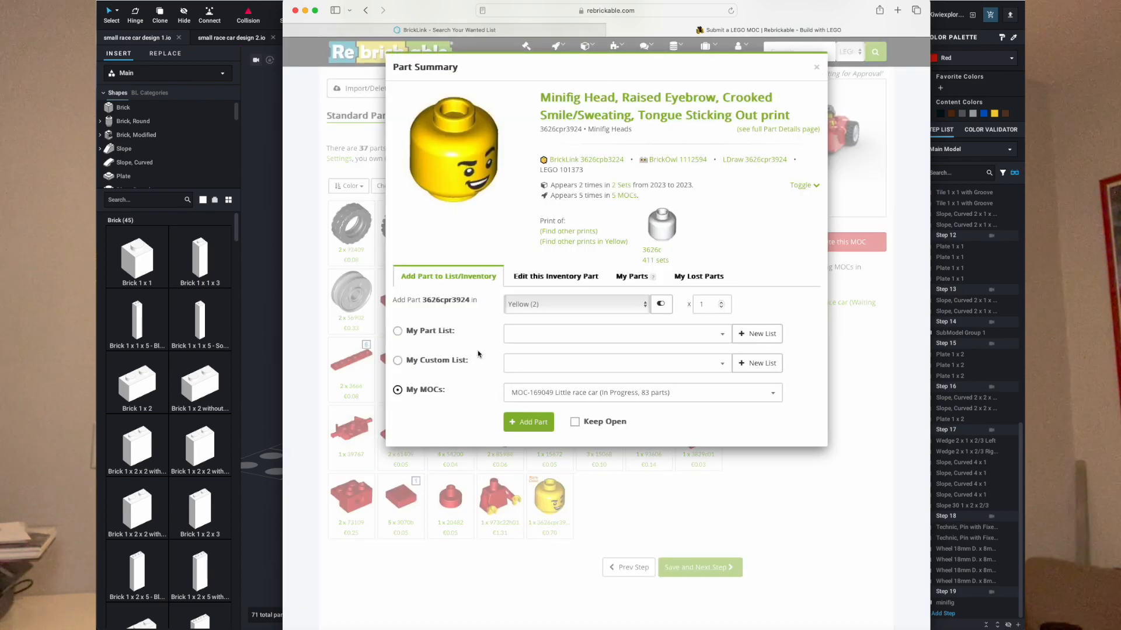
mouse_move(478, 198)
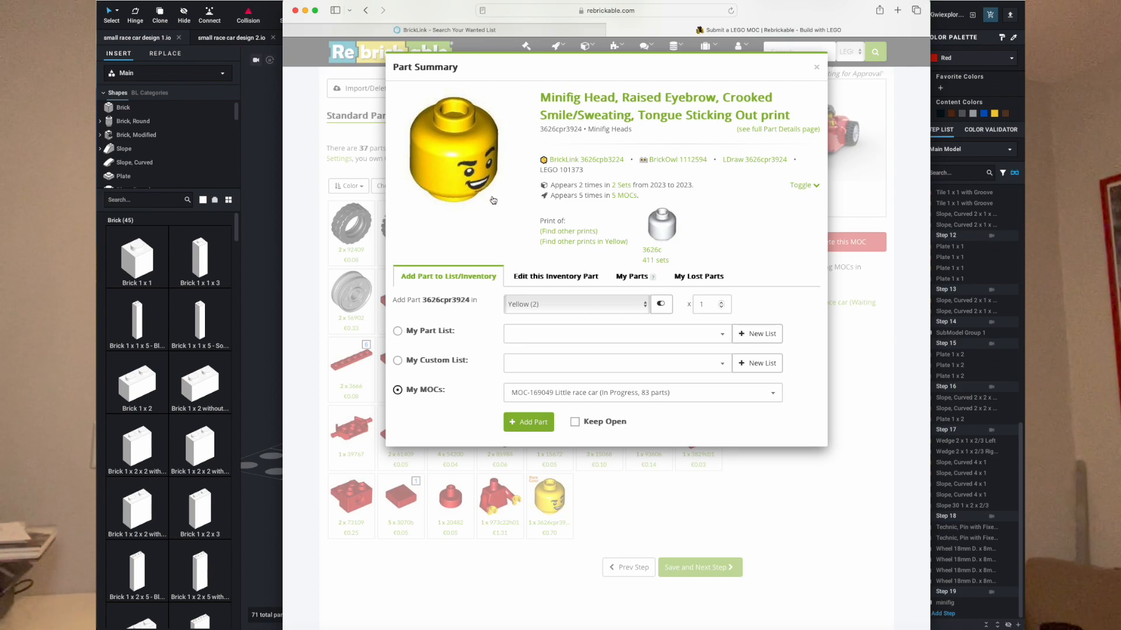
mouse_move(468, 217)
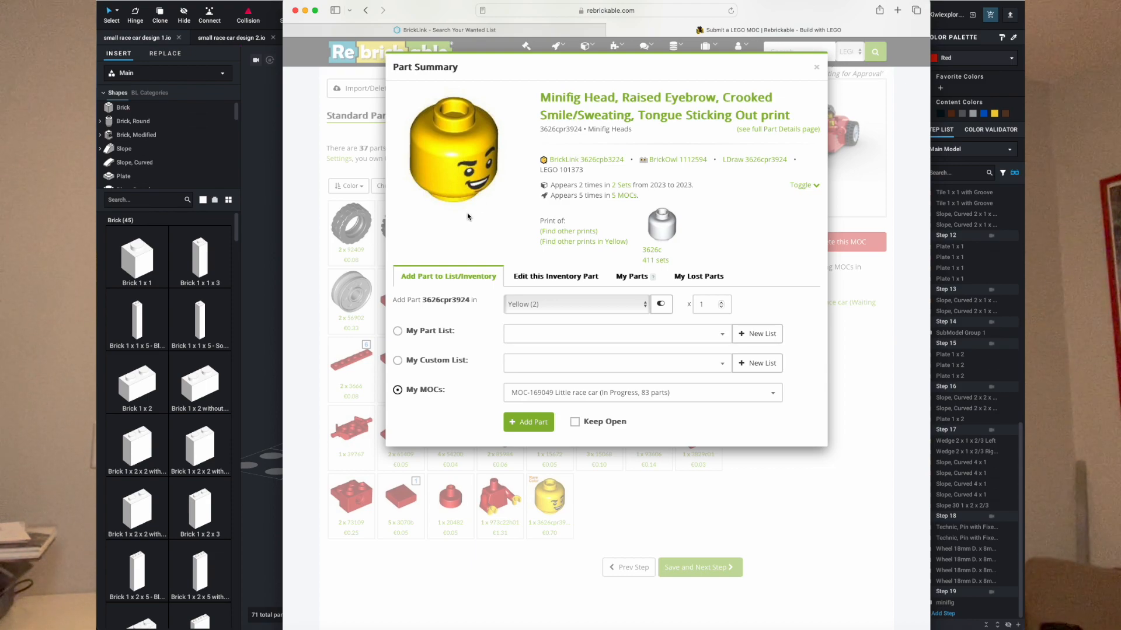
mouse_move(639, 144)
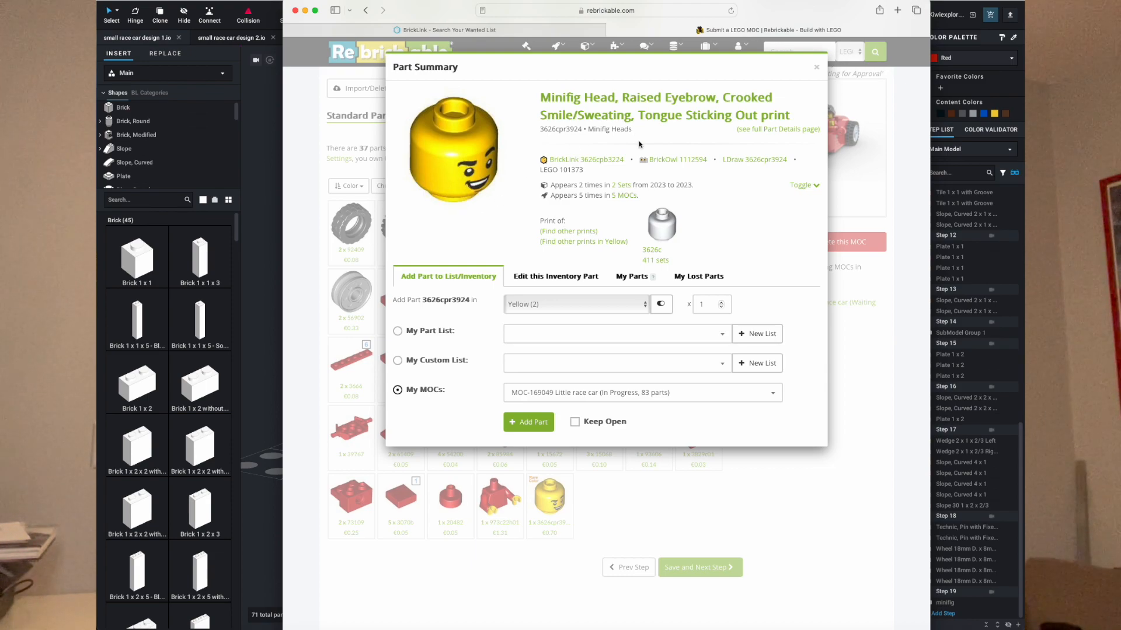
mouse_move(804, 161)
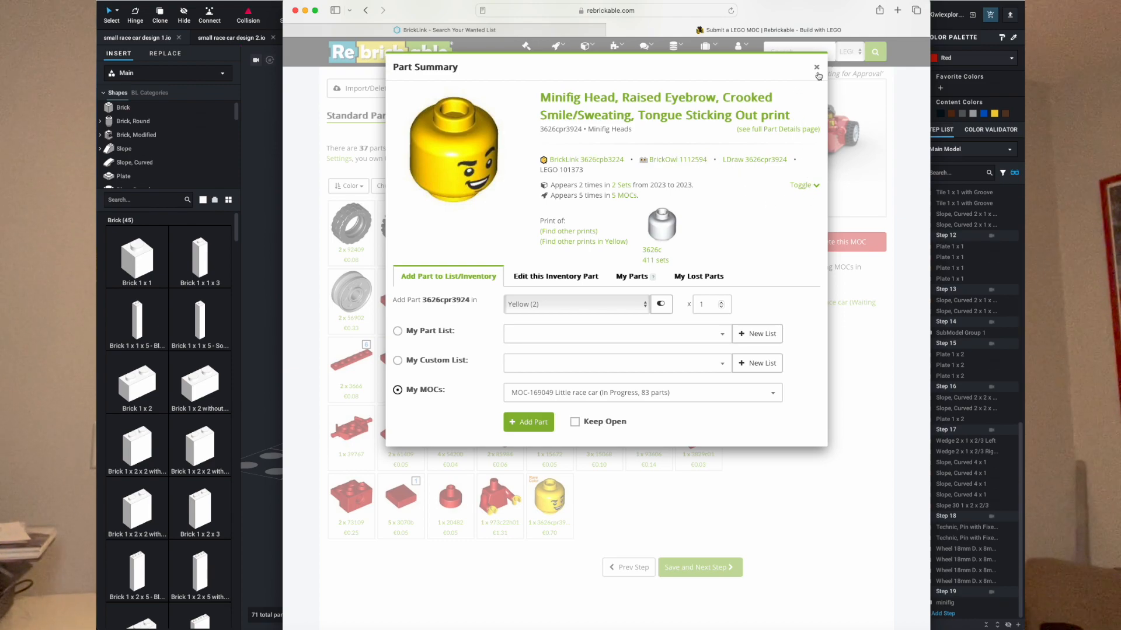
click(816, 66)
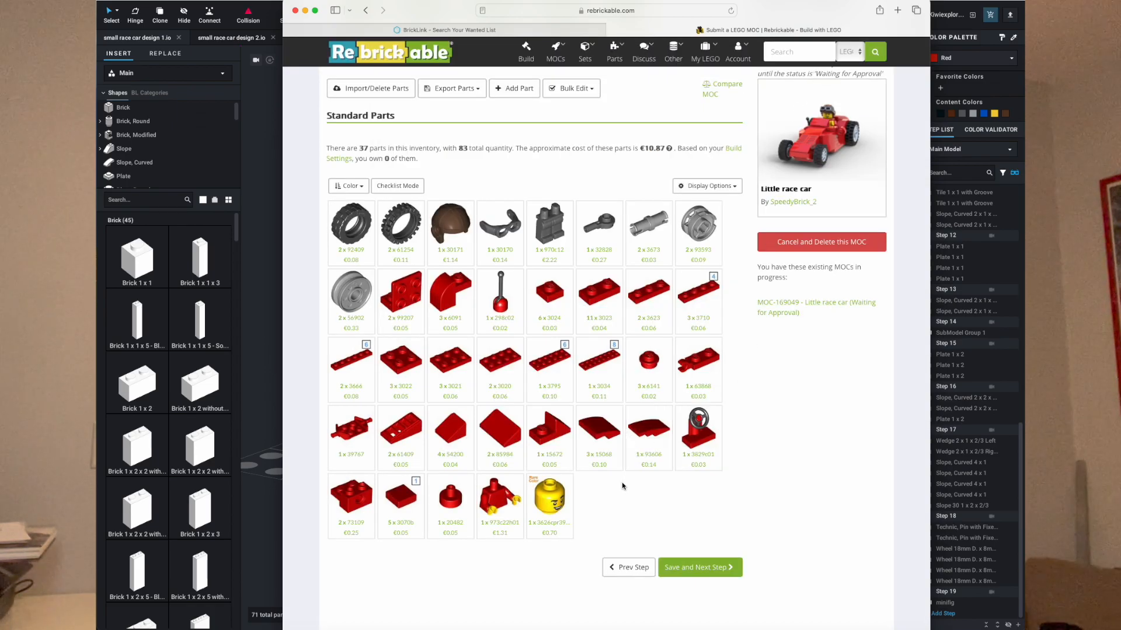
click(699, 567)
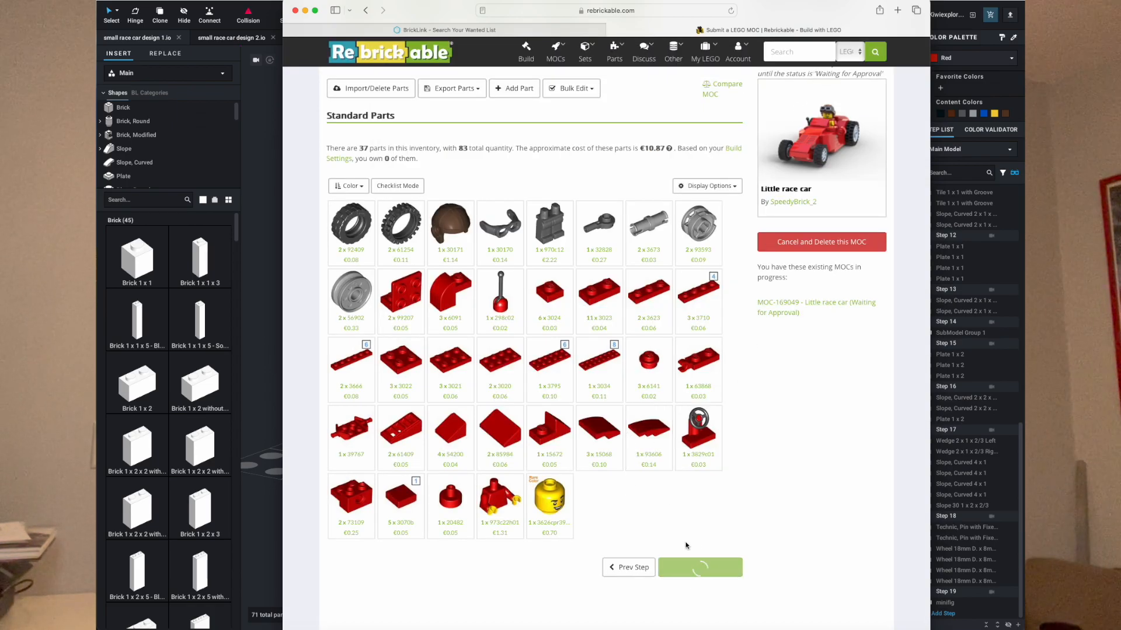